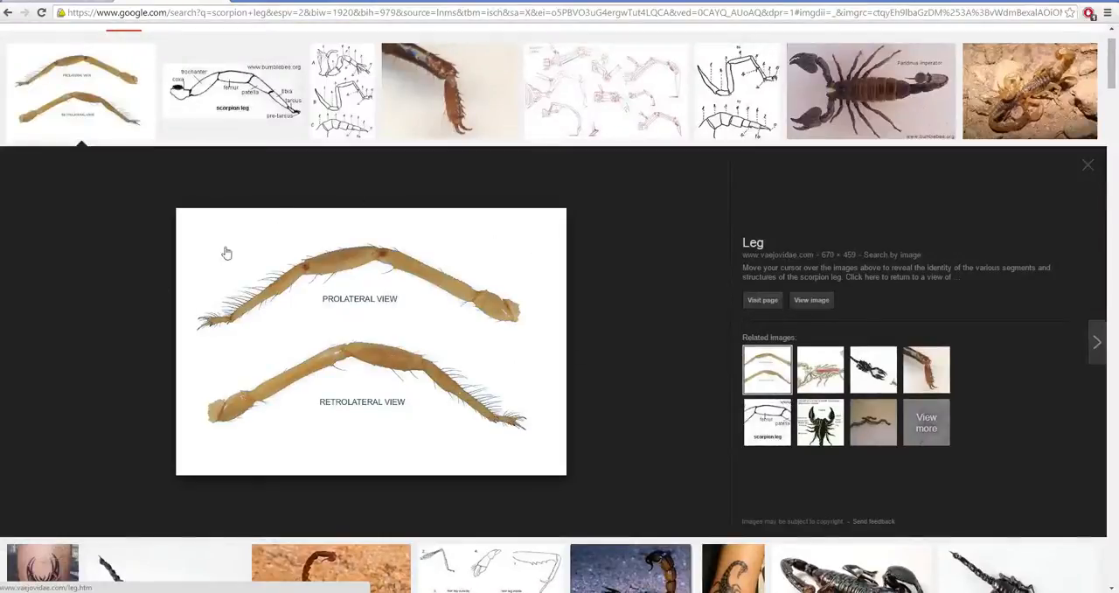
mouse_move(224, 461)
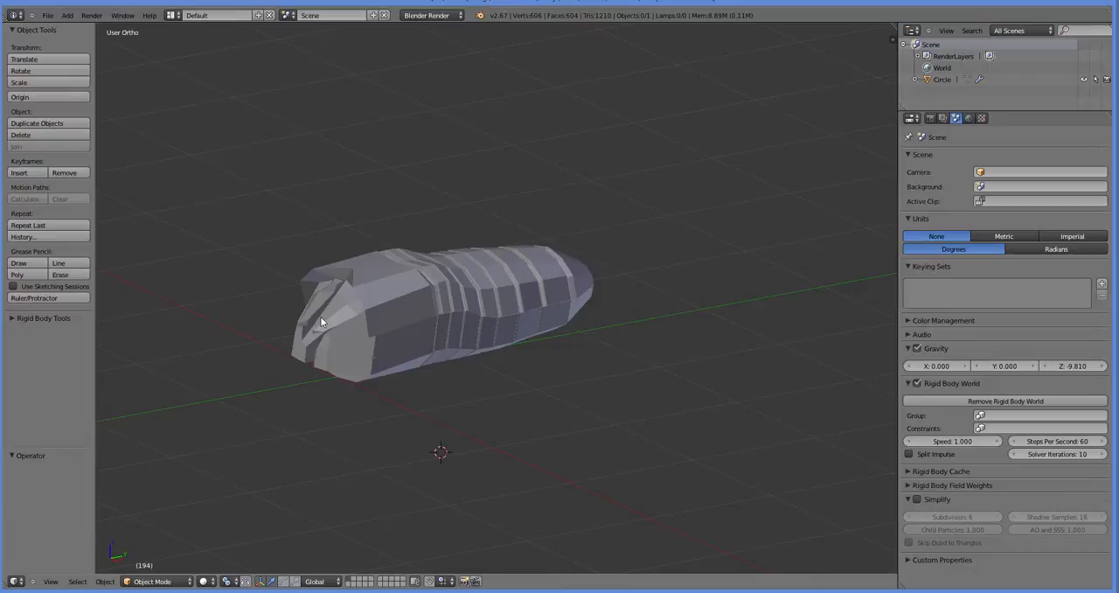
mouse_move(311, 370)
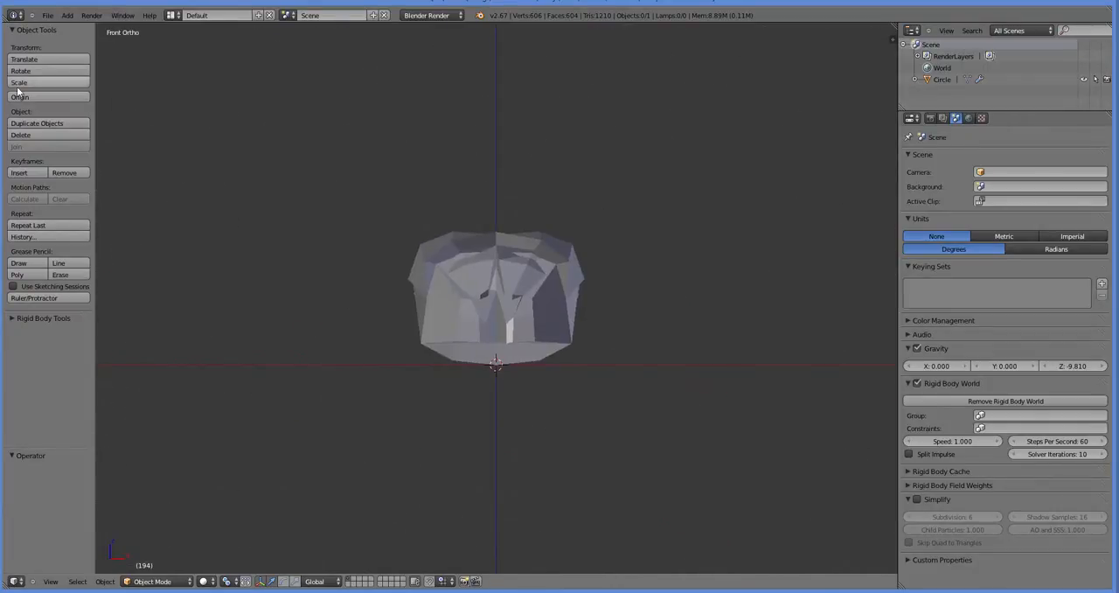
Add a circle mesh beside the scorpion body, adjust its settings and scale it down as the leg base
click(67, 14)
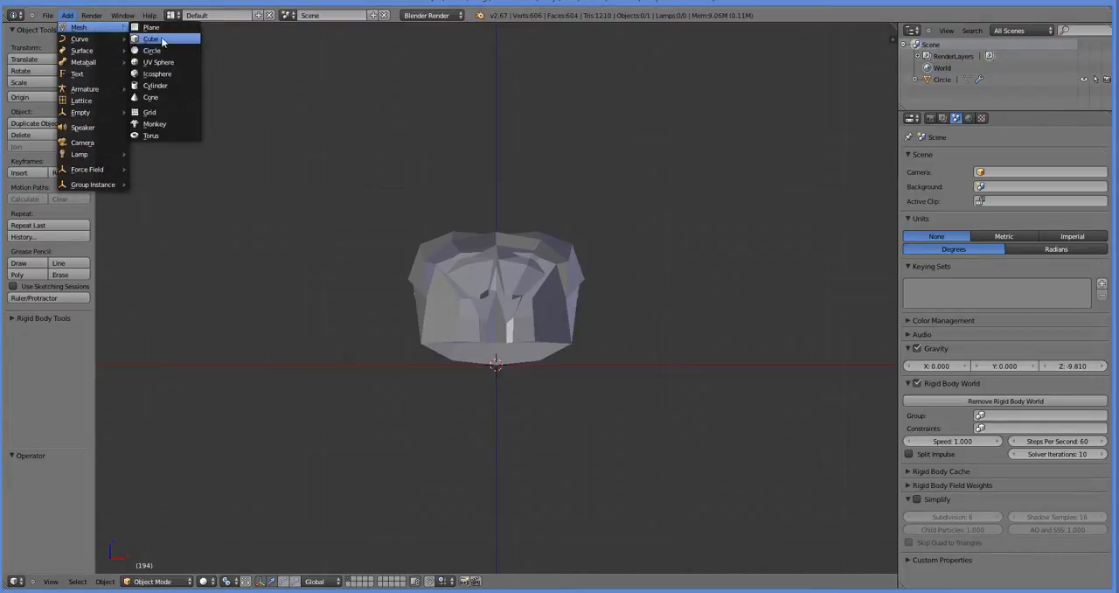
click(150, 51)
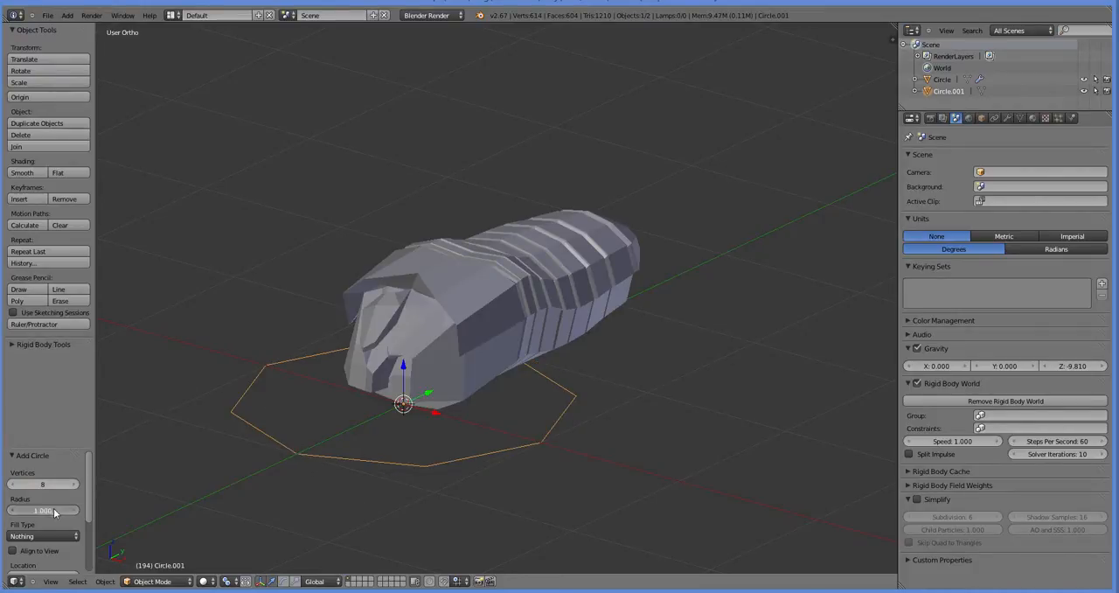
click(41, 511)
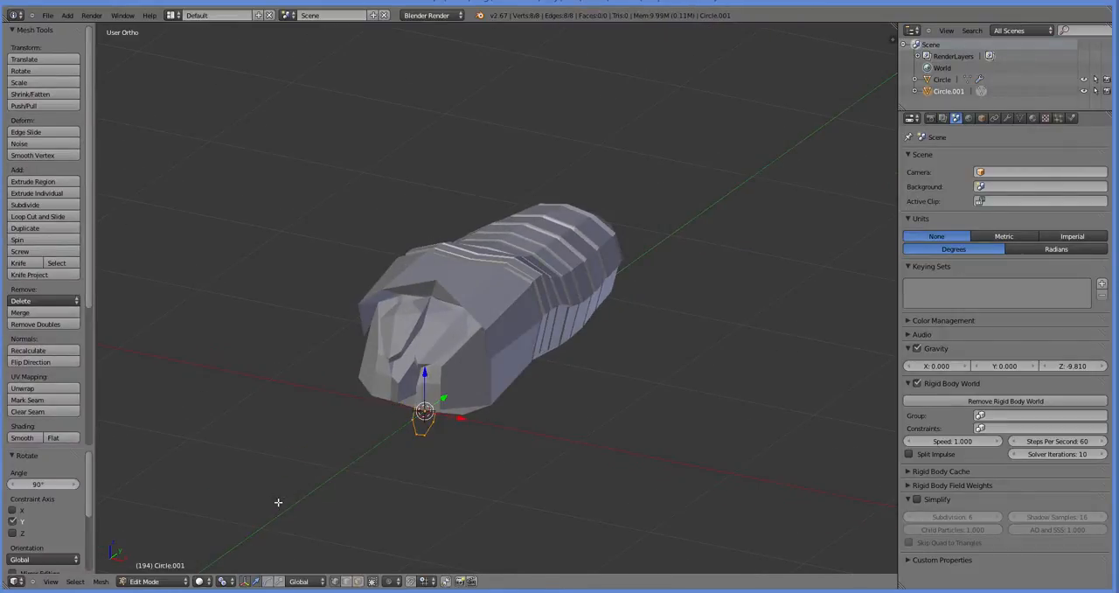
drag(423, 415, 480, 423)
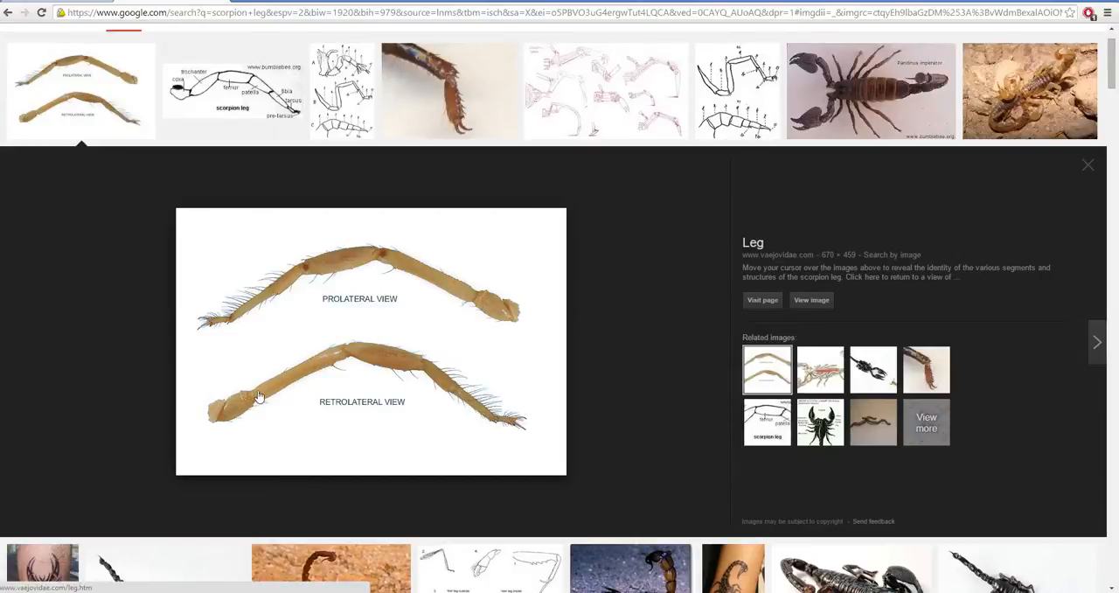
mouse_move(283, 375)
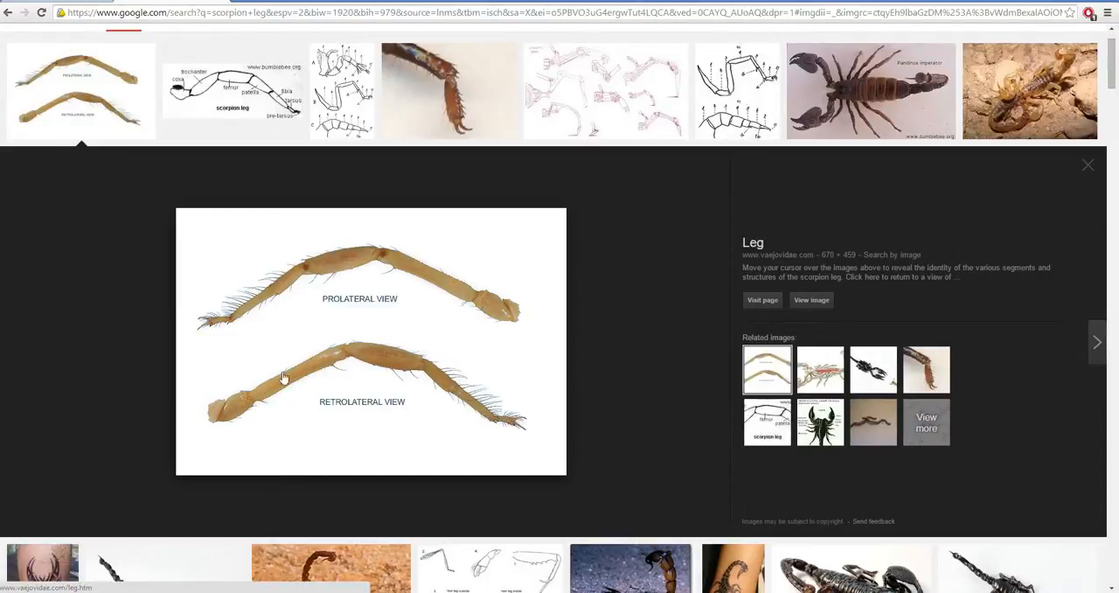
mouse_move(255, 418)
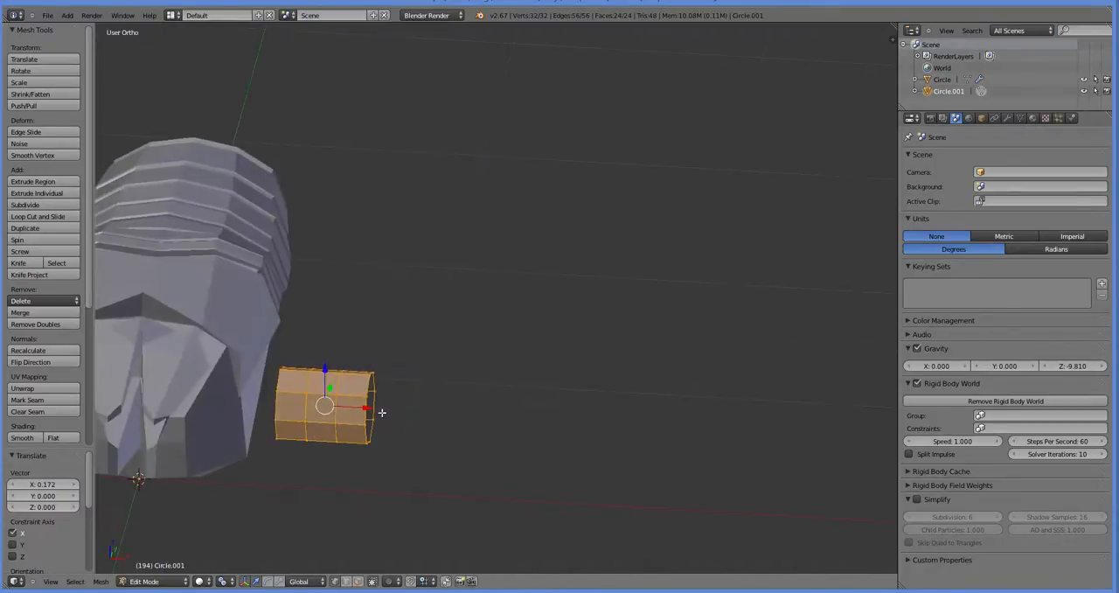
Extrude a second section from the cylinder end, rotate and enlarge it into an angled joint
key(KP_1)
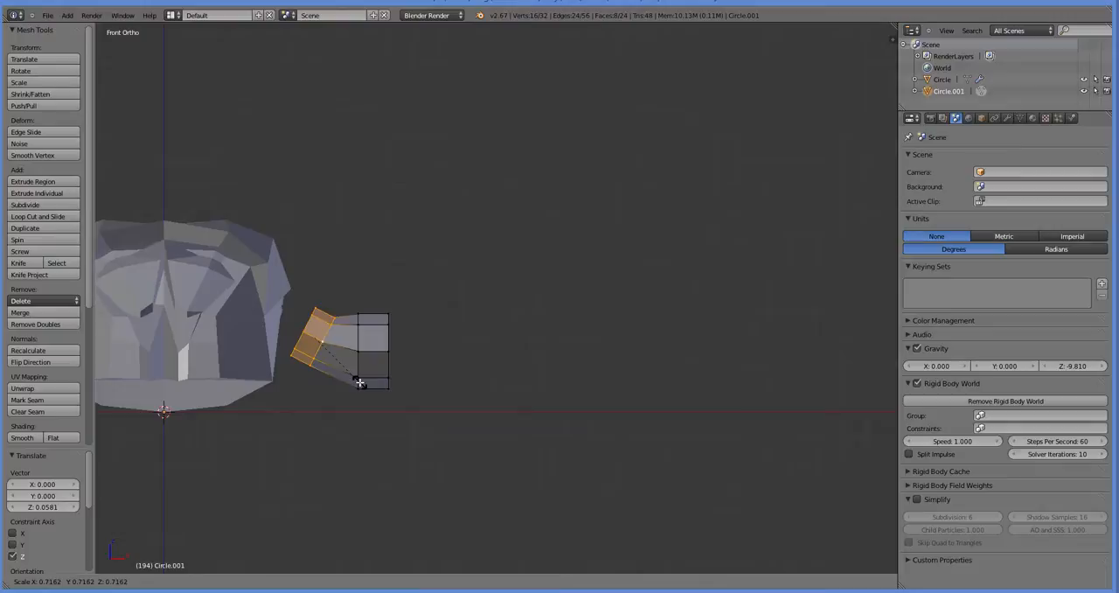
click(38, 215)
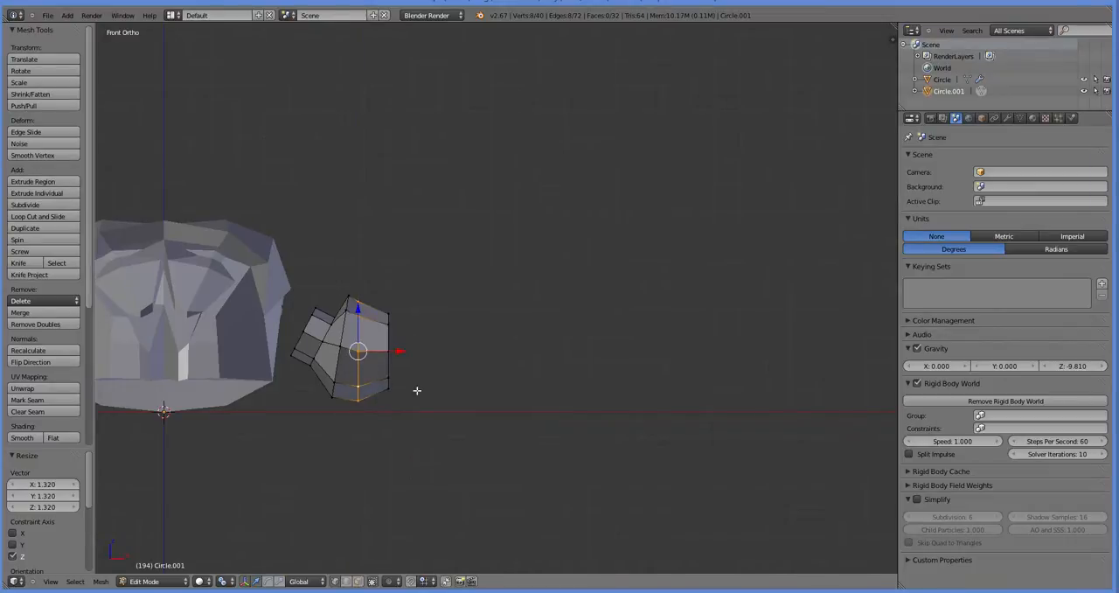
drag(356, 352, 322, 341)
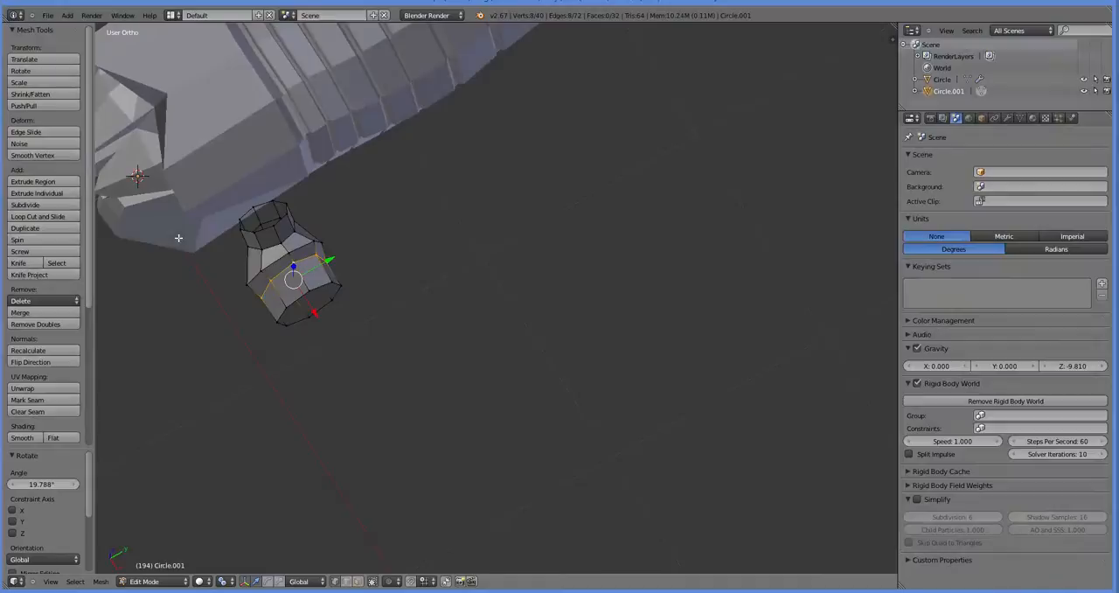
click(31, 153)
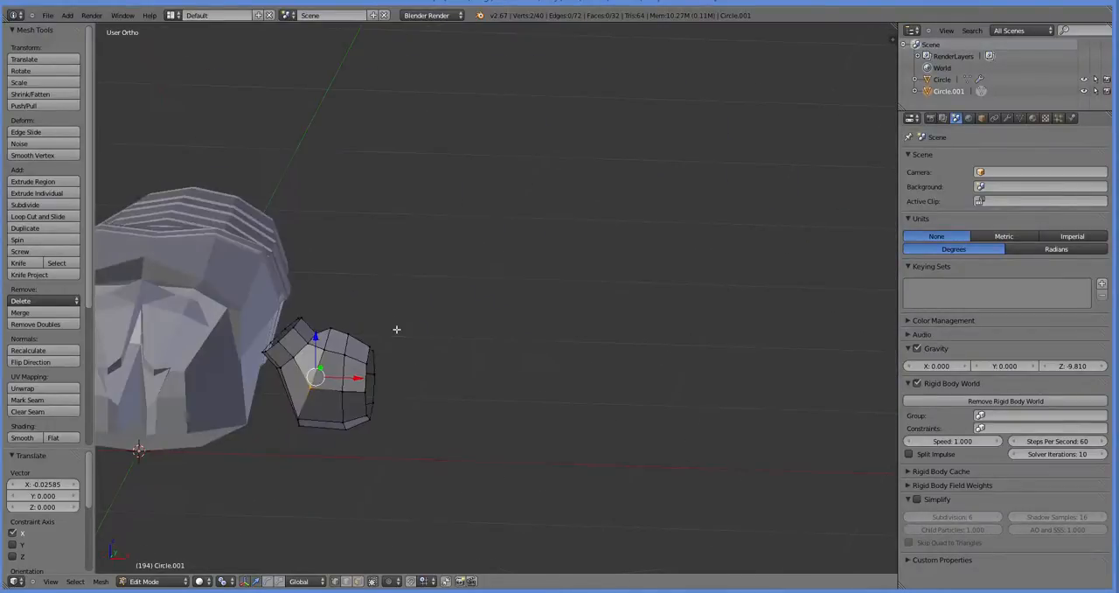
key(KP_1)
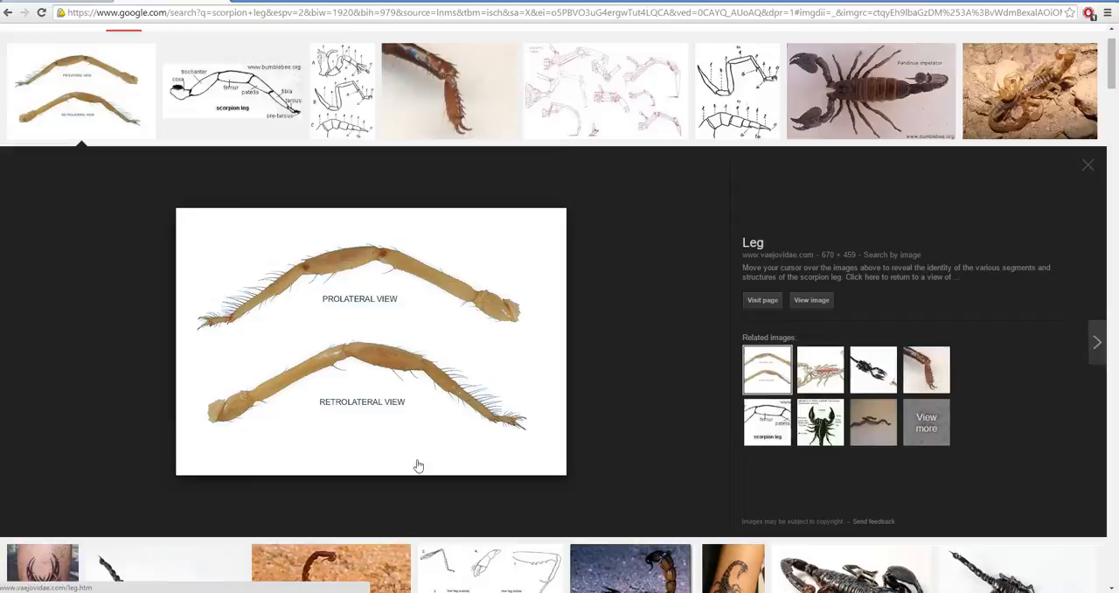
mouse_move(334, 351)
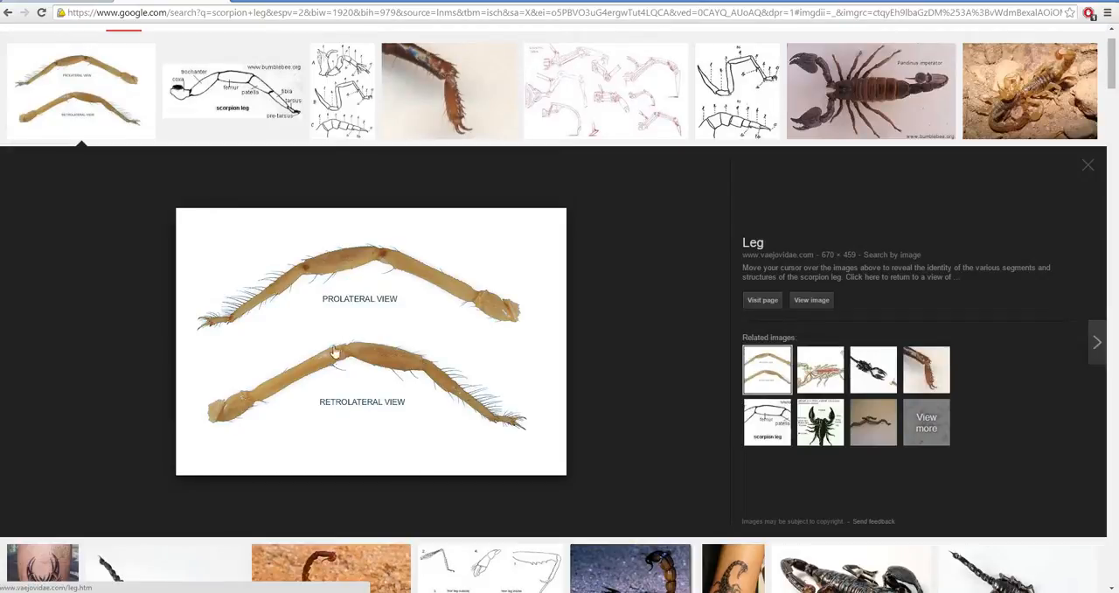
mouse_move(367, 500)
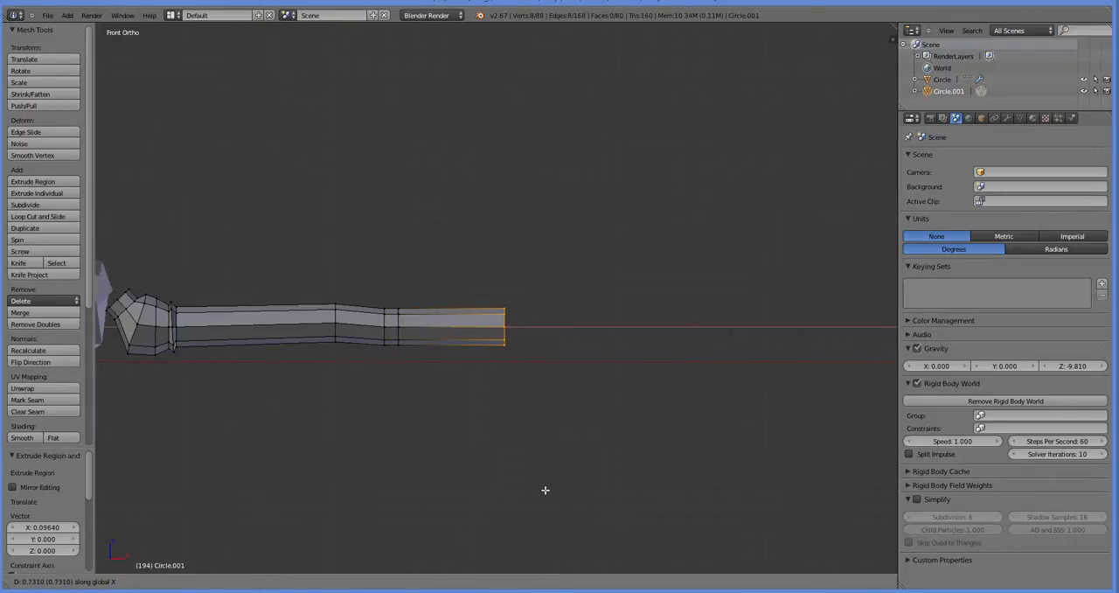
Confirm the extruded end section that tapers the leg toward its tip
click(39, 215)
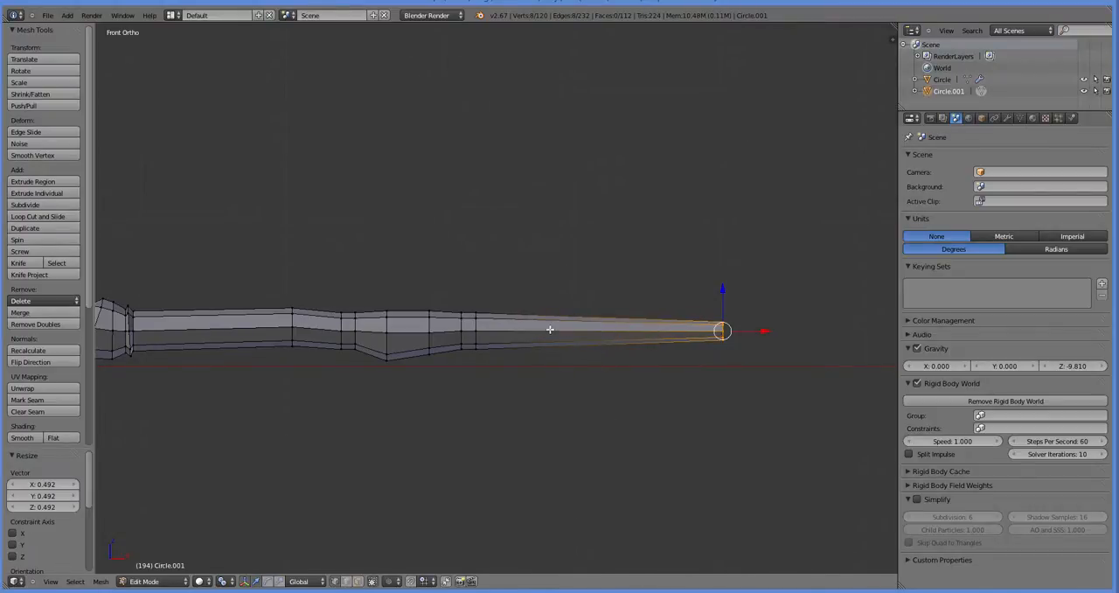
Shift the tapered section along the leg and bring the tip into view for closing
drag(723, 331, 626, 332)
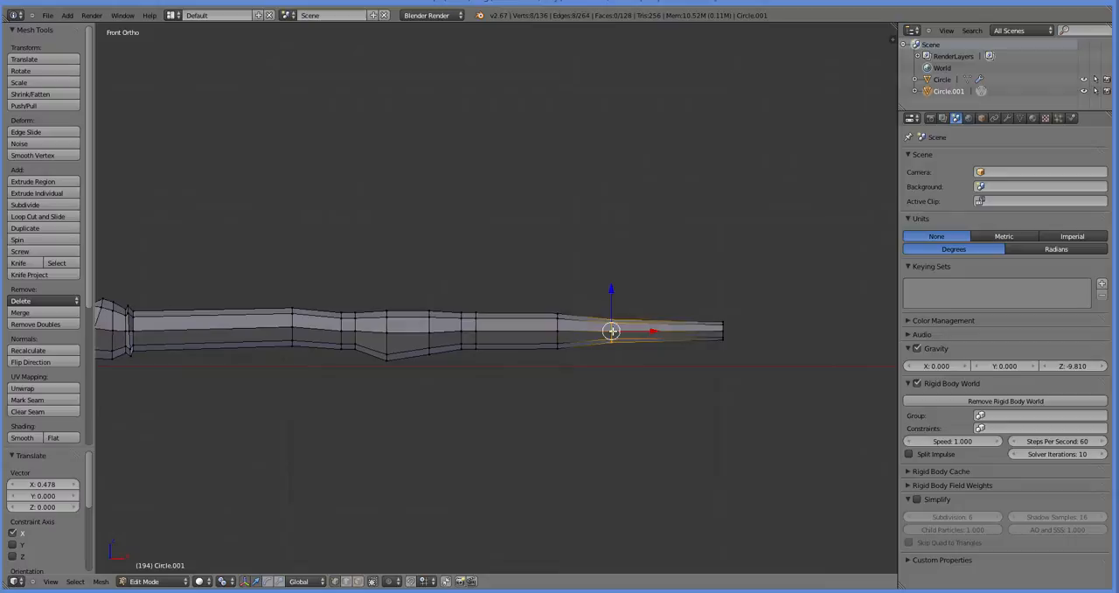
drag(612, 331, 562, 330)
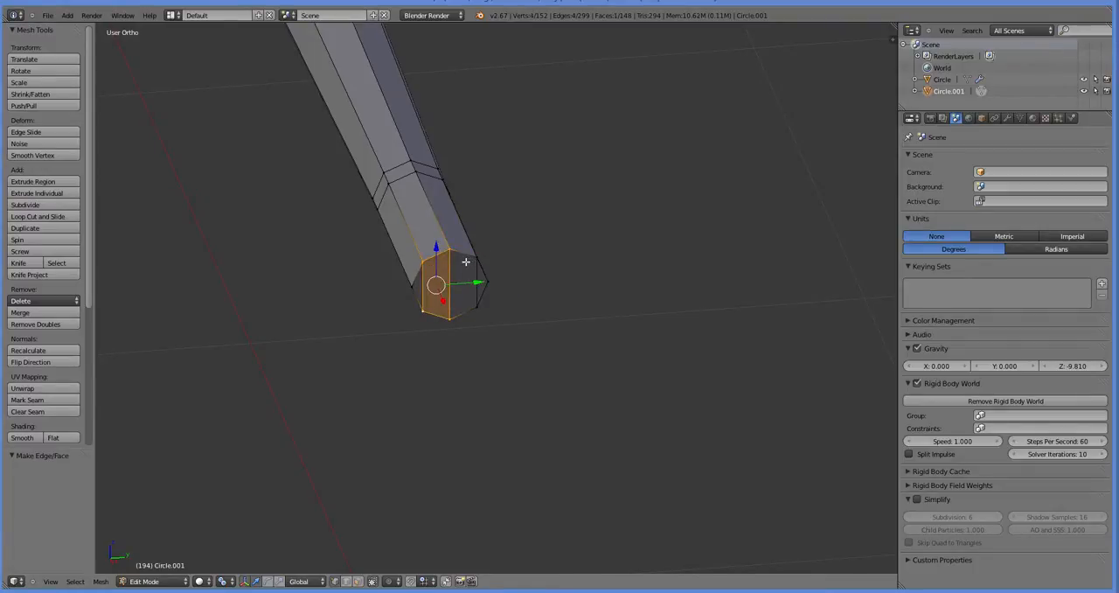
Close the tip with a face, shrink it and extrude a slim prong from it
click(32, 180)
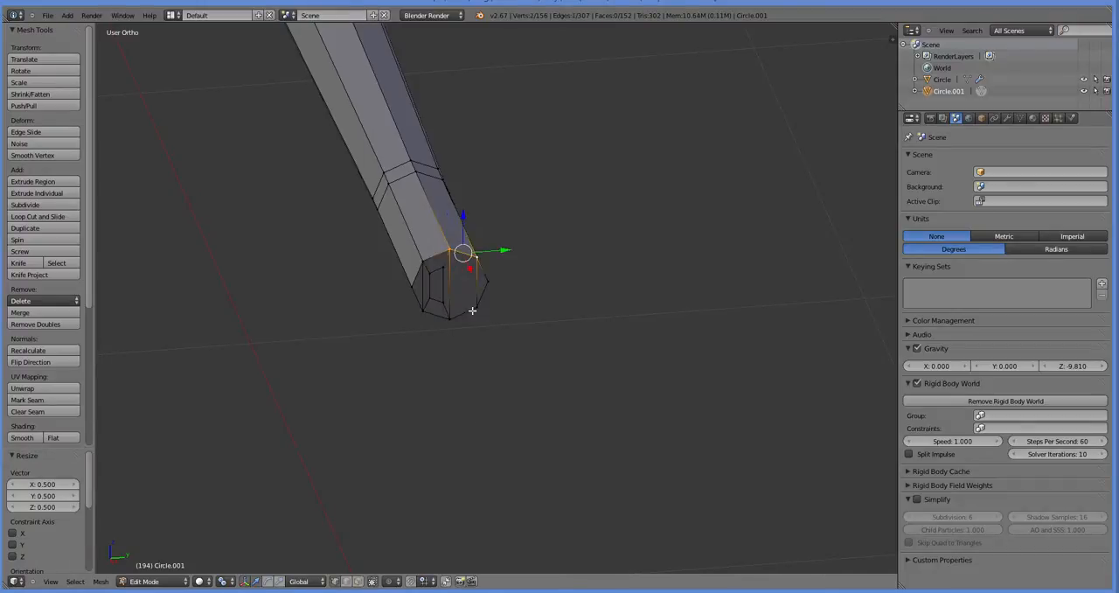
click(34, 180)
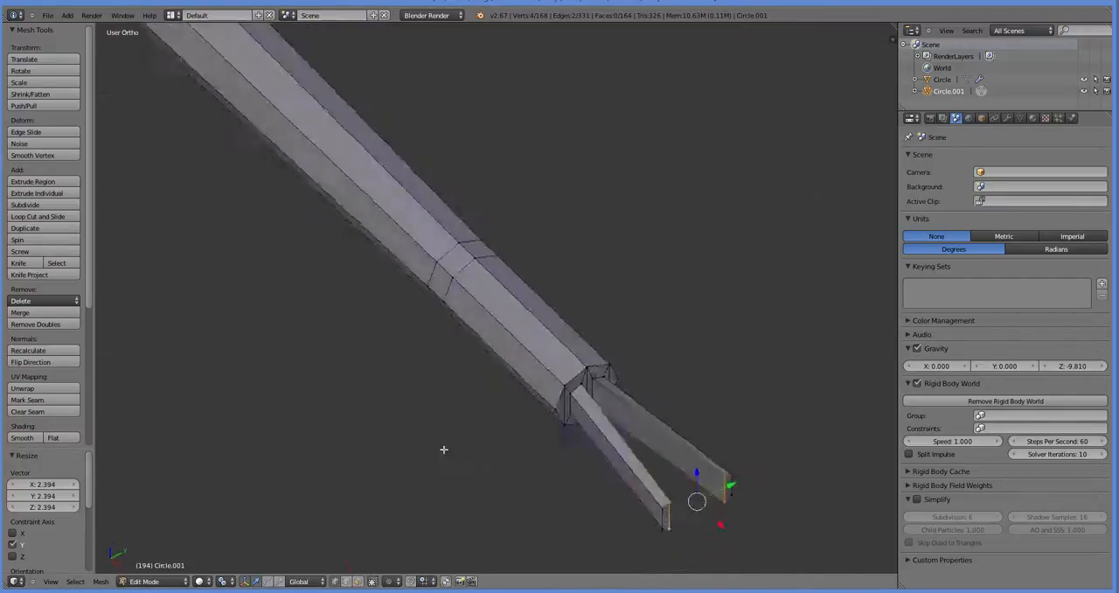
click(39, 215)
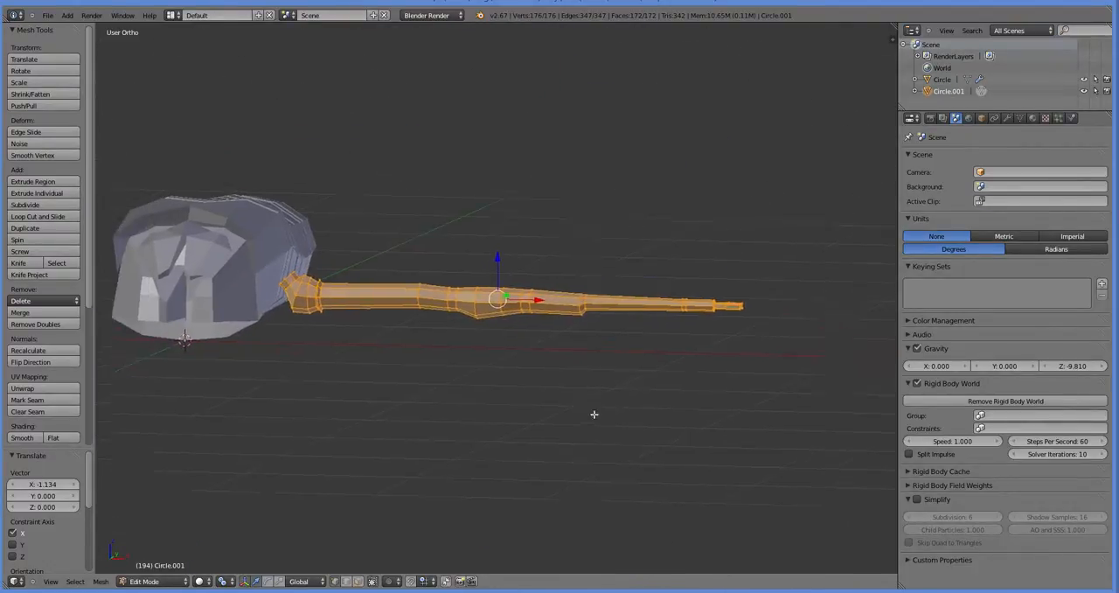
Return to Front view and leave Edit Mode with the leg mesh complete
key(KP_1)
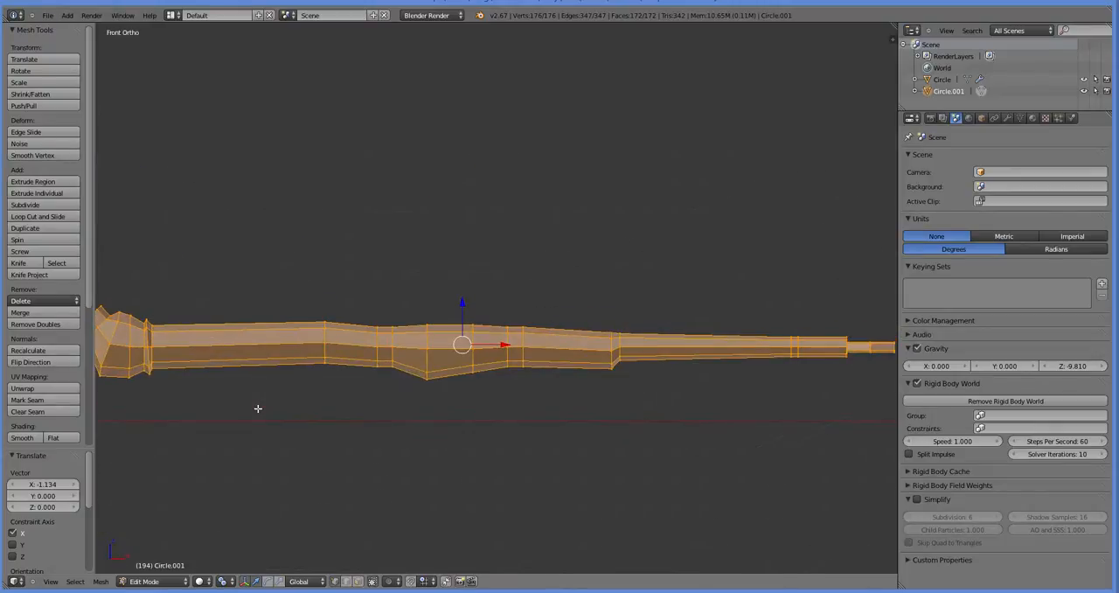
key(Tab)
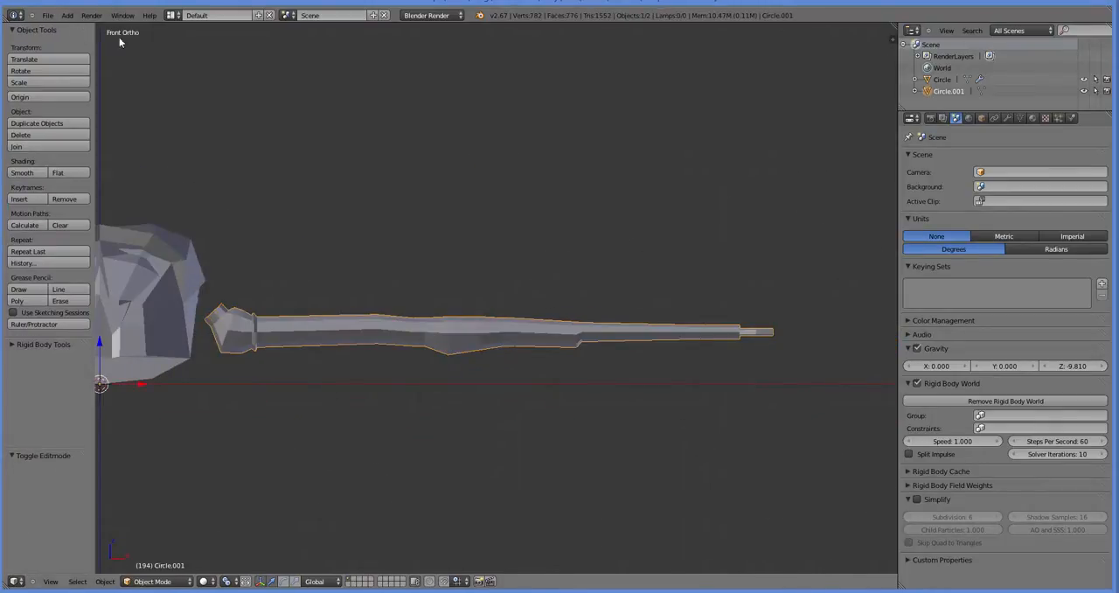
Add a single-bone armature and extrude a bone chain along the leg's segments
click(66, 14)
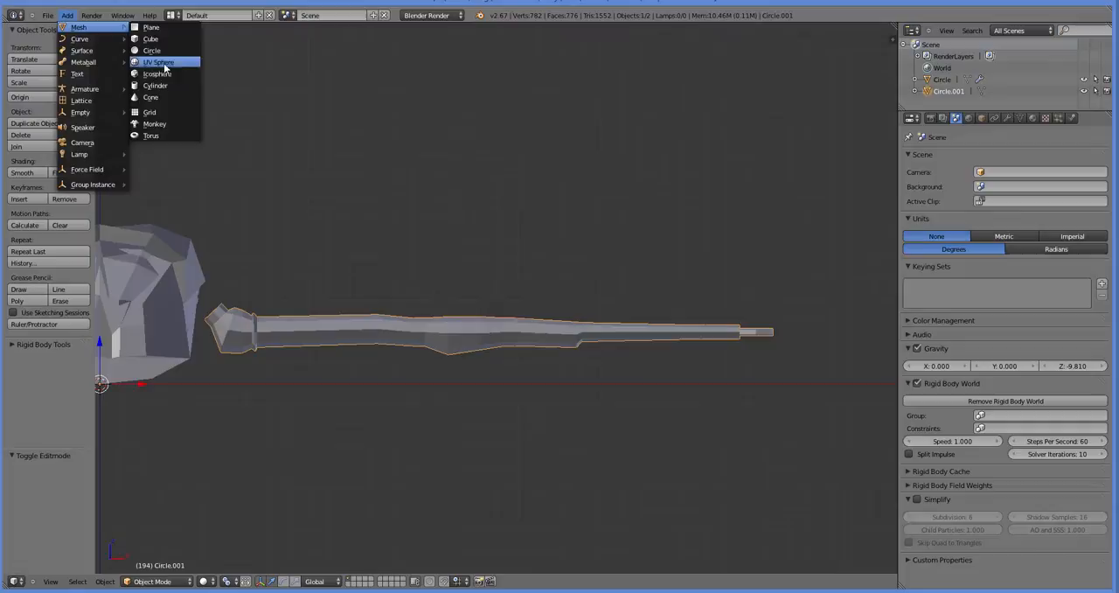
mouse_move(84, 87)
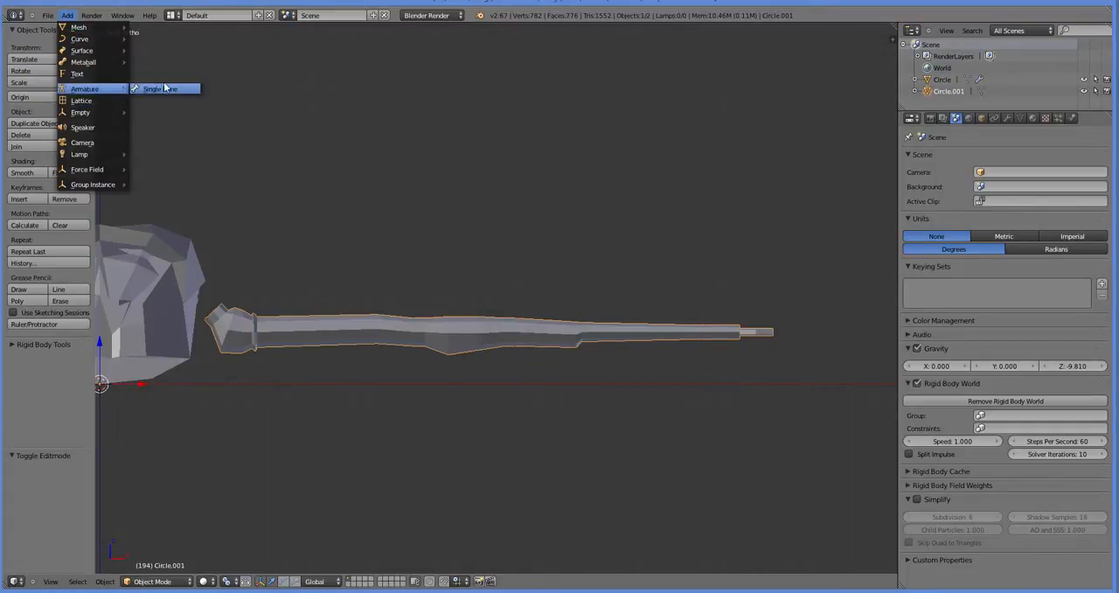
click(152, 87)
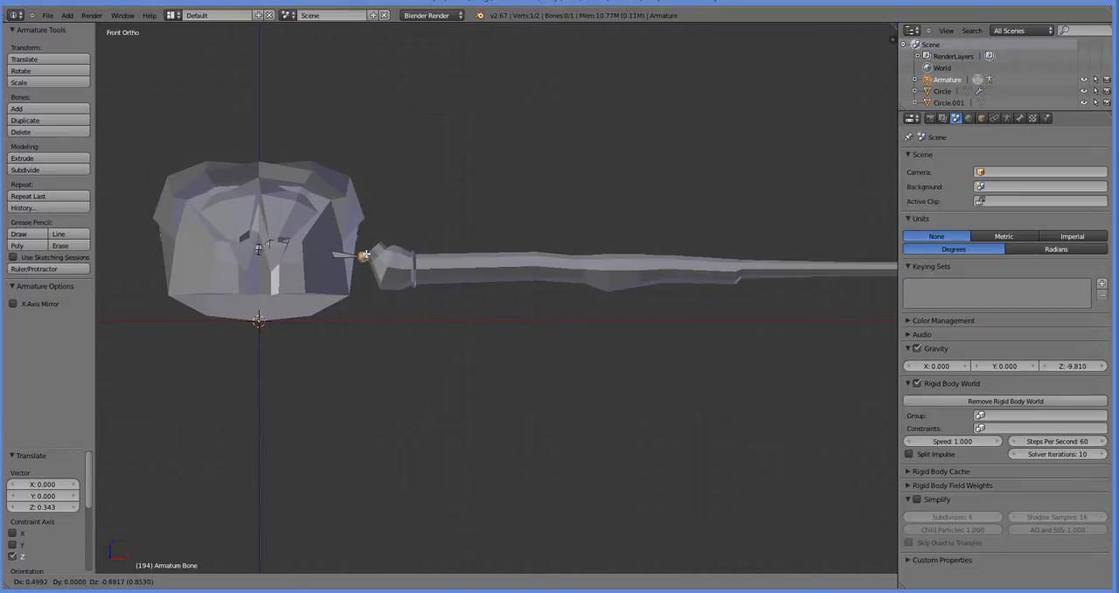
drag(366, 255, 391, 269)
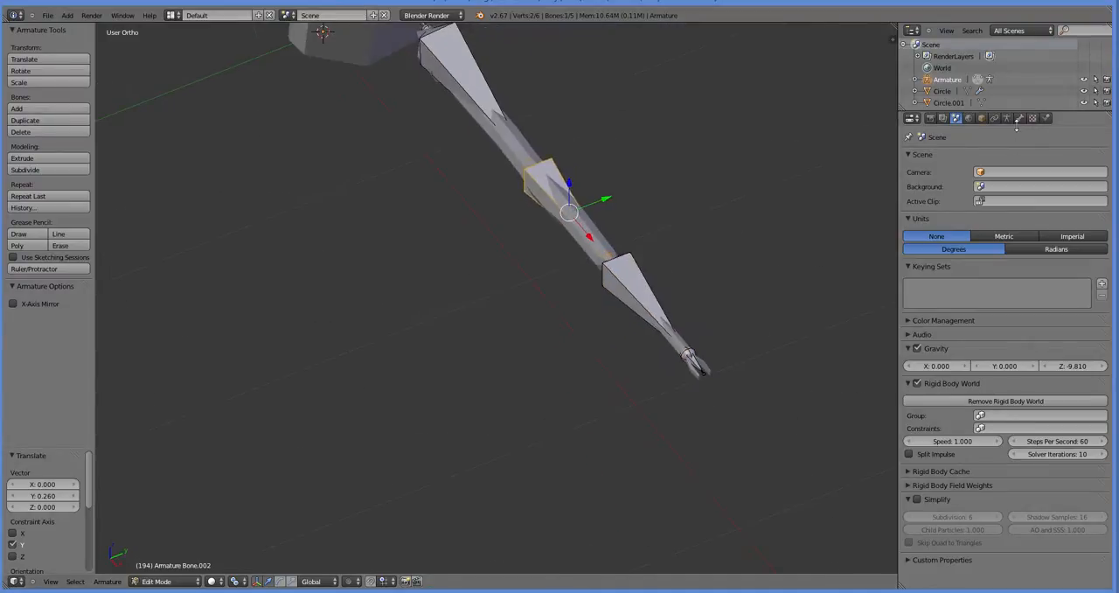
click(1019, 119)
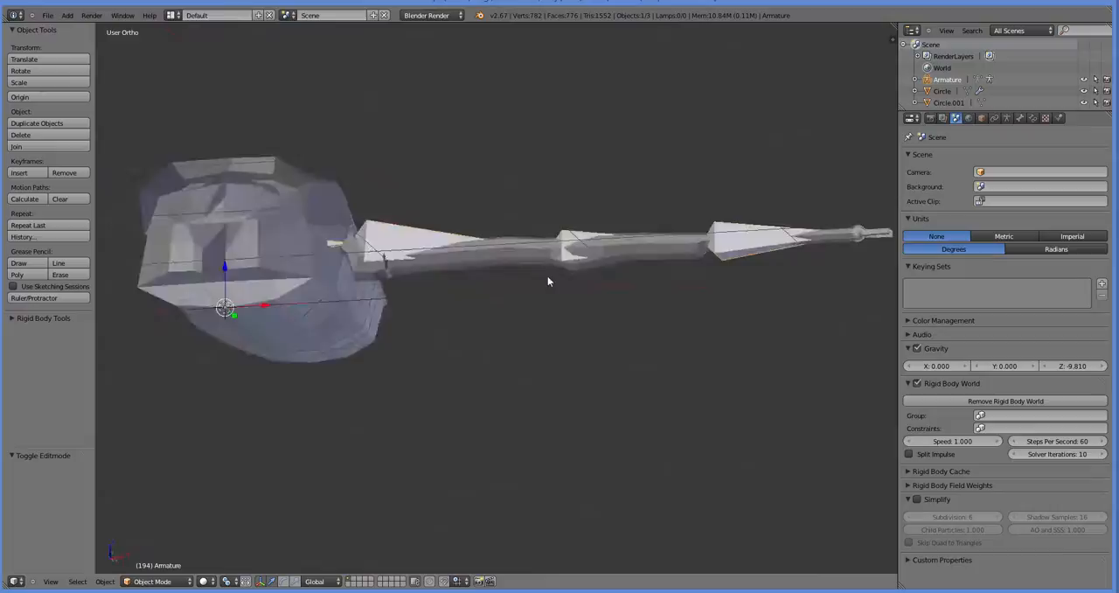
Enable X-Ray display on the armature so the bones show through the leg
click(997, 119)
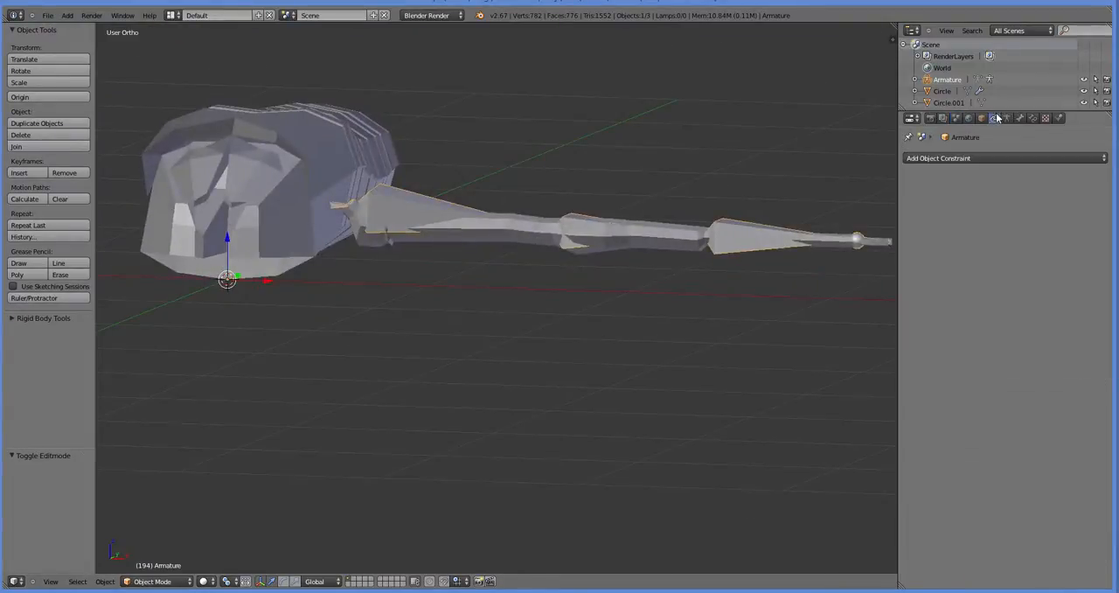
click(981, 119)
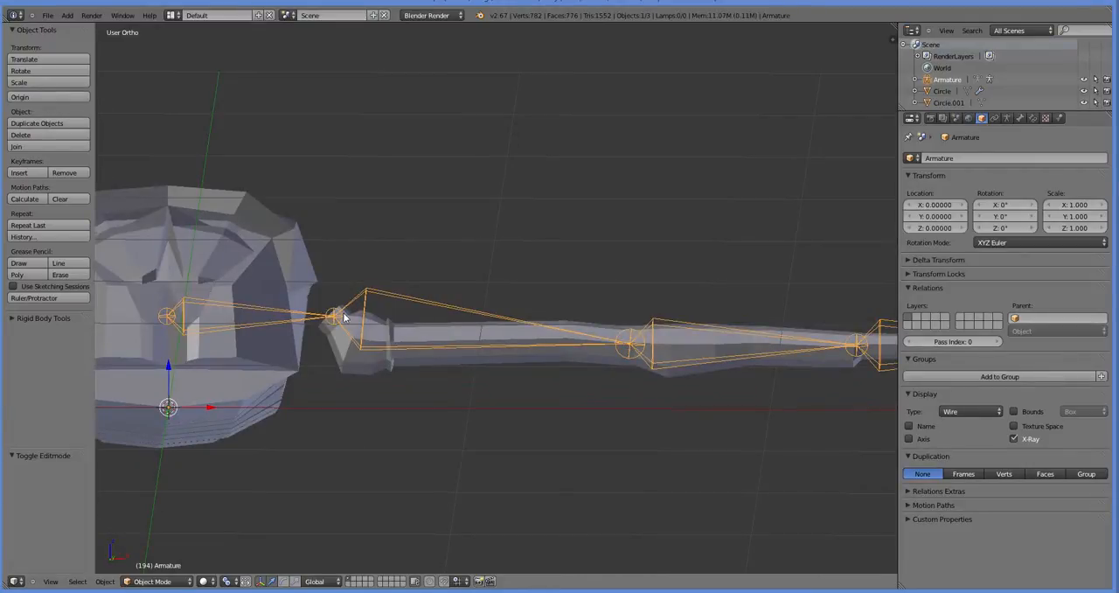
drag(343, 318, 511, 360)
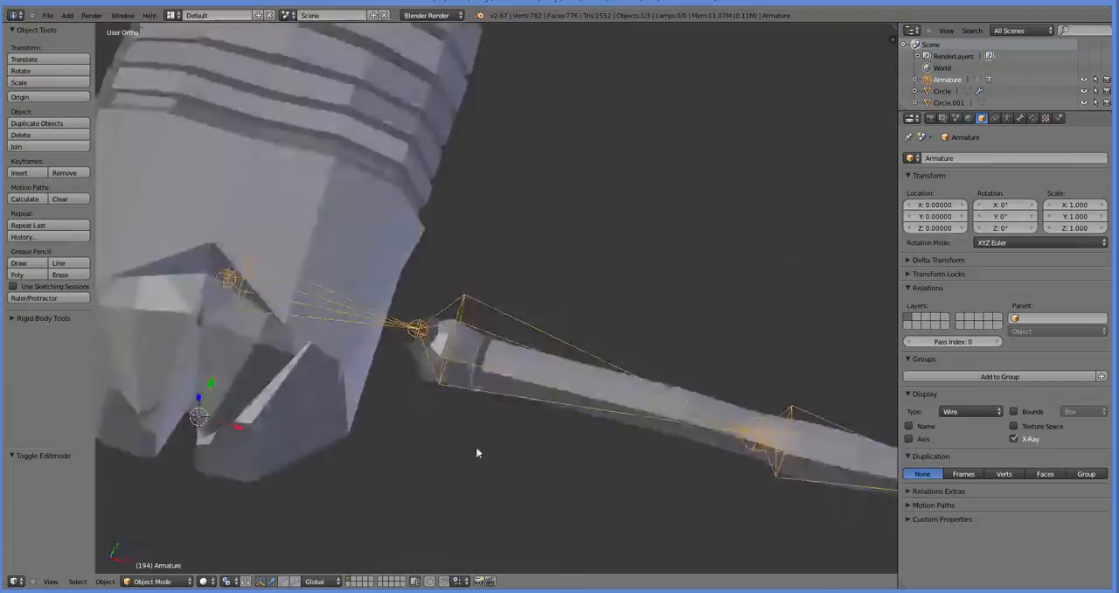
Parent the leg mesh to the armature with automatic weights
key(KP_1)
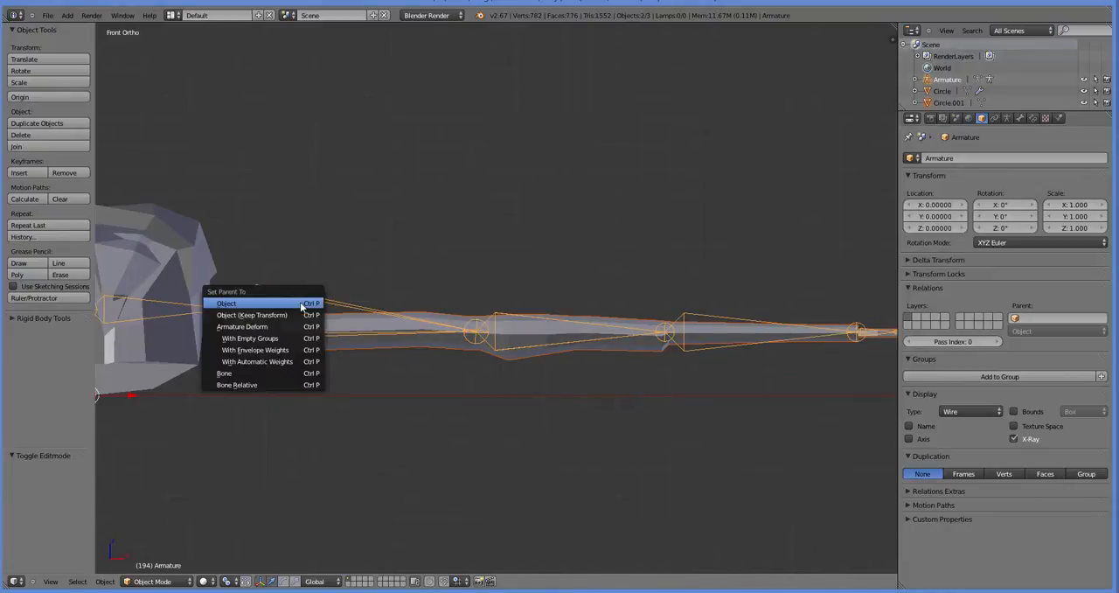
click(255, 360)
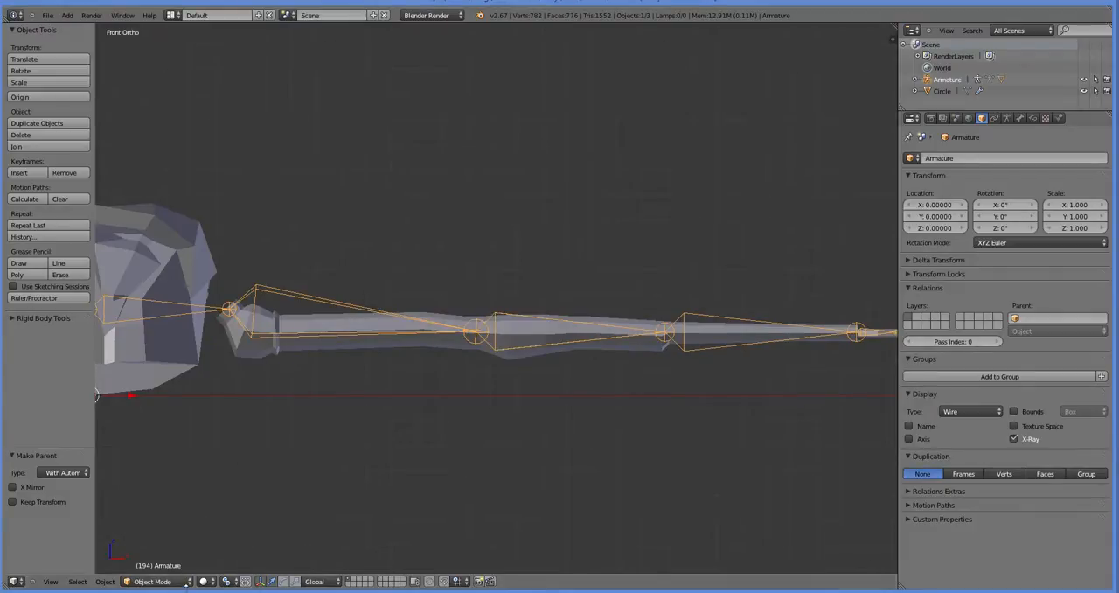
In Pose Mode bend the leg at its second joint to test the deformation
click(148, 581)
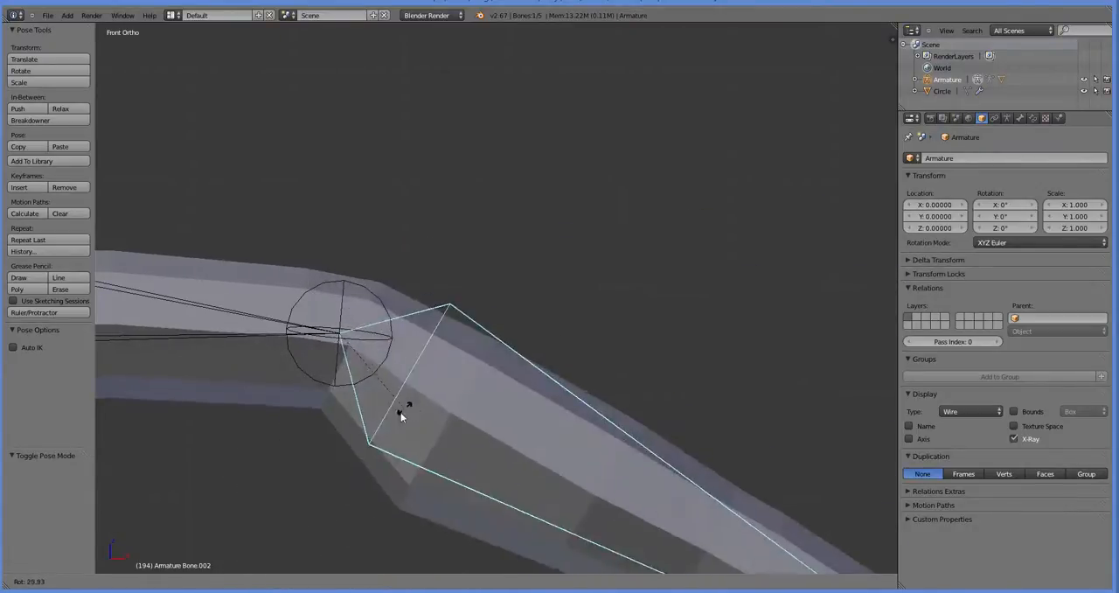
drag(402, 406, 406, 367)
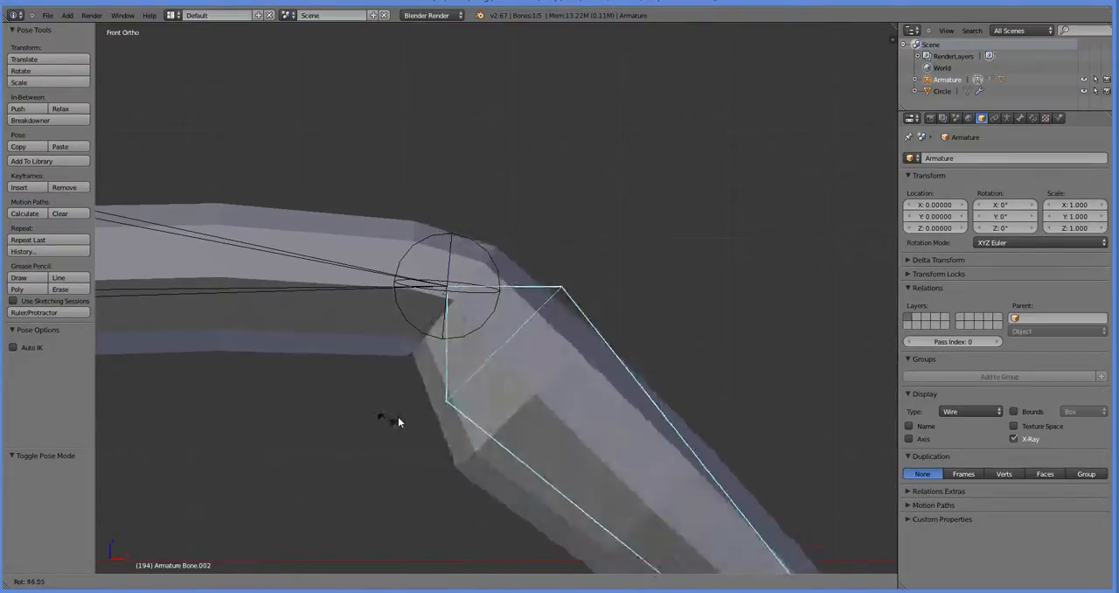
drag(398, 423, 189, 446)
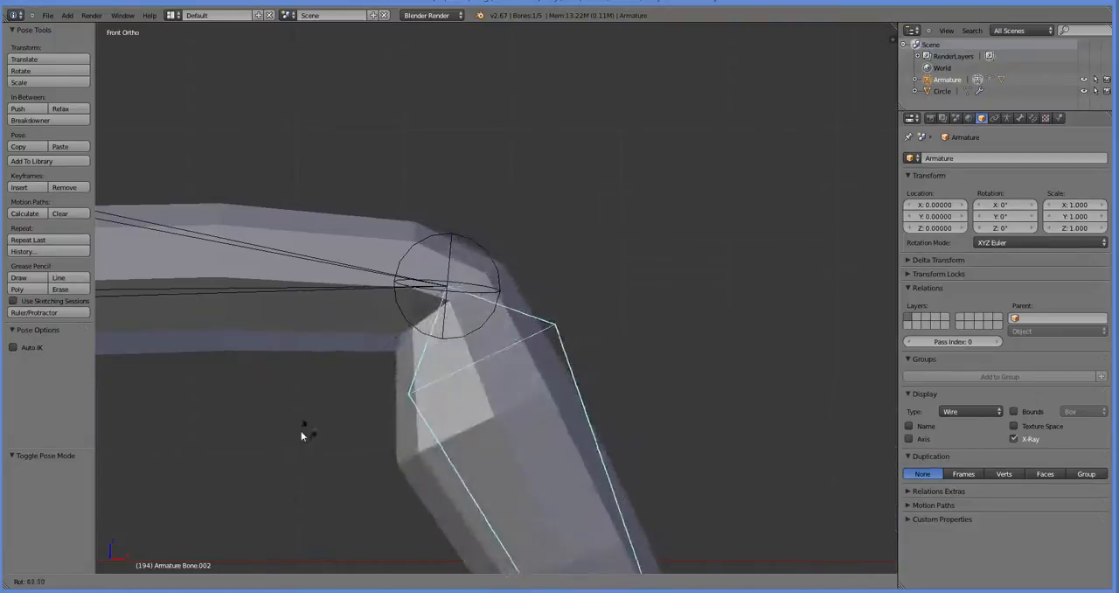
drag(301, 436, 445, 376)
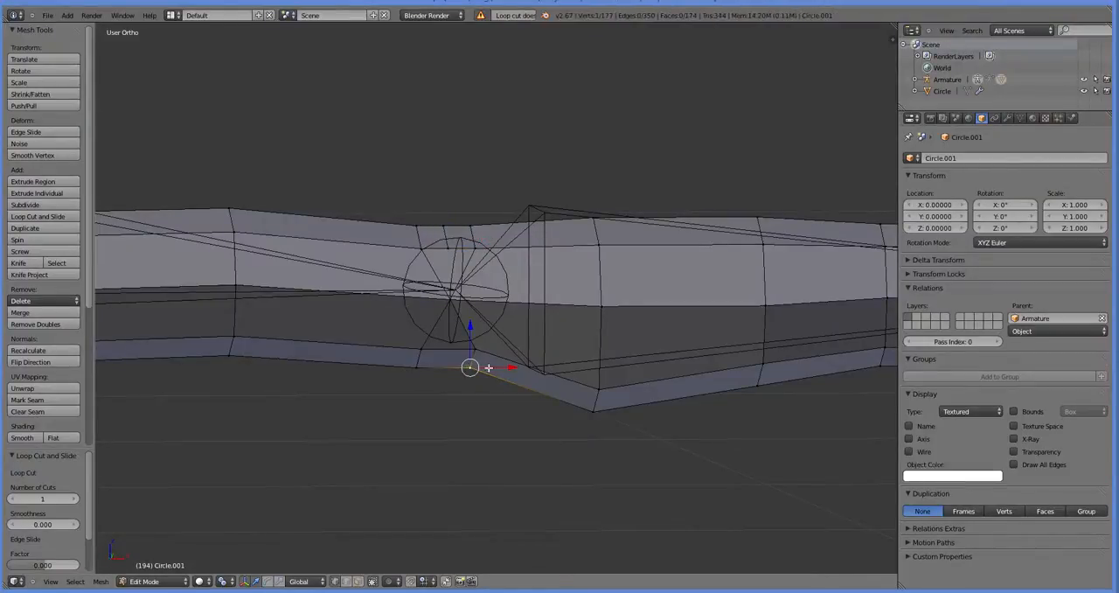
Remove the mesh's Armature modifier and reposition the bone joint at the second joint
key(Tab)
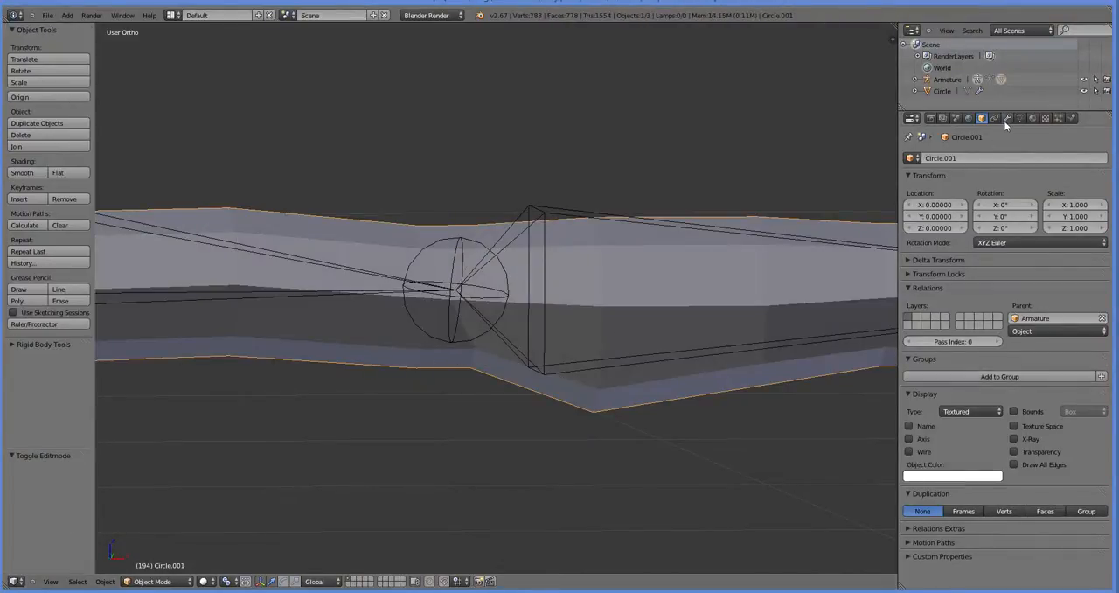
click(1007, 118)
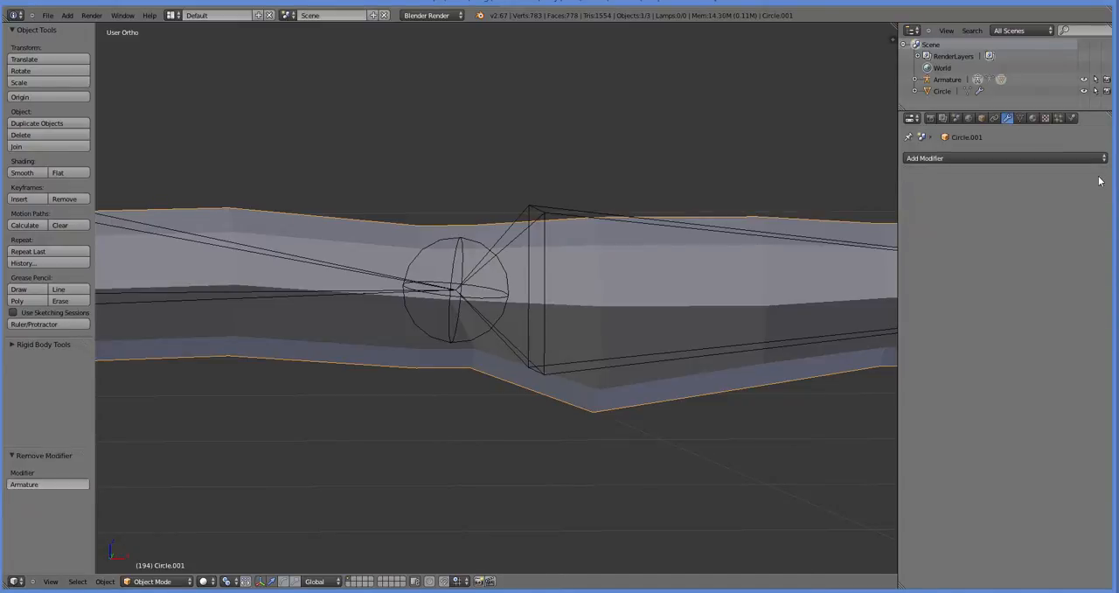
key(KP_1)
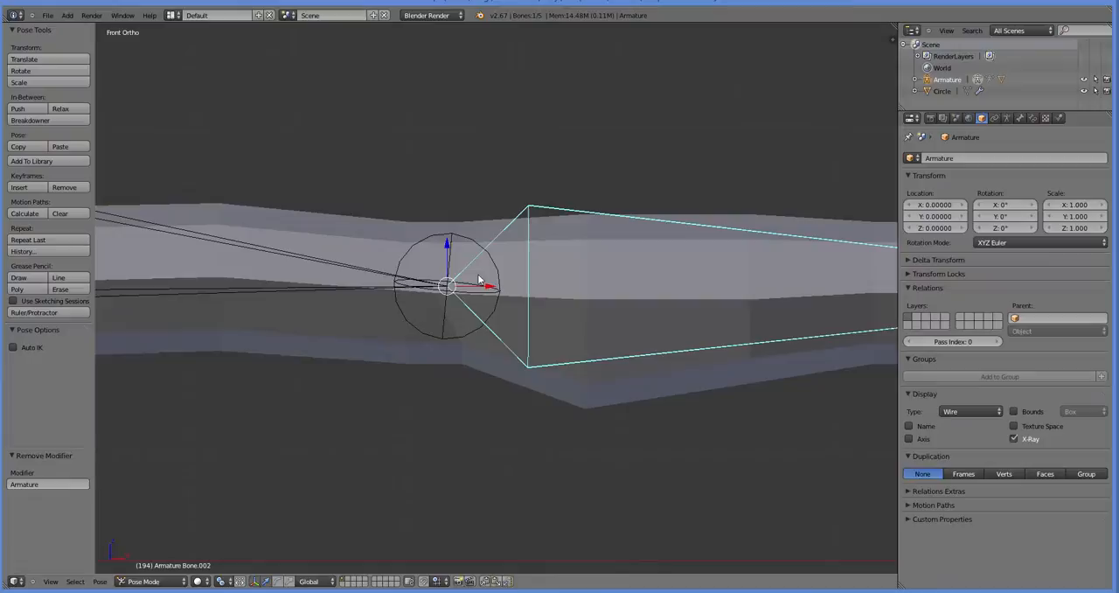
key(Tab)
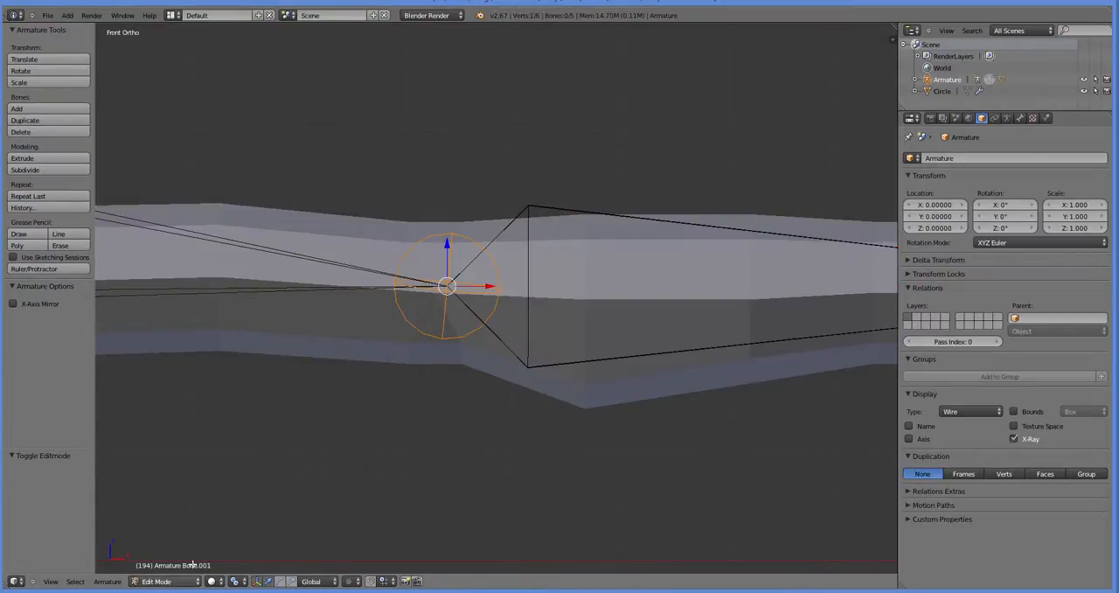
drag(446, 286, 472, 283)
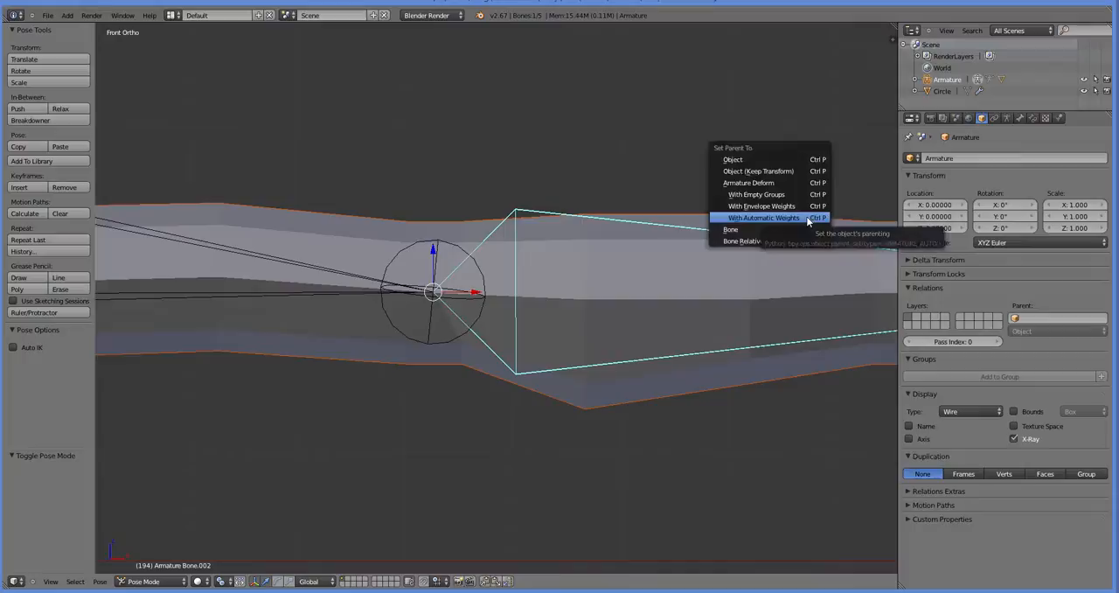
Rebind the leg with automatic weights and pose the second bone to confirm a clean bend
click(762, 217)
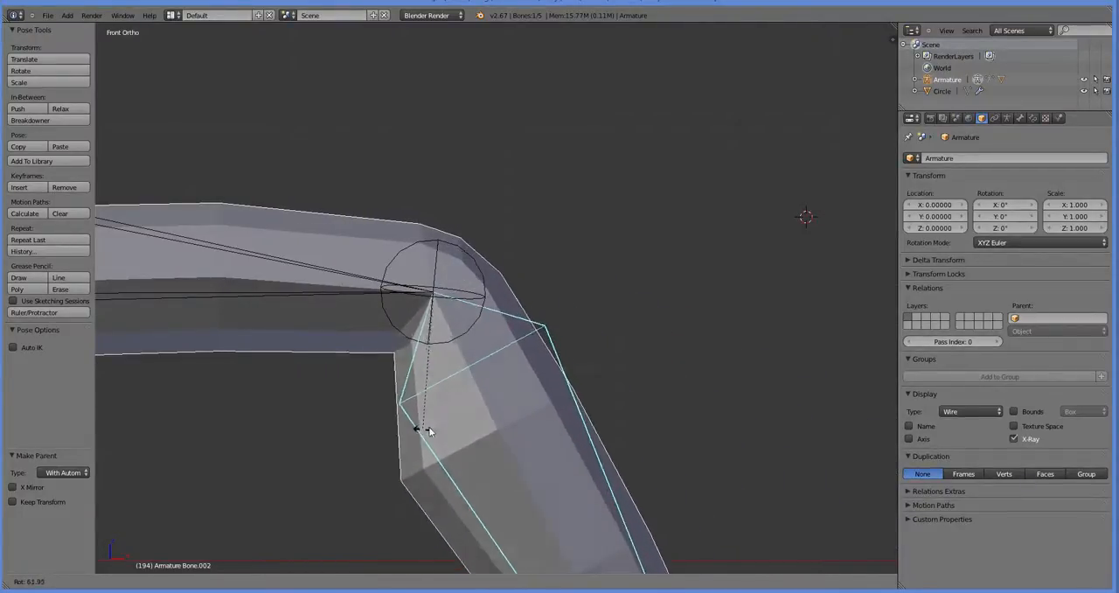
drag(428, 428, 367, 420)
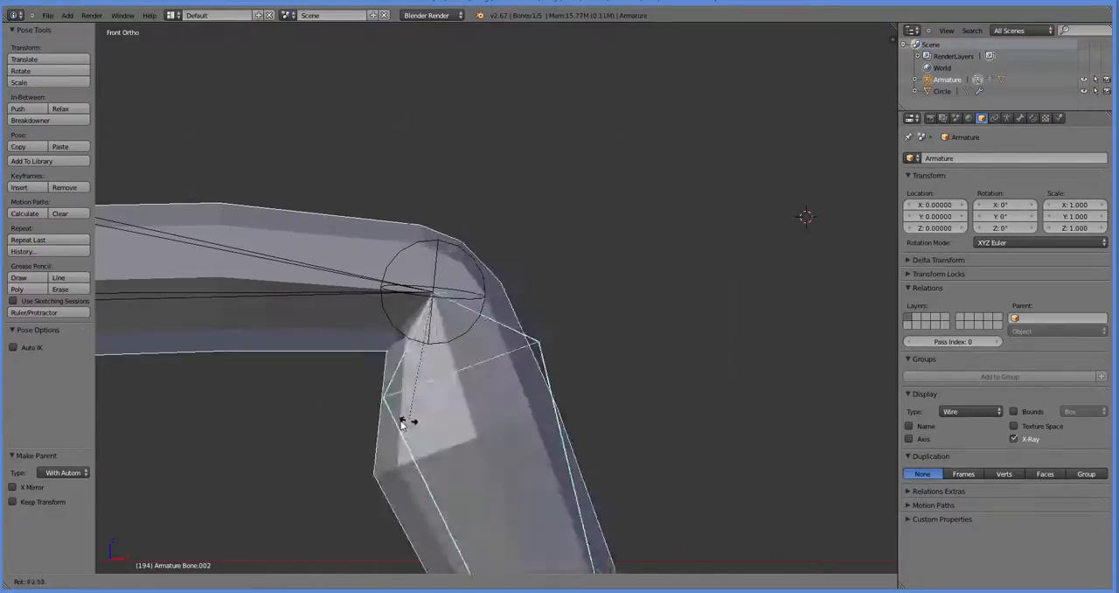
drag(402, 423, 314, 420)
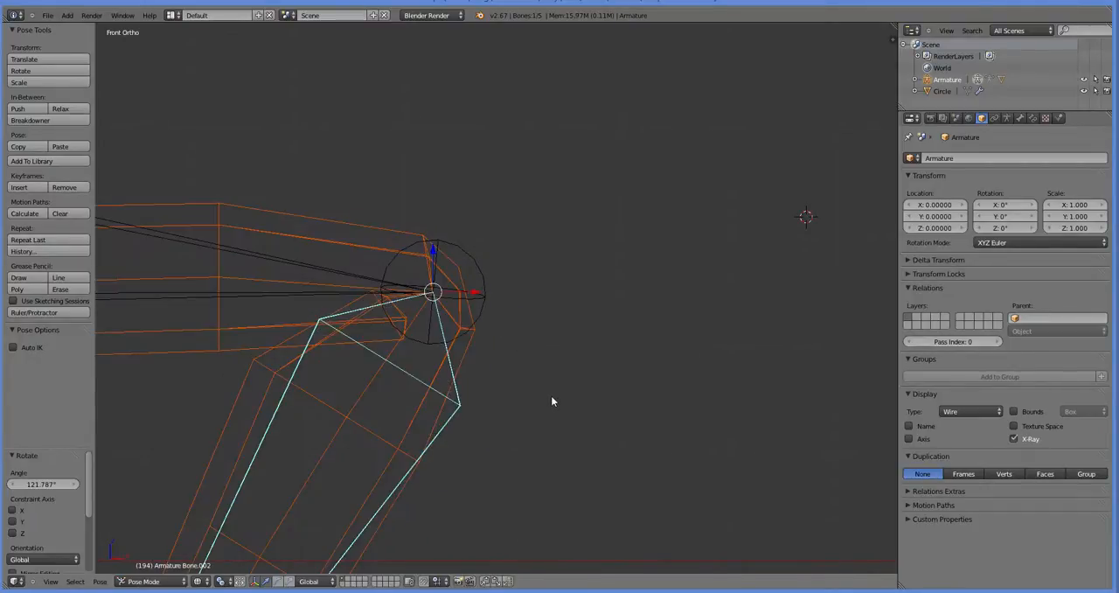
drag(550, 402, 276, 427)
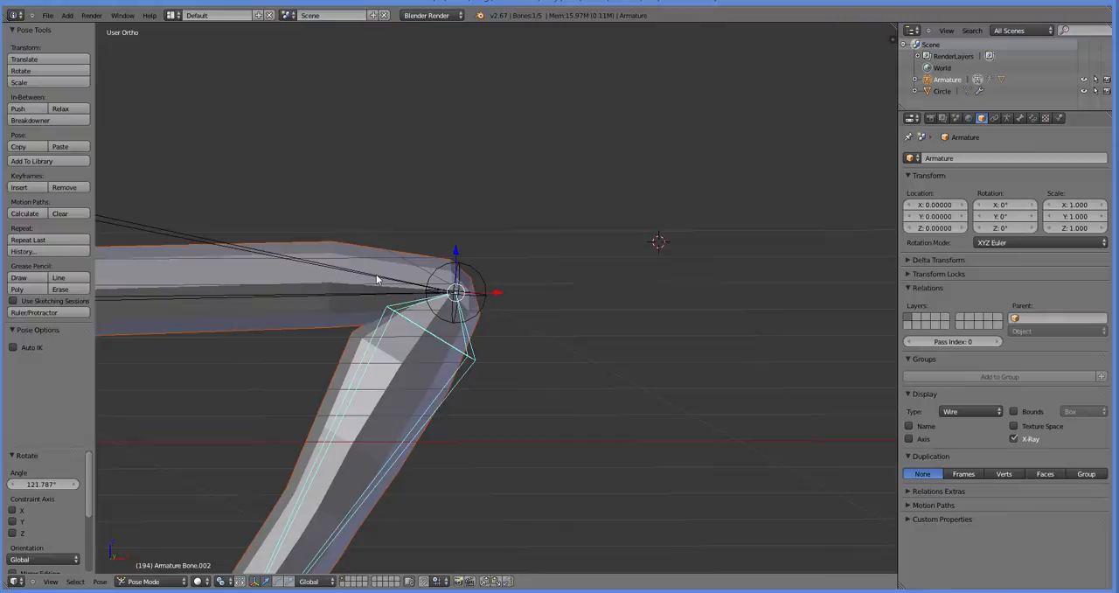
click(149, 581)
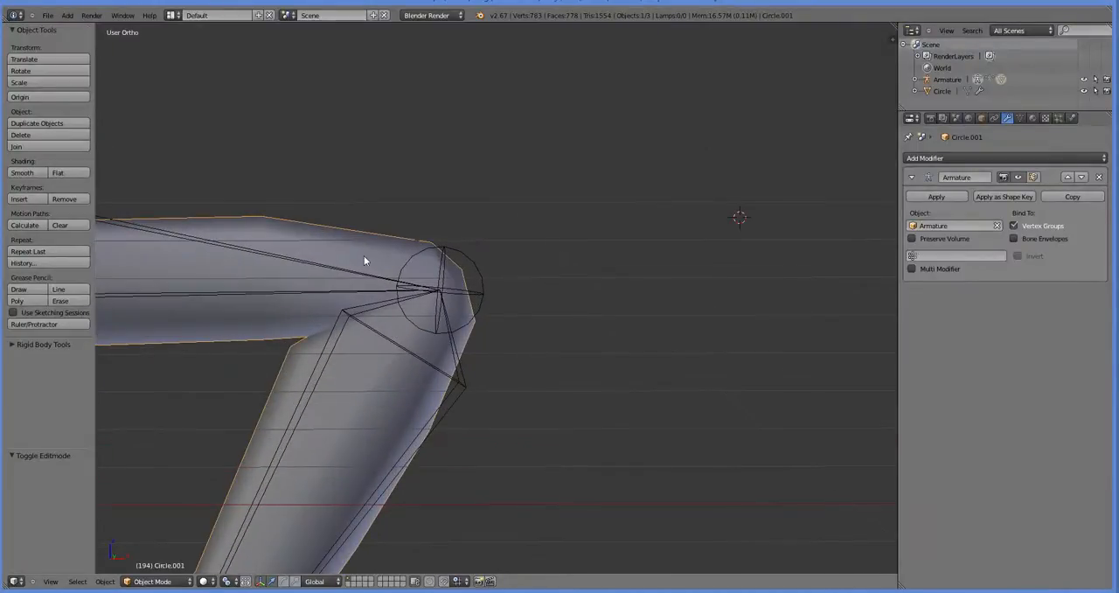
From front view in Edit Mode, place a loop cut around the leg at the second joint
key(Tab)
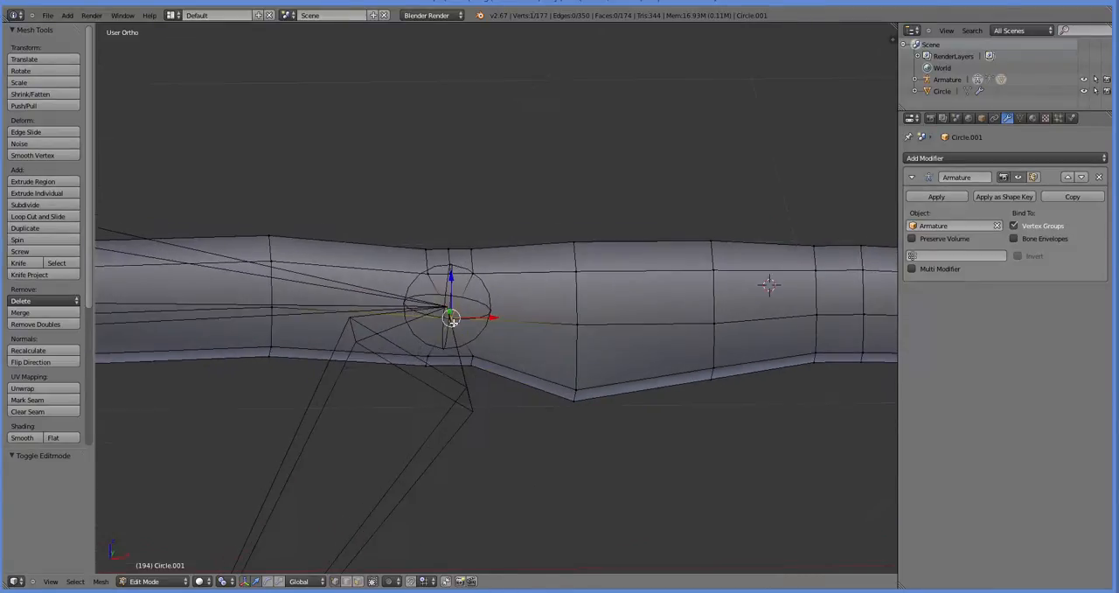
key(KP_1)
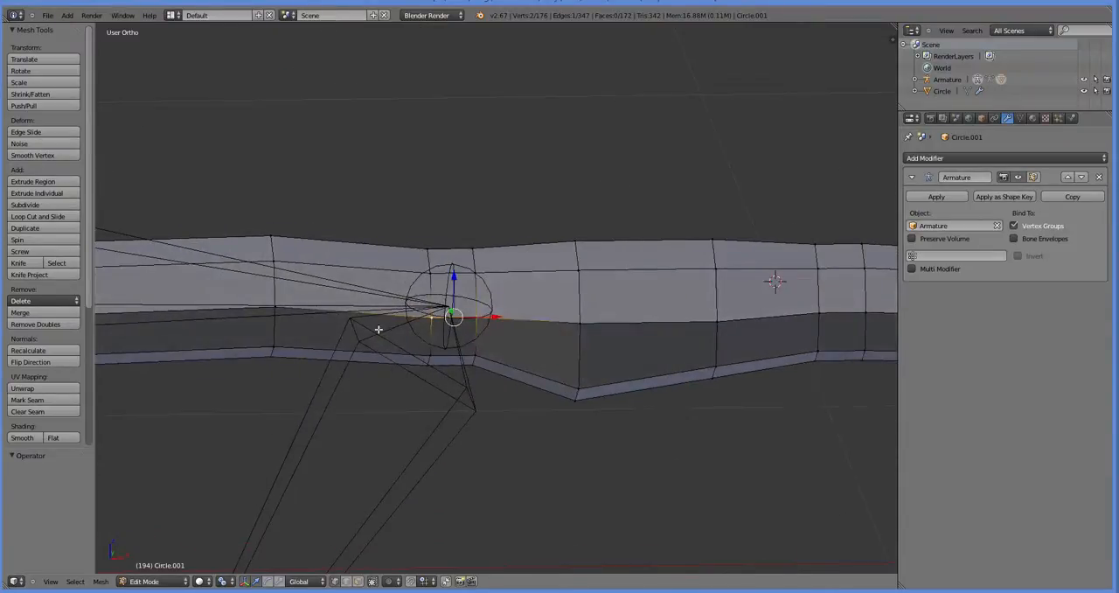
key(KP_1)
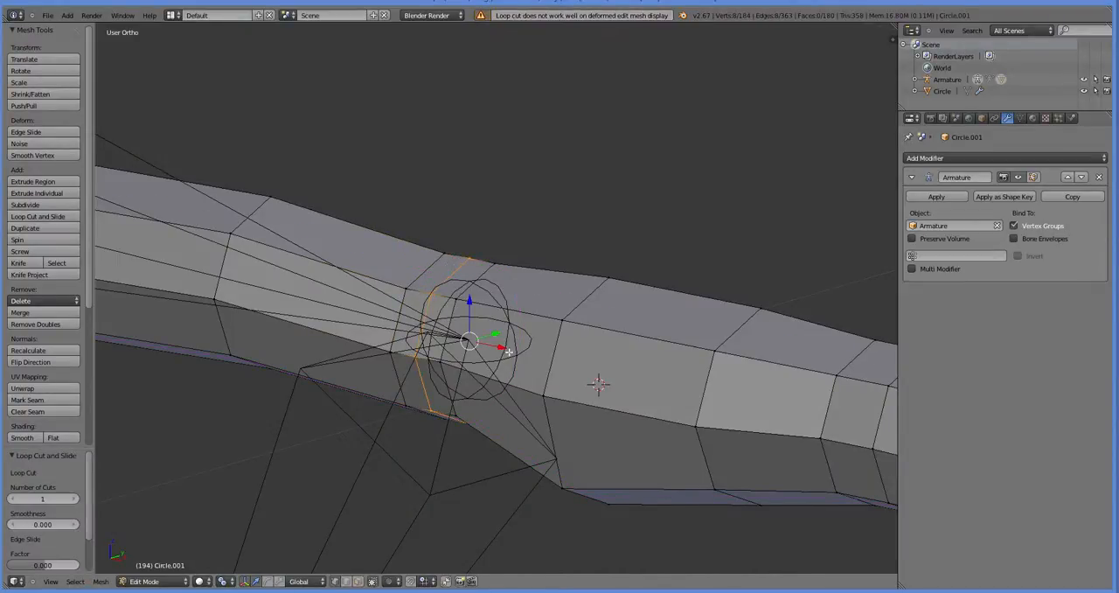
Merge the selected joint vertices At Center into a single point
key(KP_1)
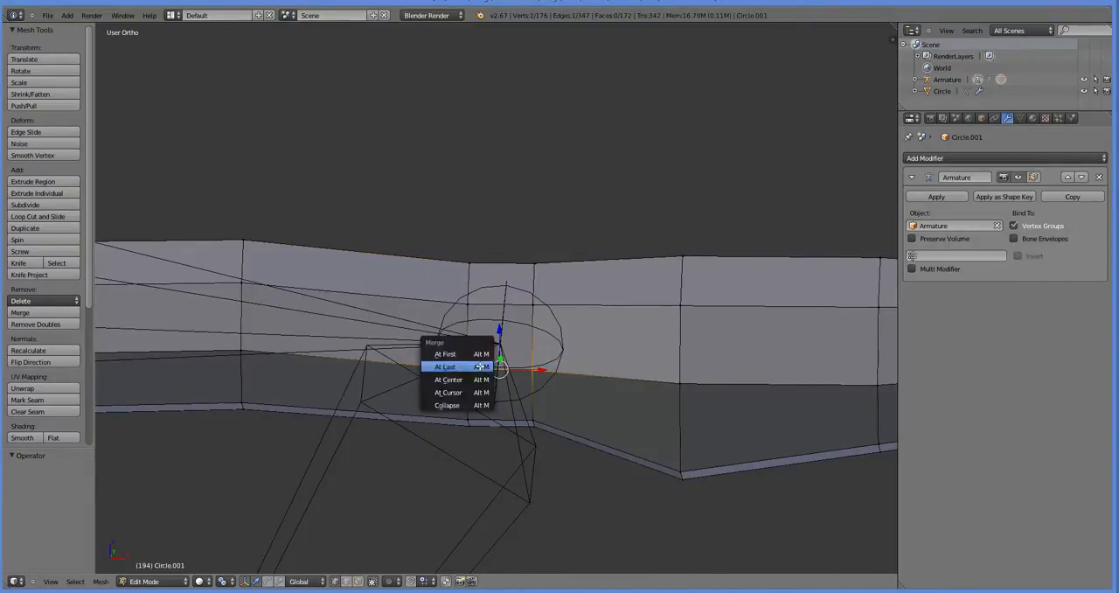
click(447, 379)
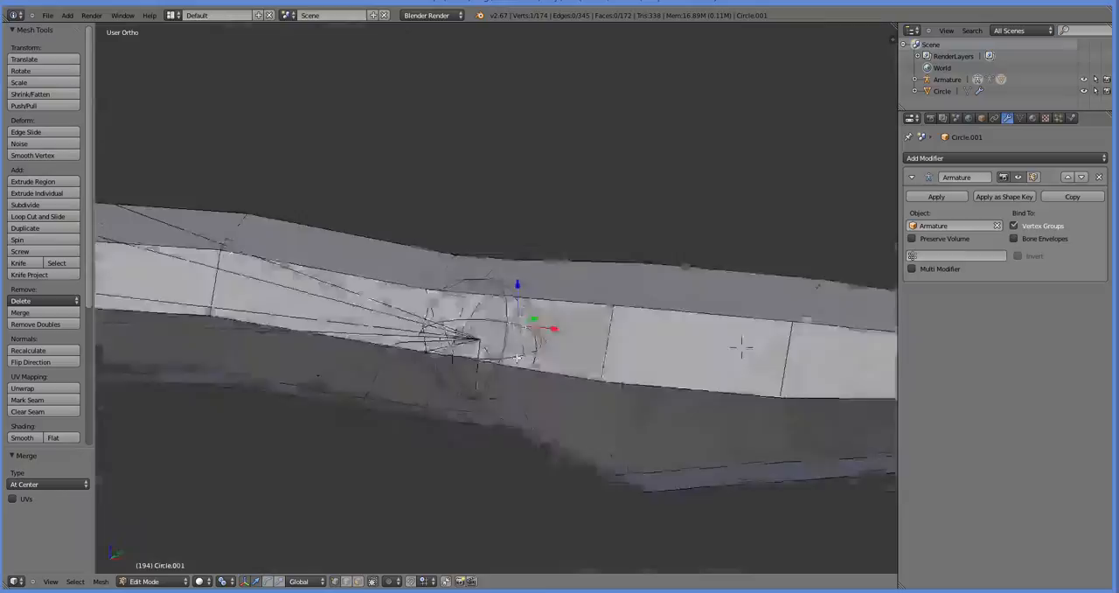
key(KP_1)
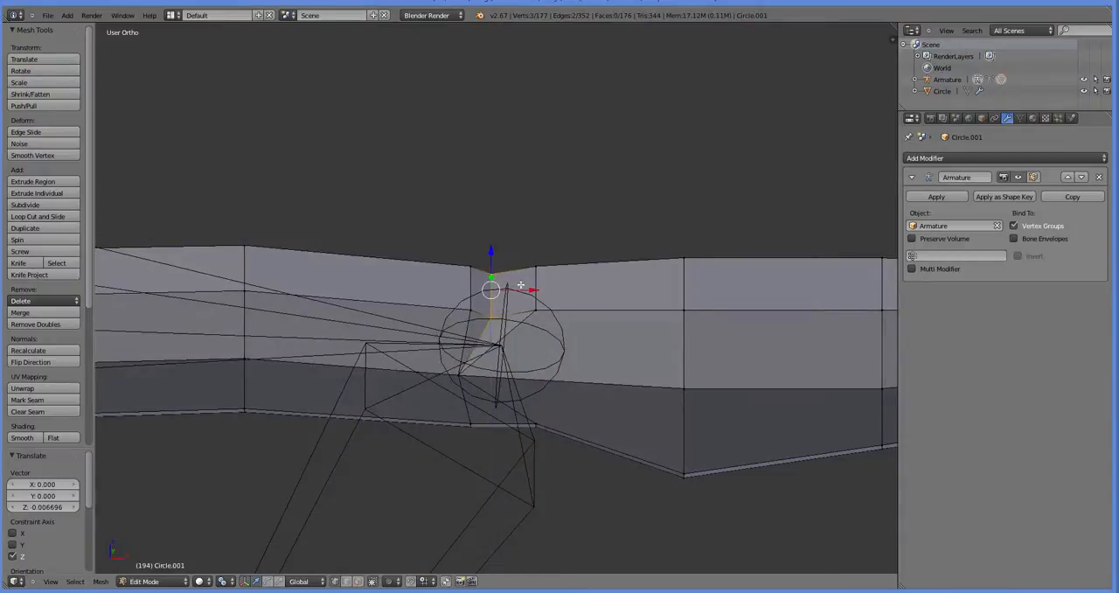
Move and scale the joint vertices upward and sideways so the cut sits at the knuckle
drag(491, 288, 454, 289)
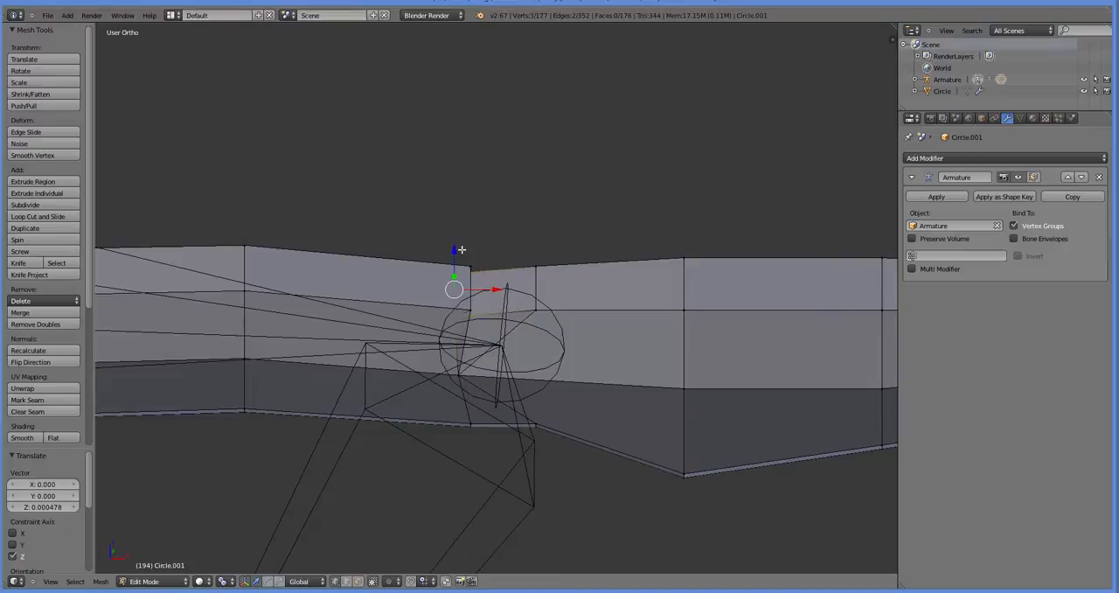
key(s)
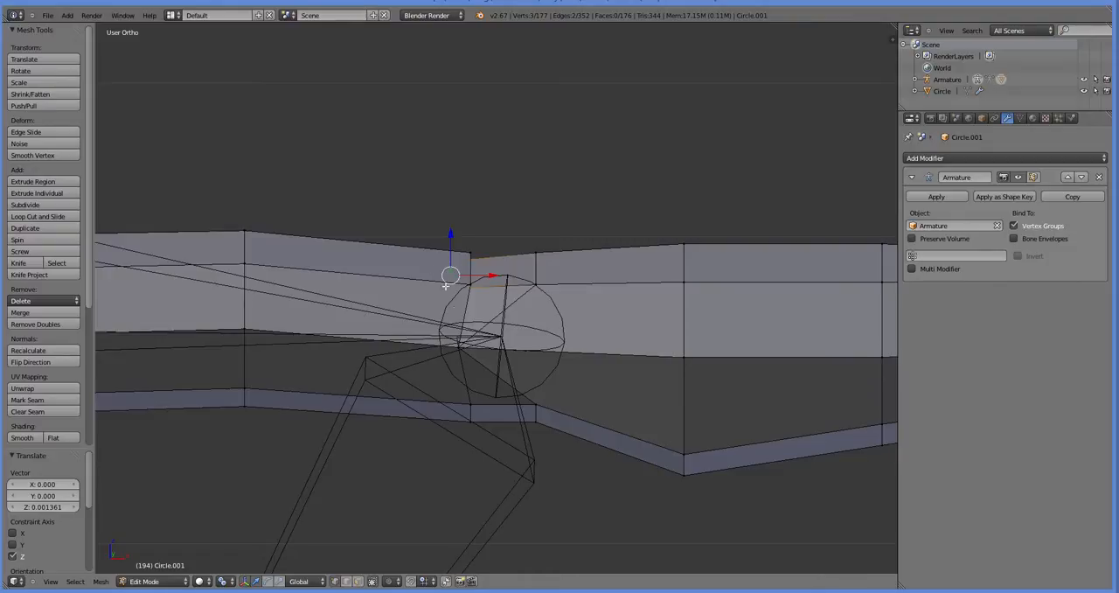
mouse_move(510, 264)
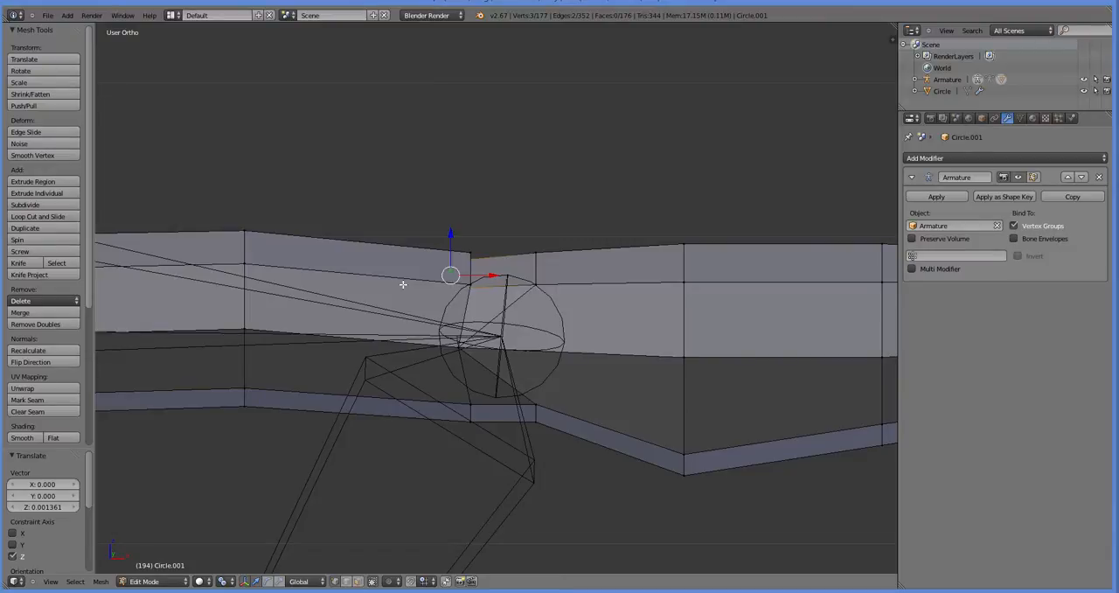
mouse_move(418, 286)
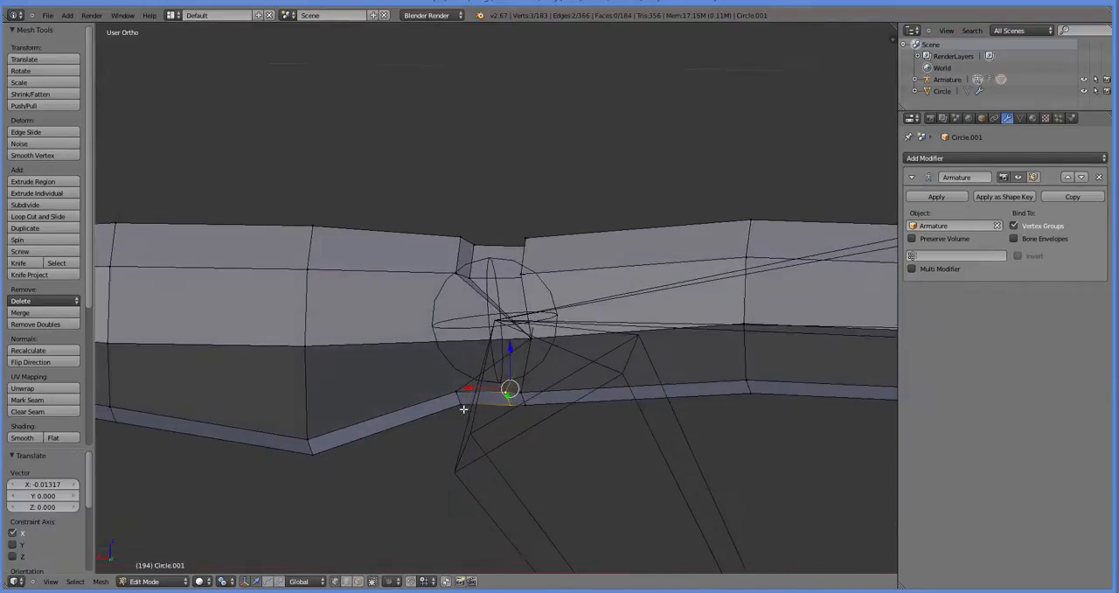
drag(511, 388, 493, 381)
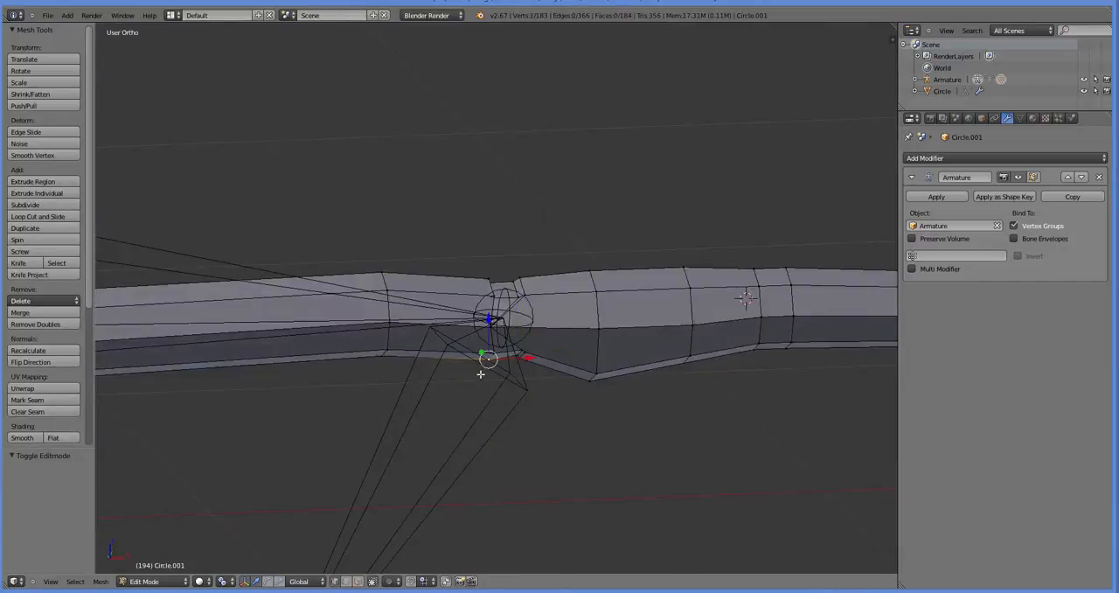
Leave Edit Mode and fold the lower leg about 90 degrees at the second joint
click(143, 580)
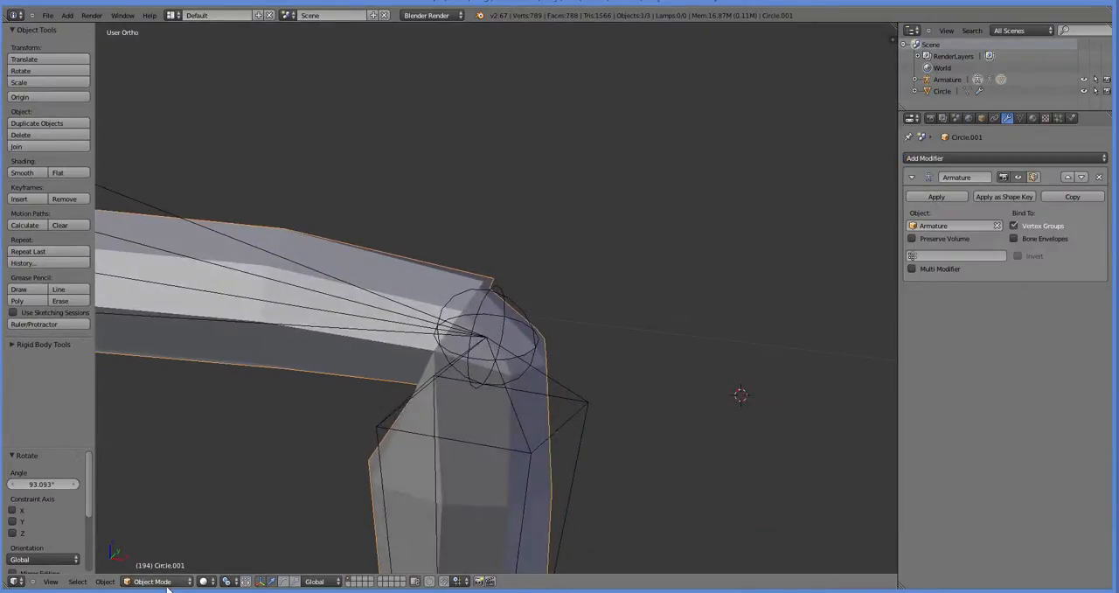
In Weight Paint, brush full weight over the joint and nearby segment, then return to mesh editing
click(154, 580)
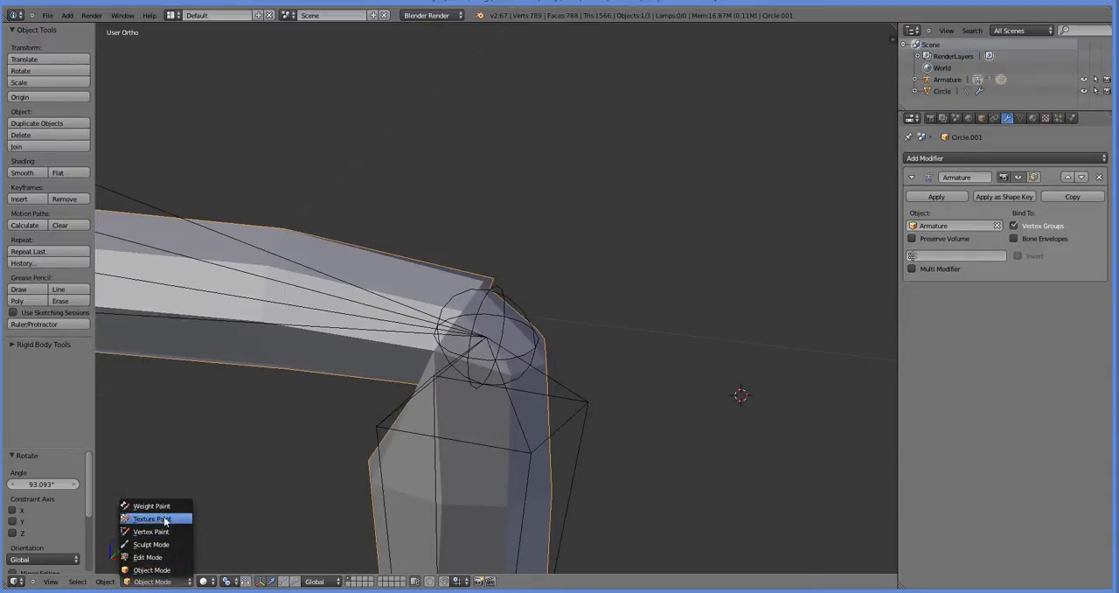
click(150, 505)
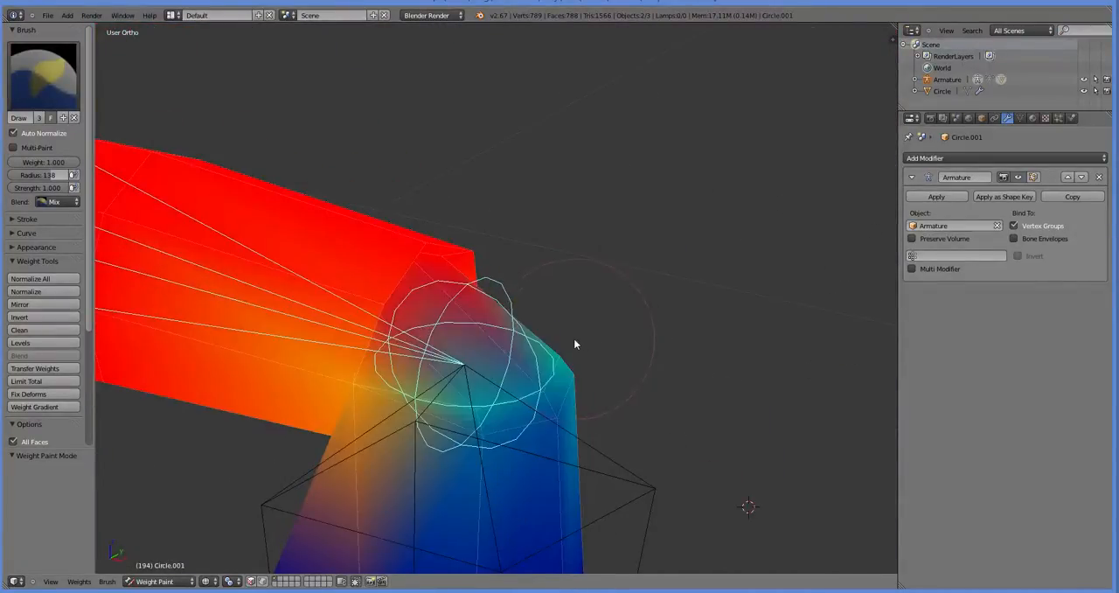
drag(575, 343, 598, 342)
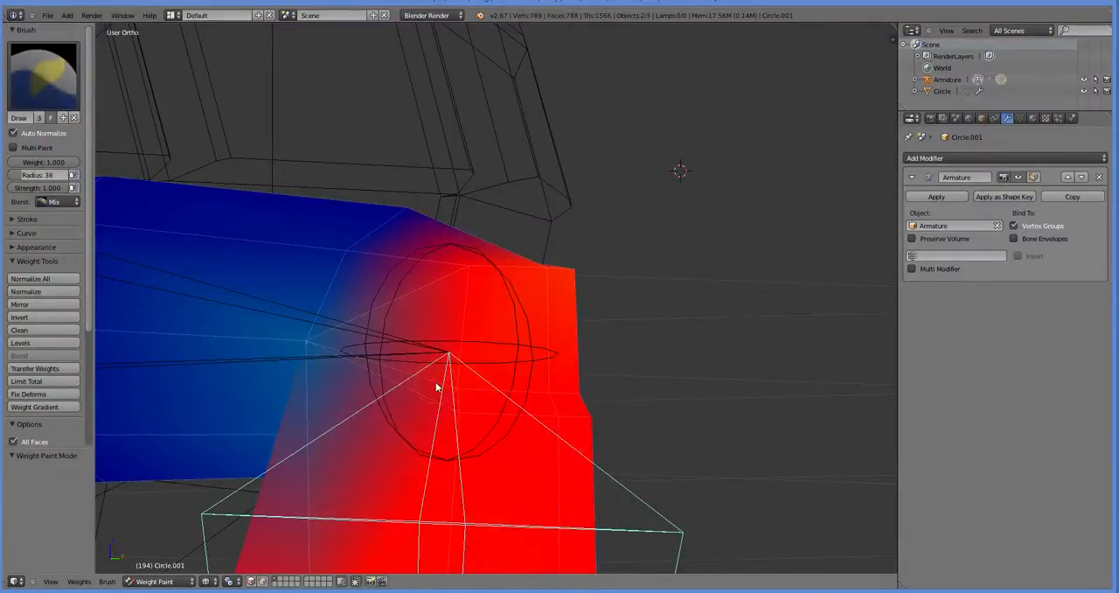
drag(437, 385, 411, 411)
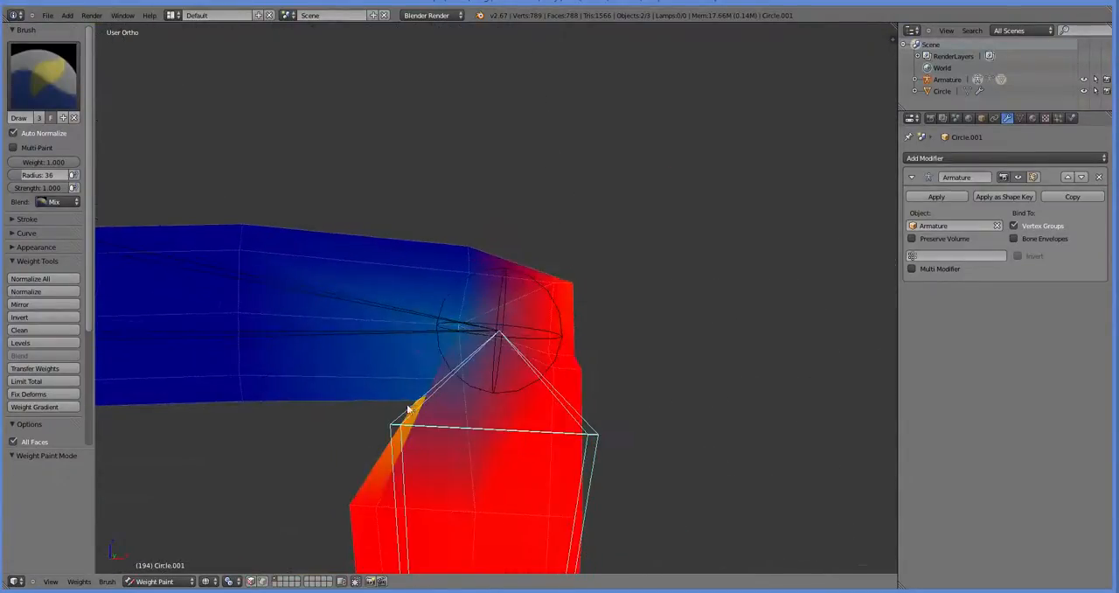
click(154, 580)
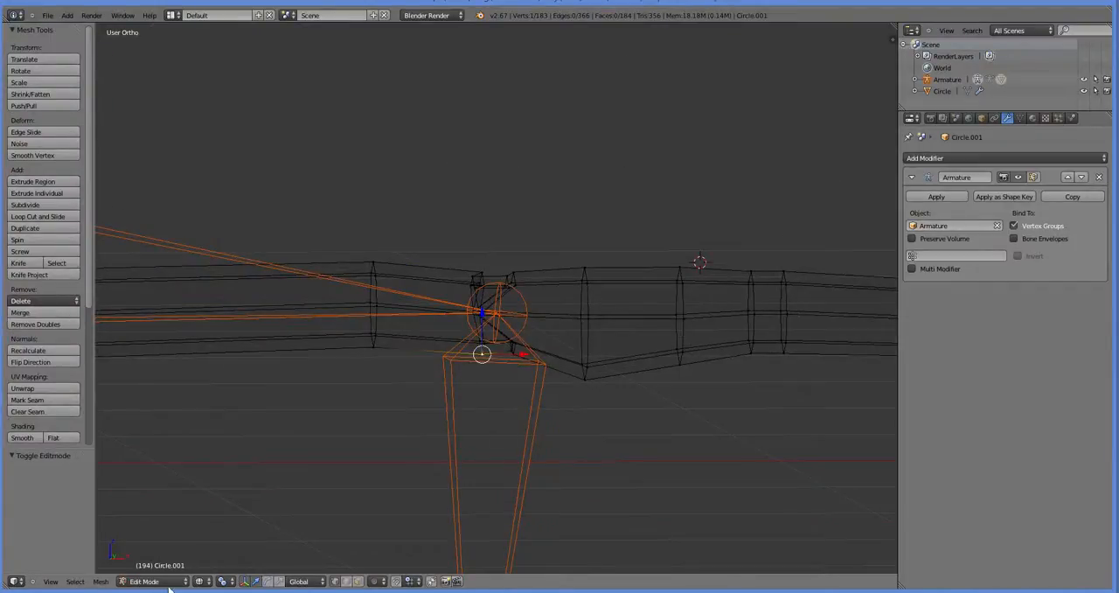
In Pose Mode, rotate the second bone so the leg bends at a right angle
click(143, 580)
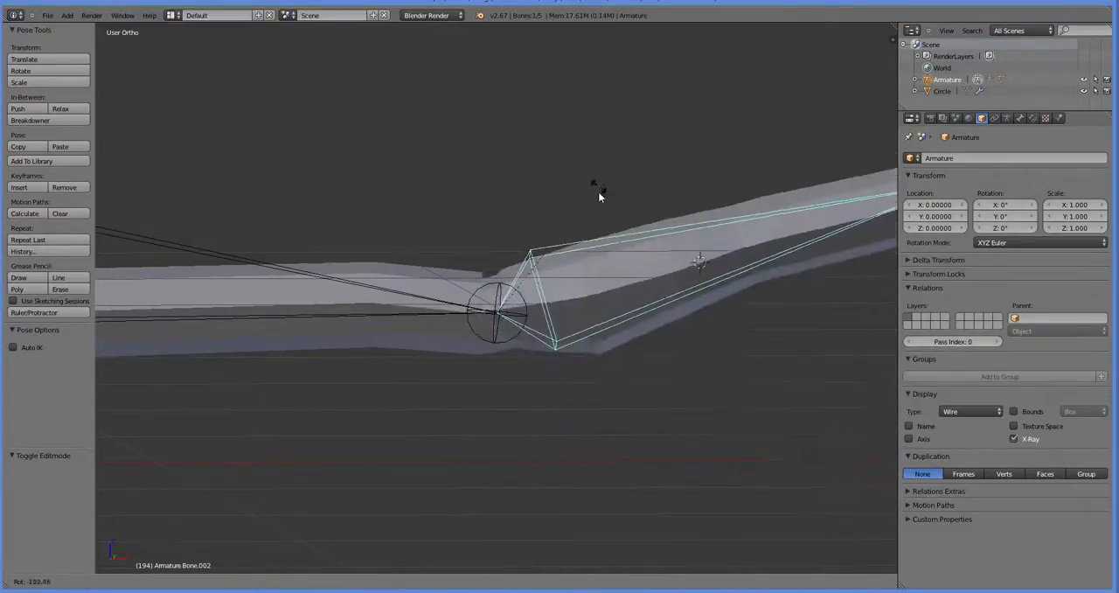
drag(598, 195, 577, 253)
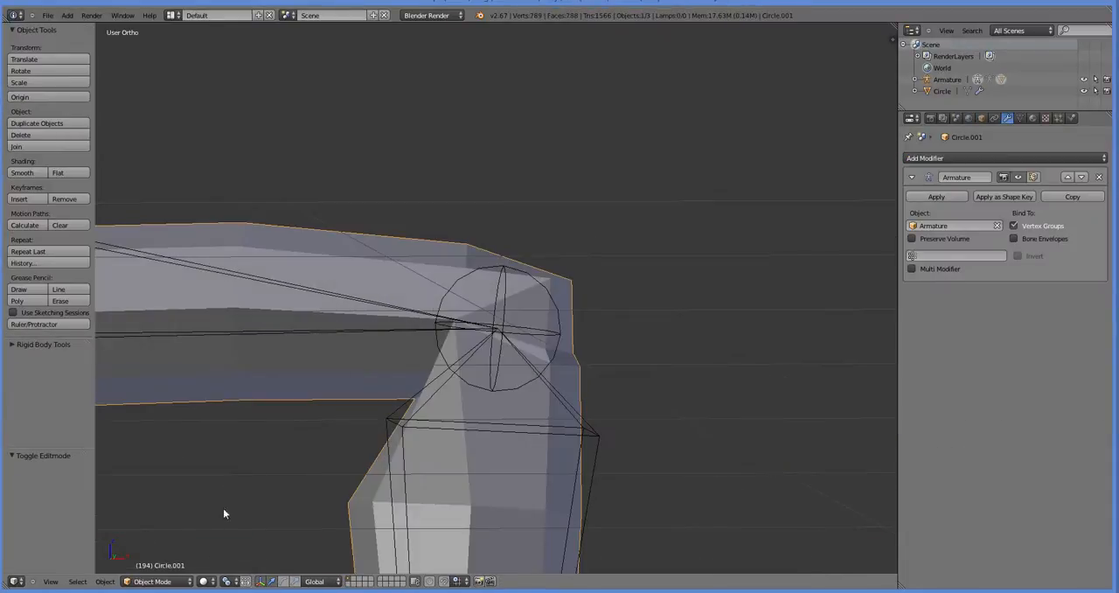
Switch the bent leg to Weight Paint to inspect the other bone's weights at the joint
click(153, 580)
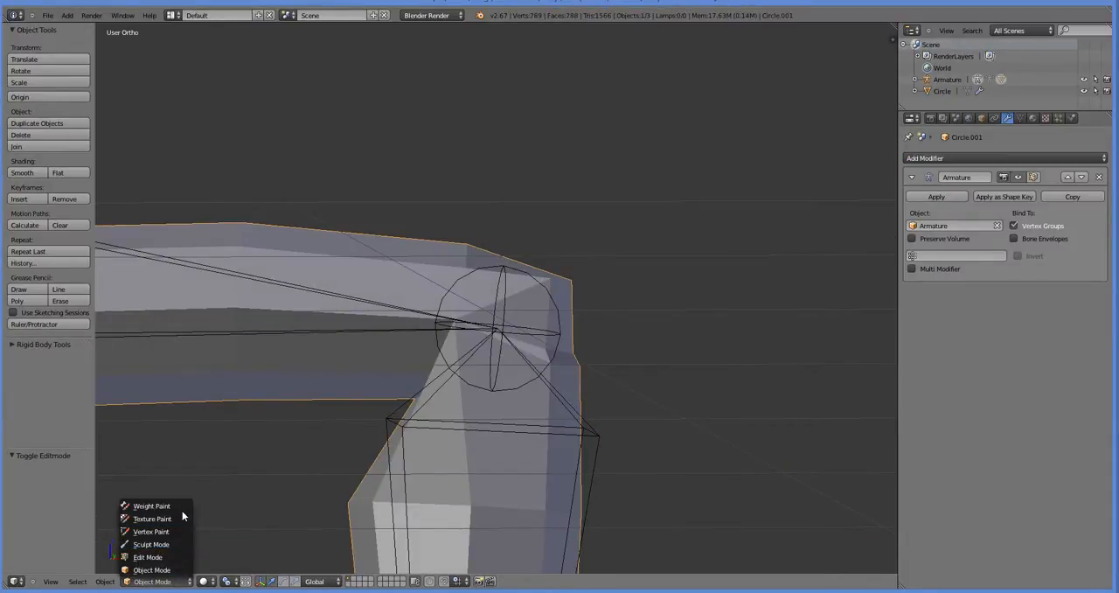
click(151, 505)
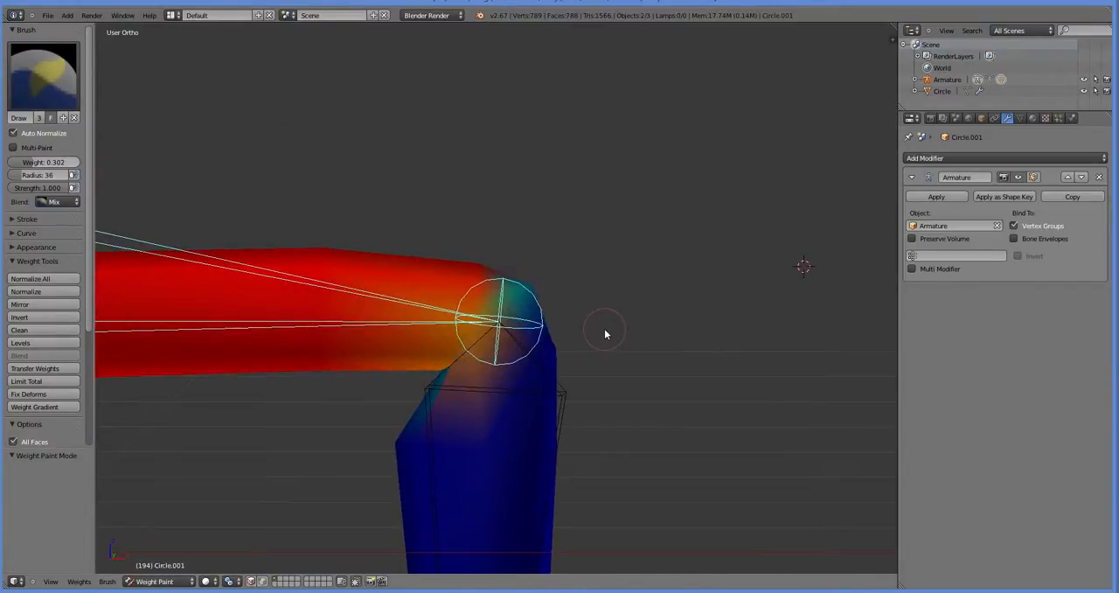
click(157, 581)
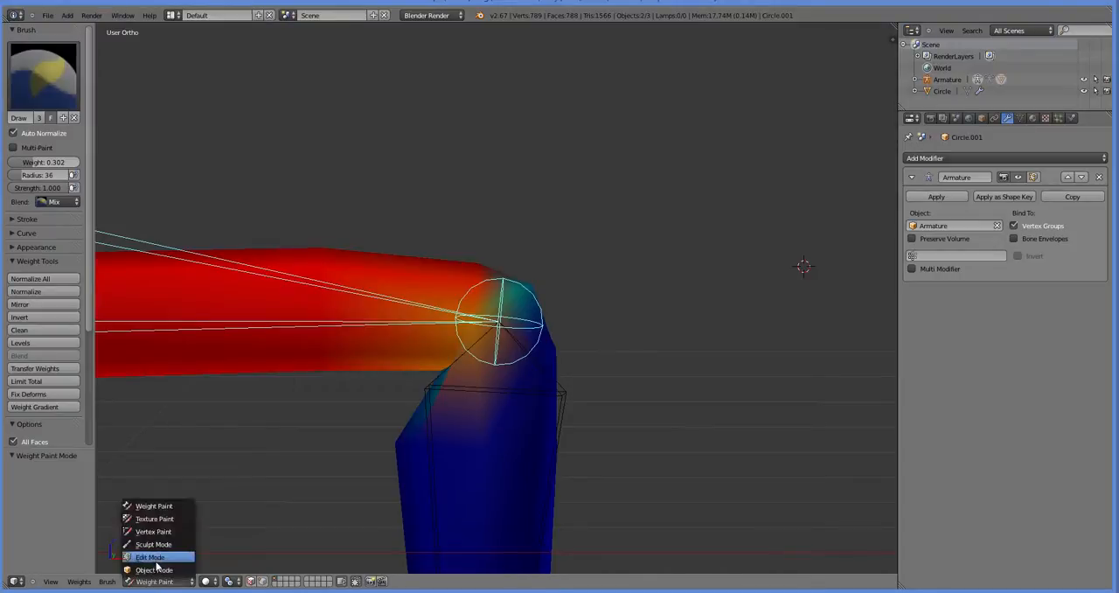
Re-pose the lower bone to a gentler bend at the second joint and check the deformation
click(154, 570)
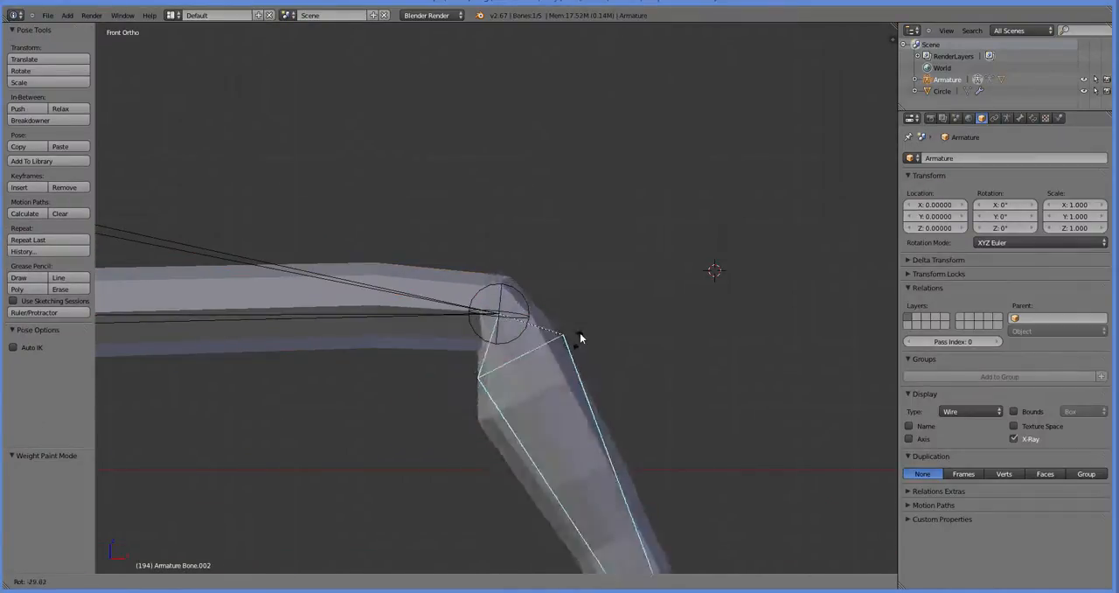
drag(580, 339, 568, 249)
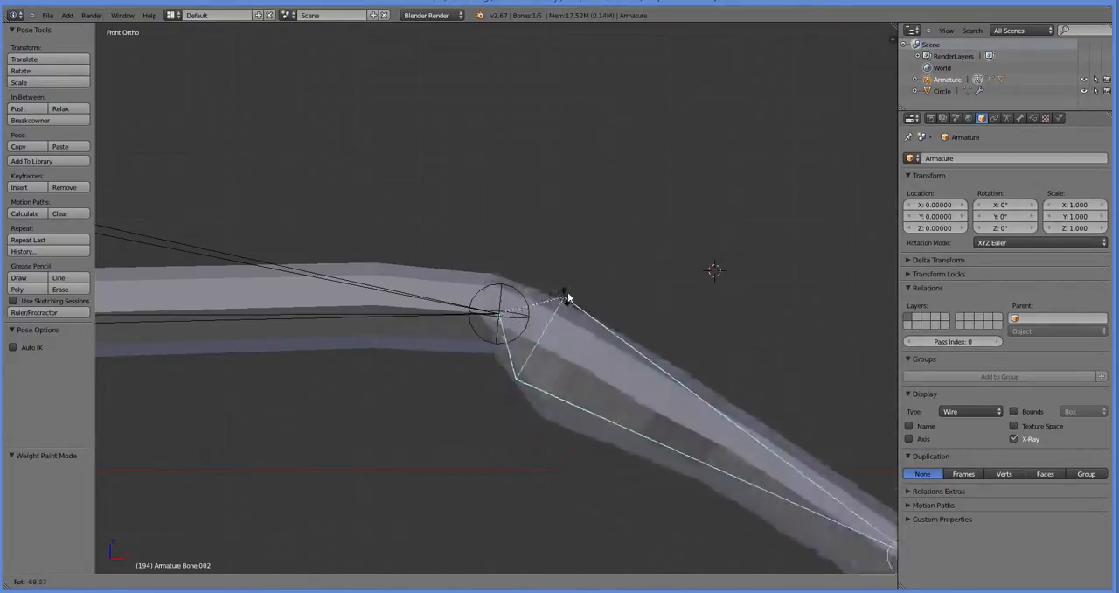
drag(563, 297, 507, 349)
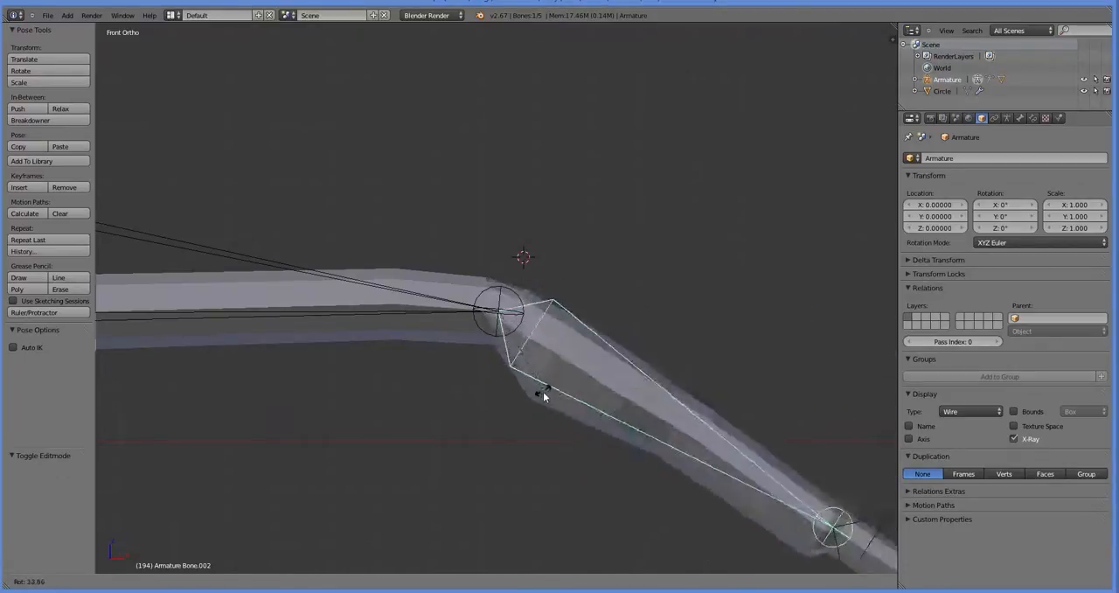
drag(545, 392, 498, 402)
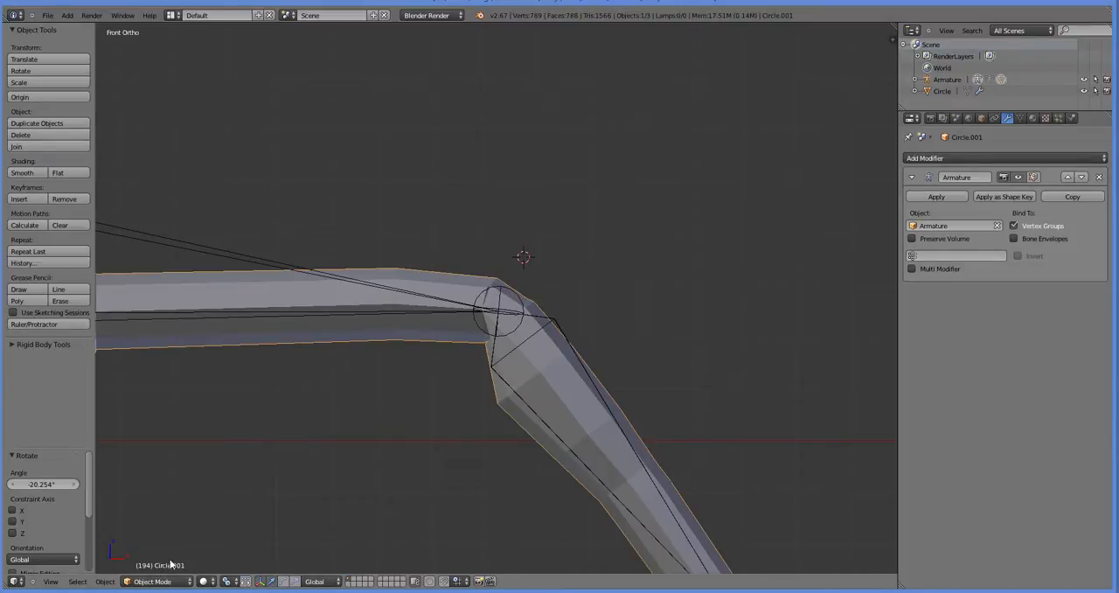
Paint the lower bone's weights around the second joint from both sides with the Draw brush
click(155, 580)
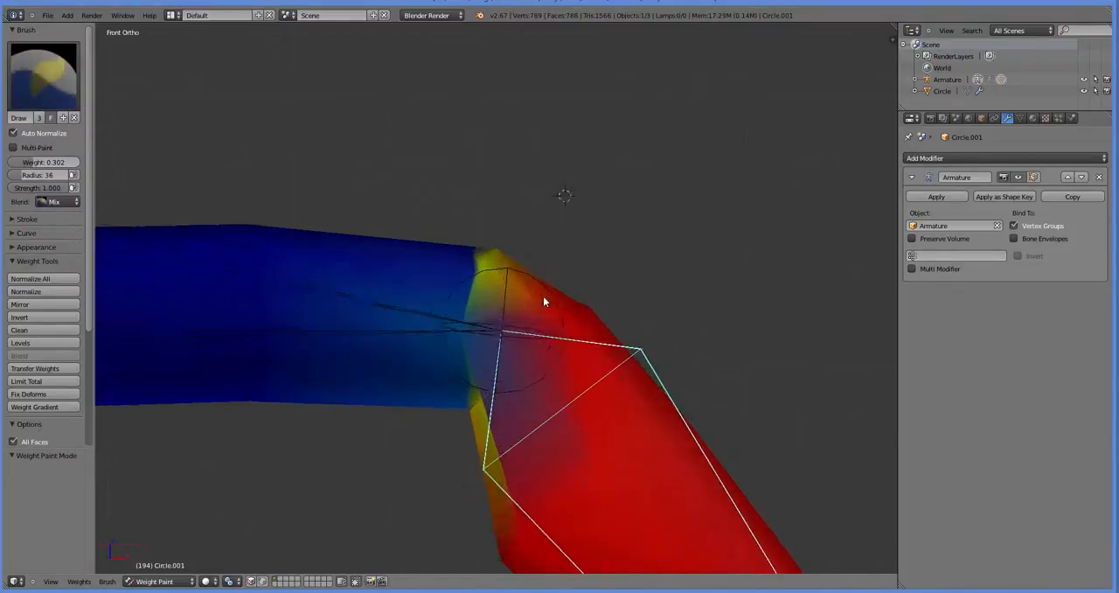
drag(541, 306, 520, 304)
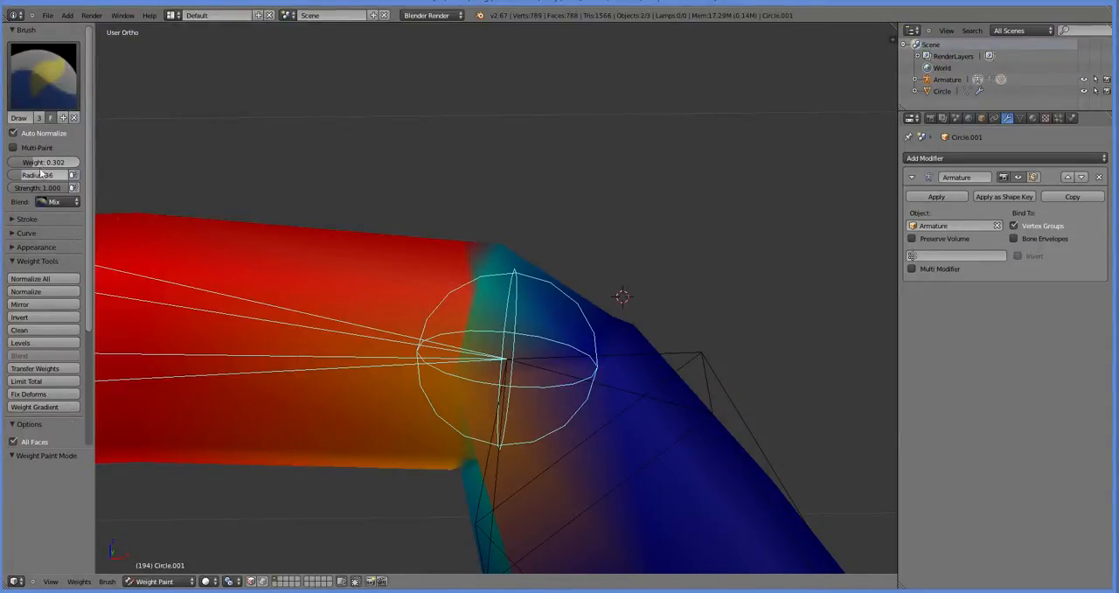
click(481, 295)
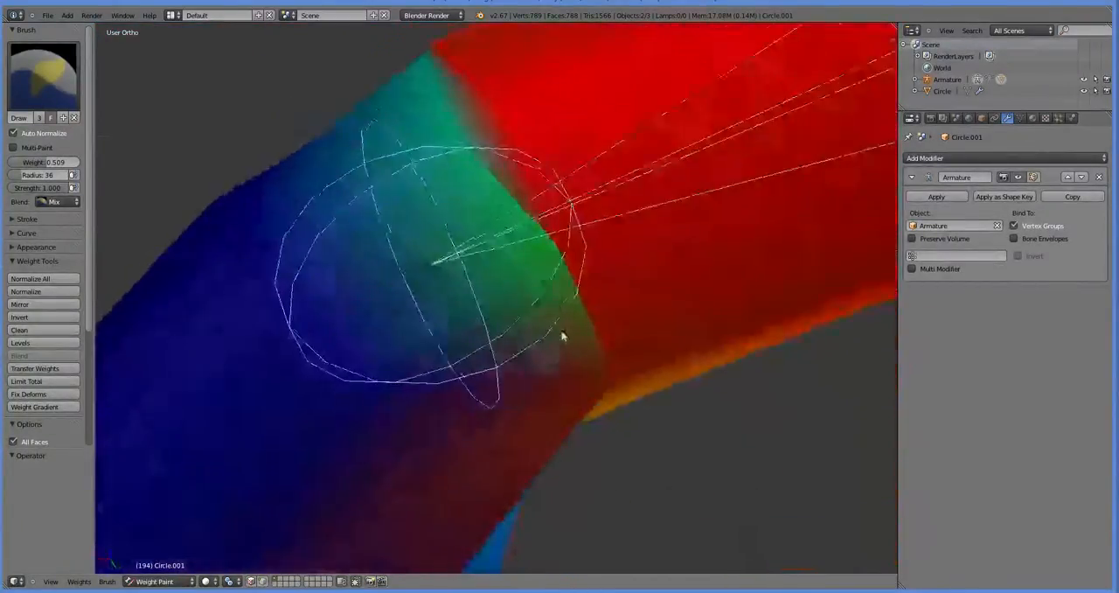
drag(559, 336, 375, 306)
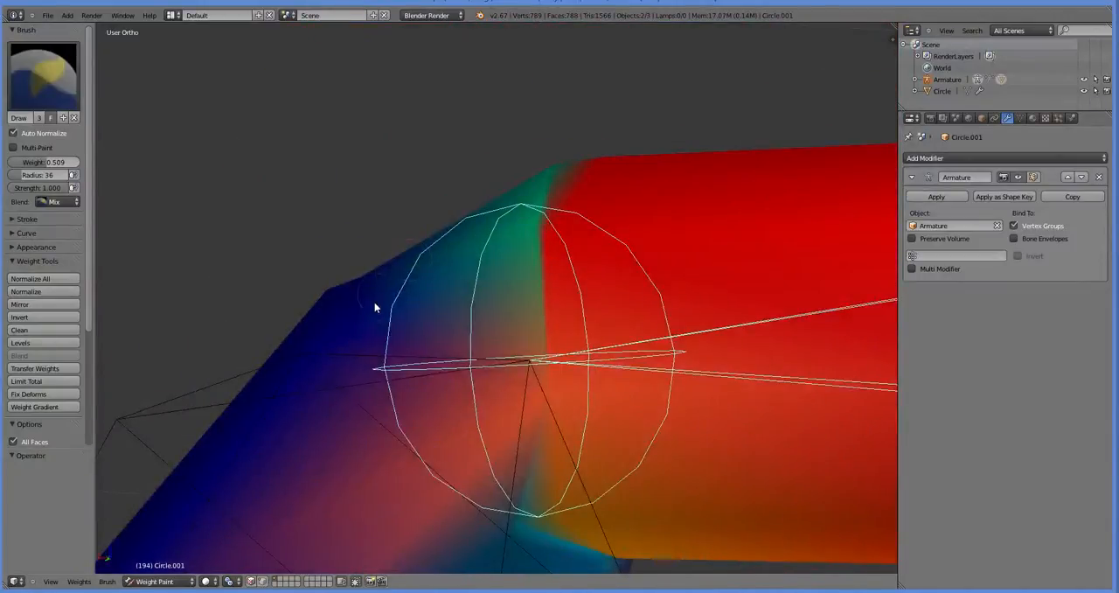
drag(525, 350, 594, 405)
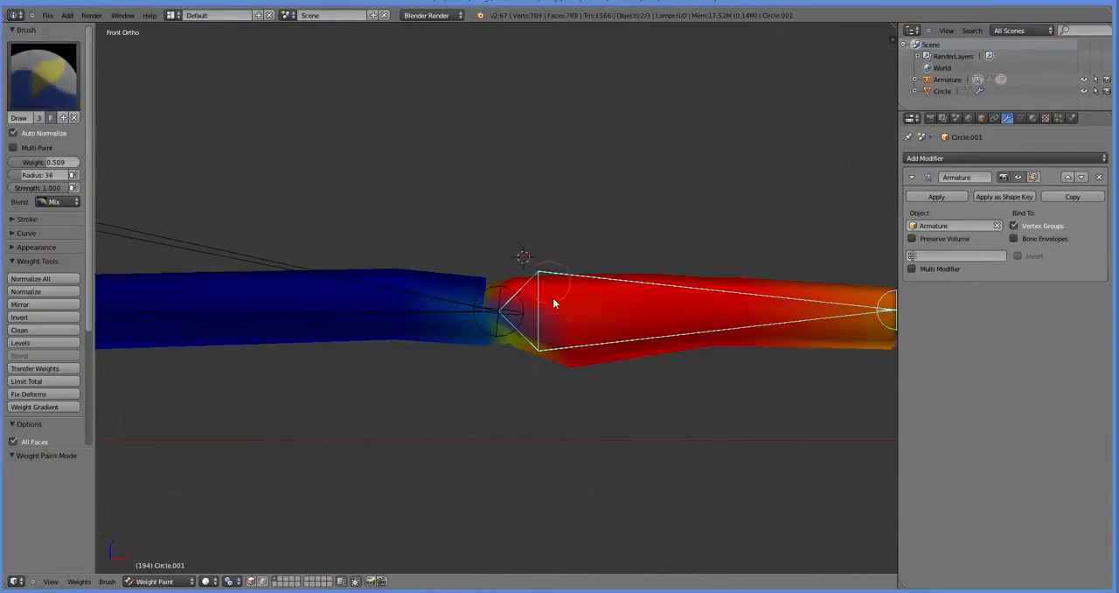
drag(551, 306, 376, 457)
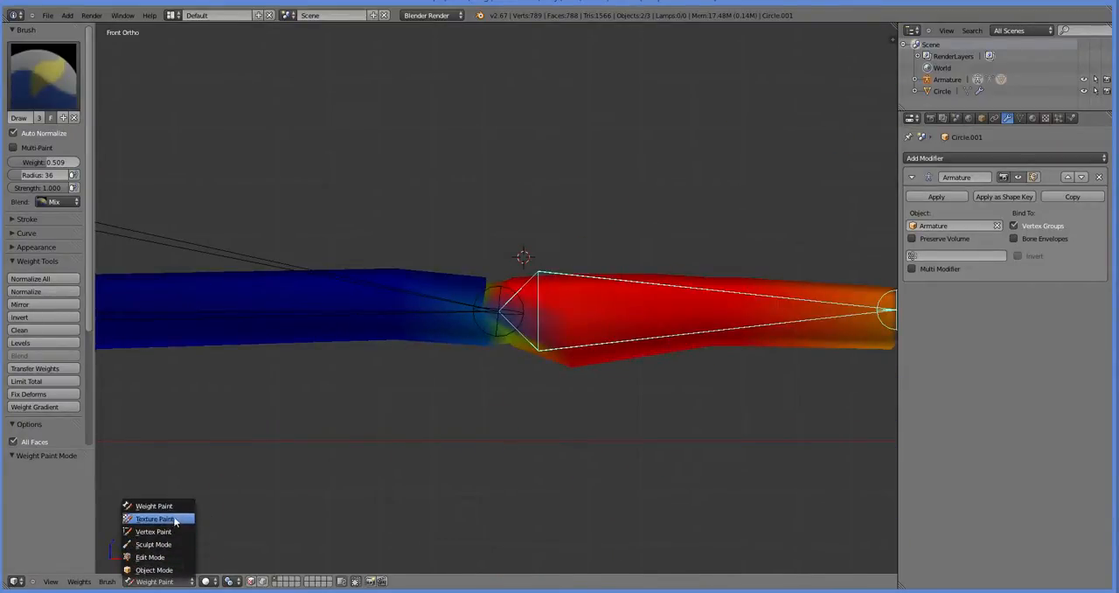
Return the straightened leg to Object Mode with the joint weights finished
click(154, 570)
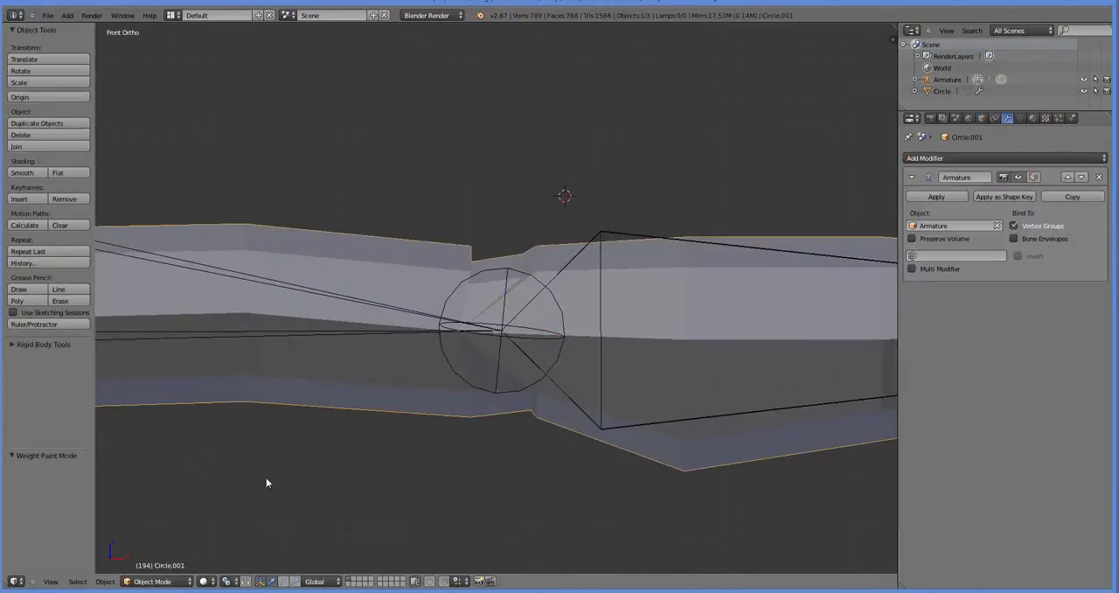
In Weight Paint mode, brush blended weights around the second joint for a smooth gradient
click(156, 581)
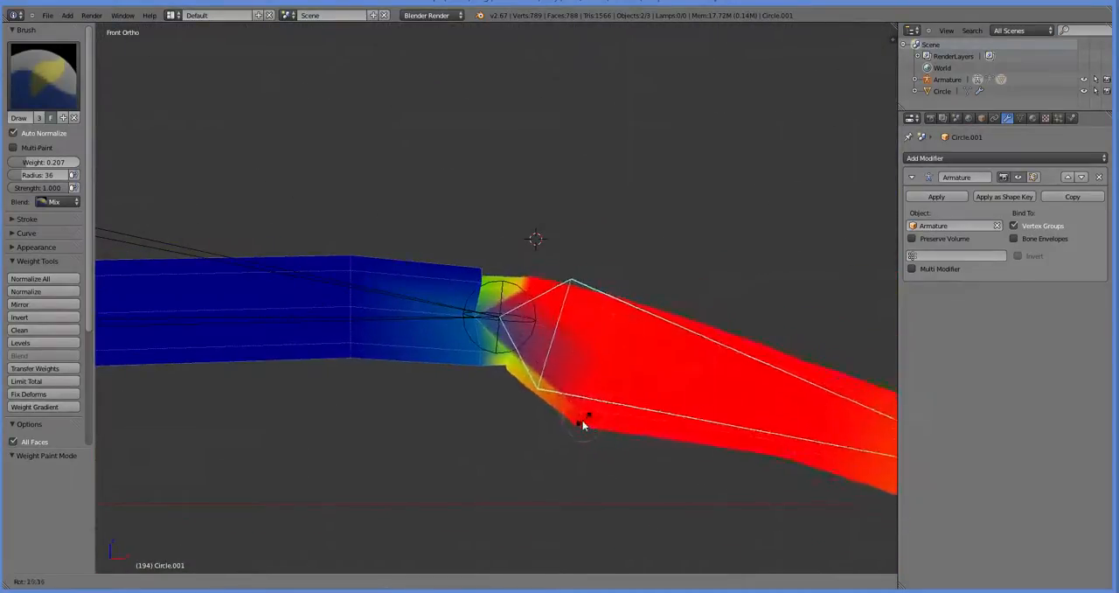
drag(585, 420, 419, 446)
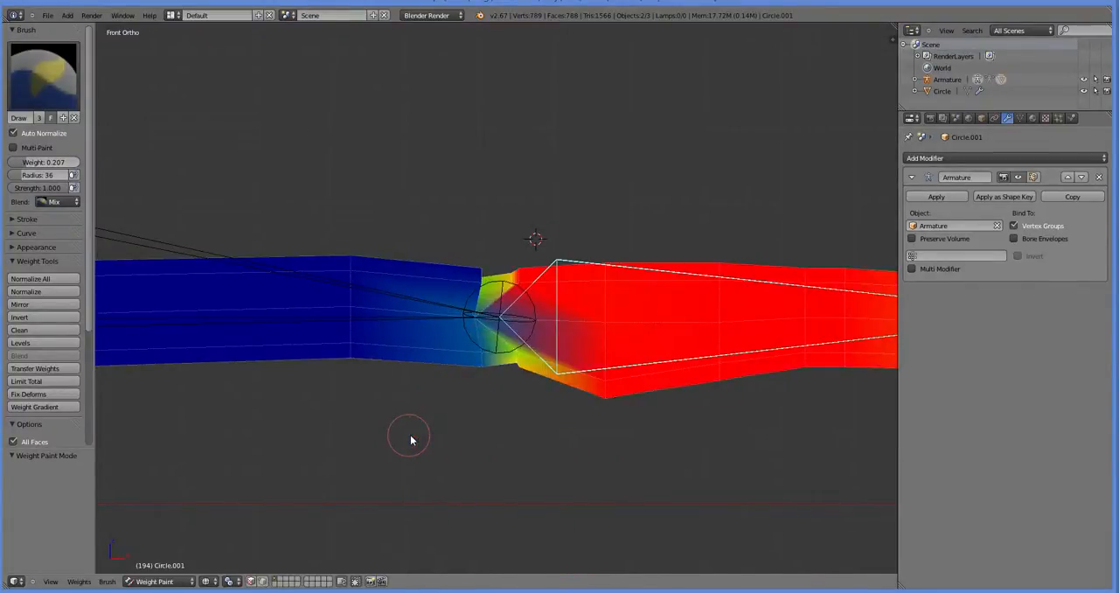
mouse_move(428, 394)
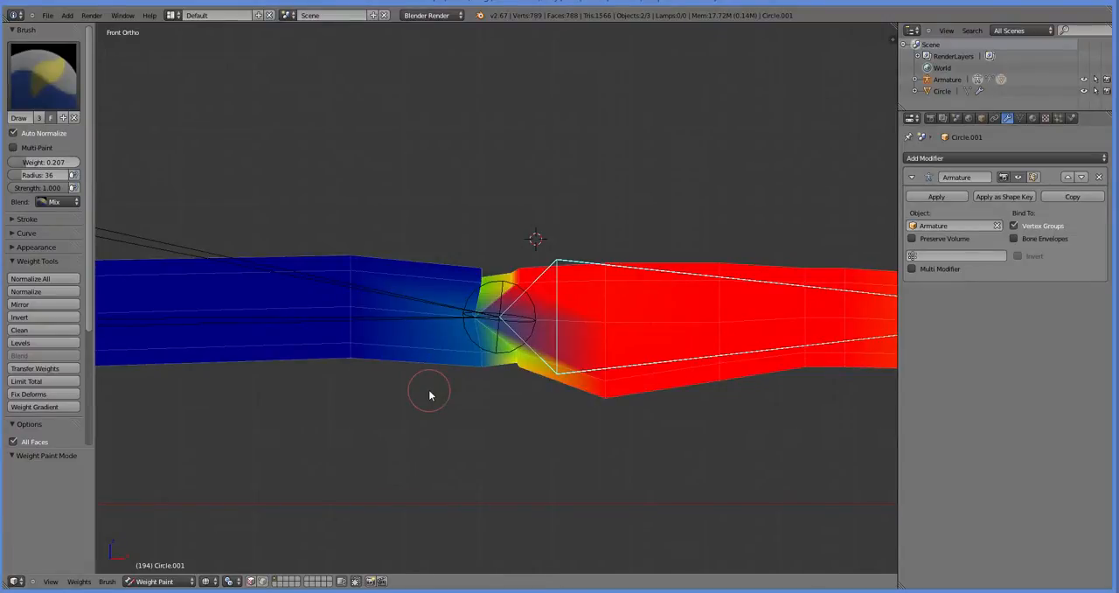
mouse_move(487, 443)
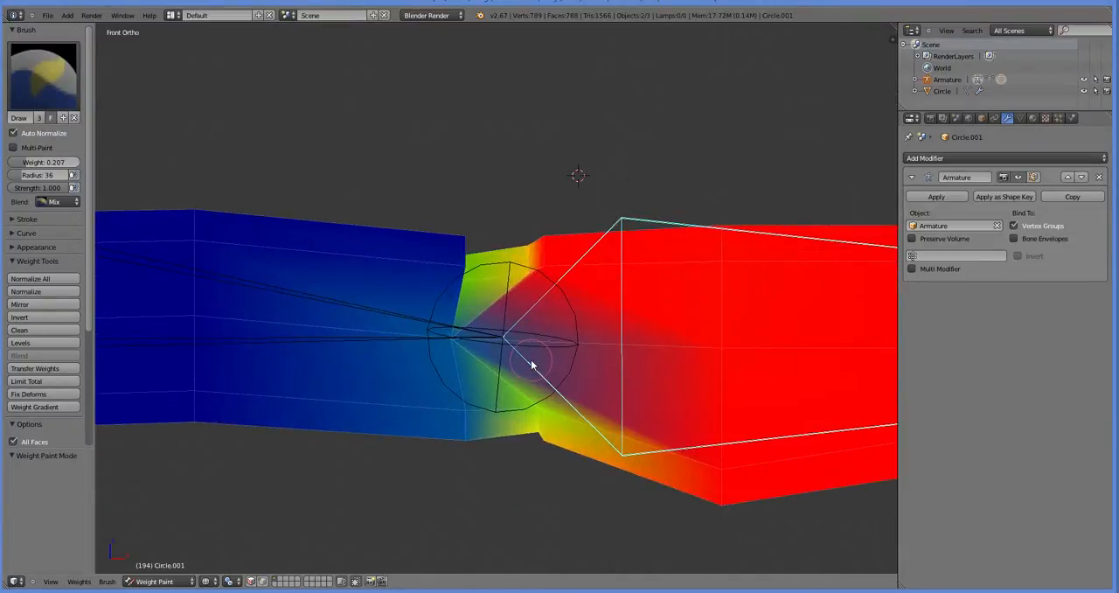
Move the joint between the two armature bones, then return the leg to weight painting
click(154, 580)
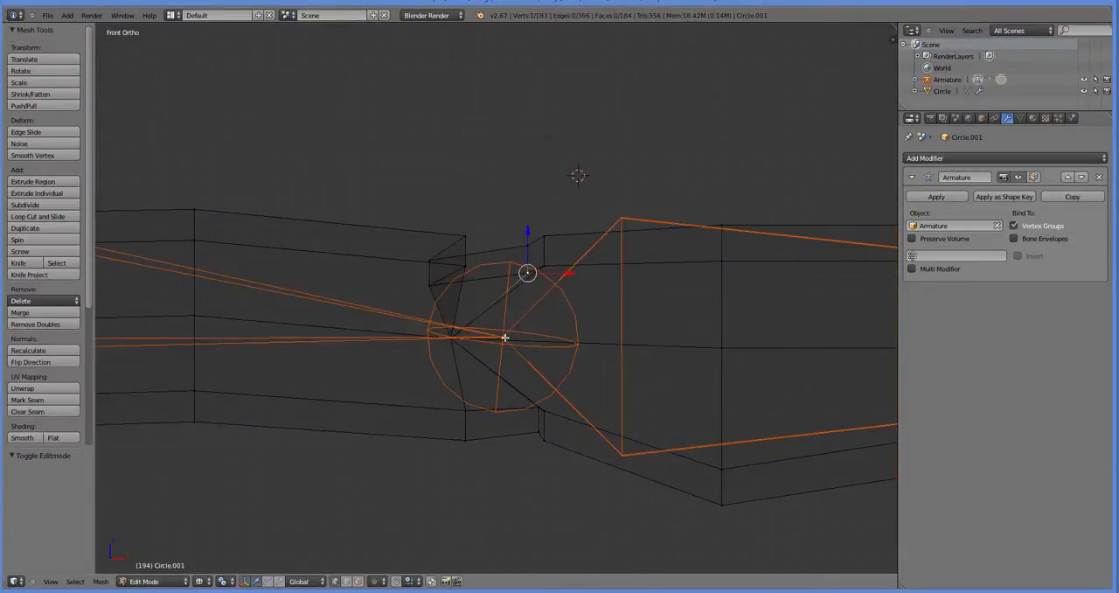
click(154, 581)
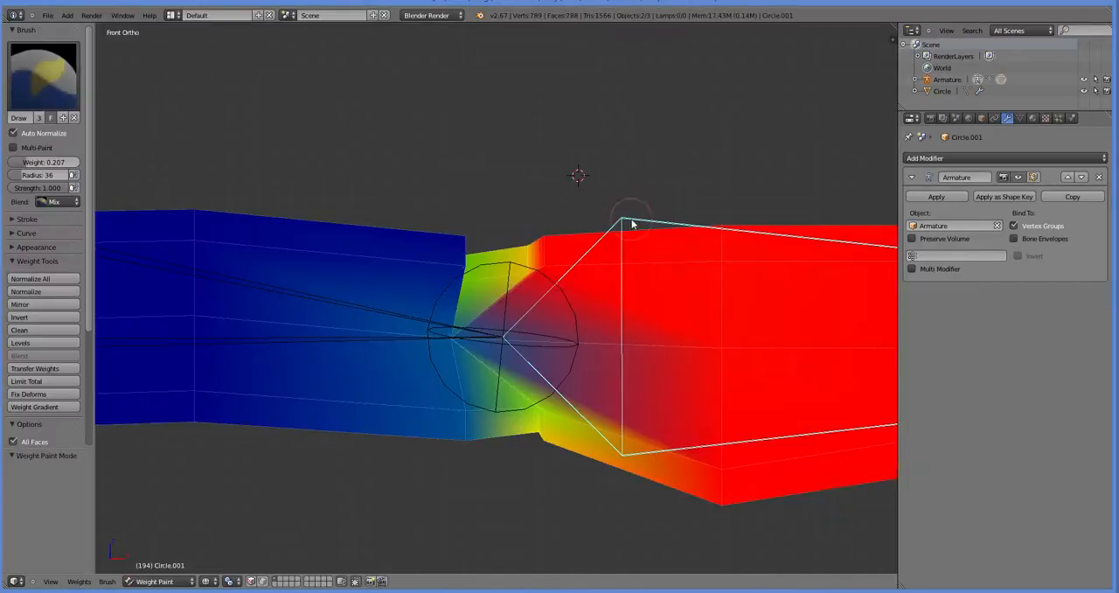
click(154, 580)
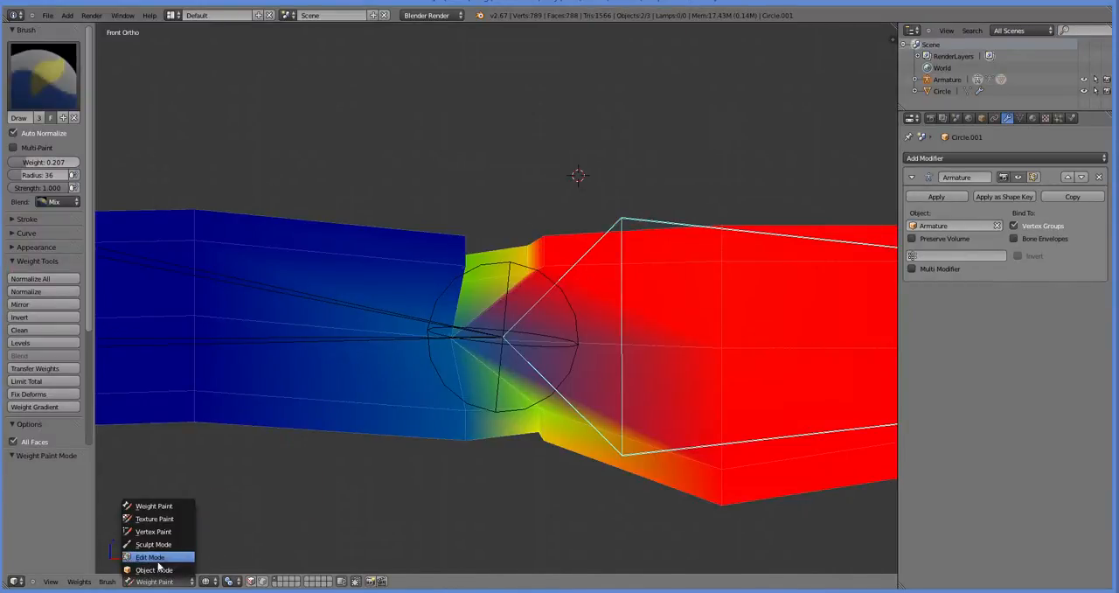
click(150, 555)
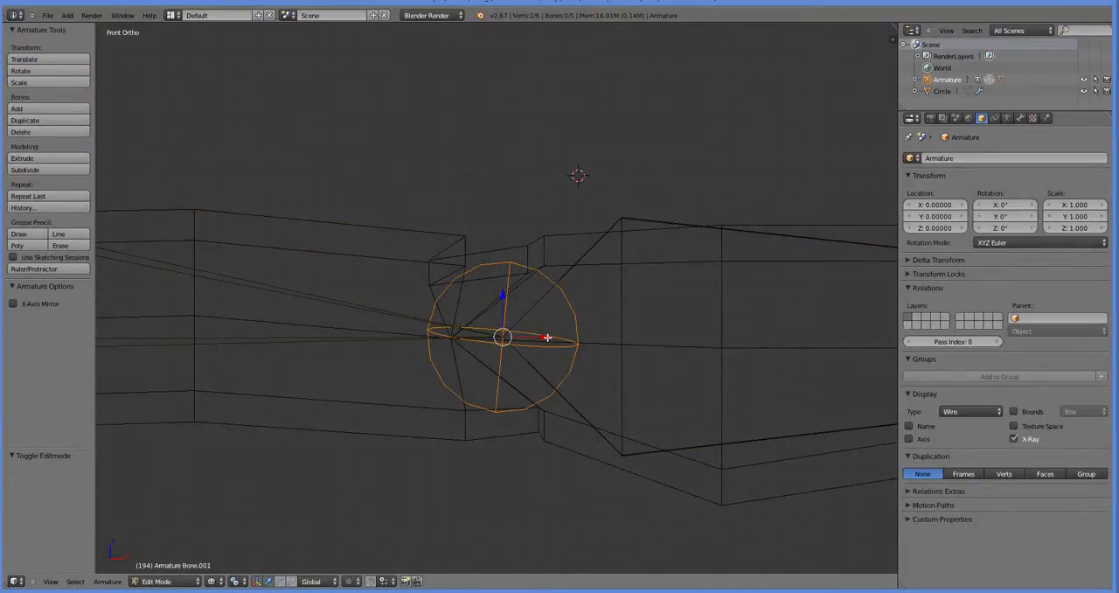
drag(545, 339, 496, 332)
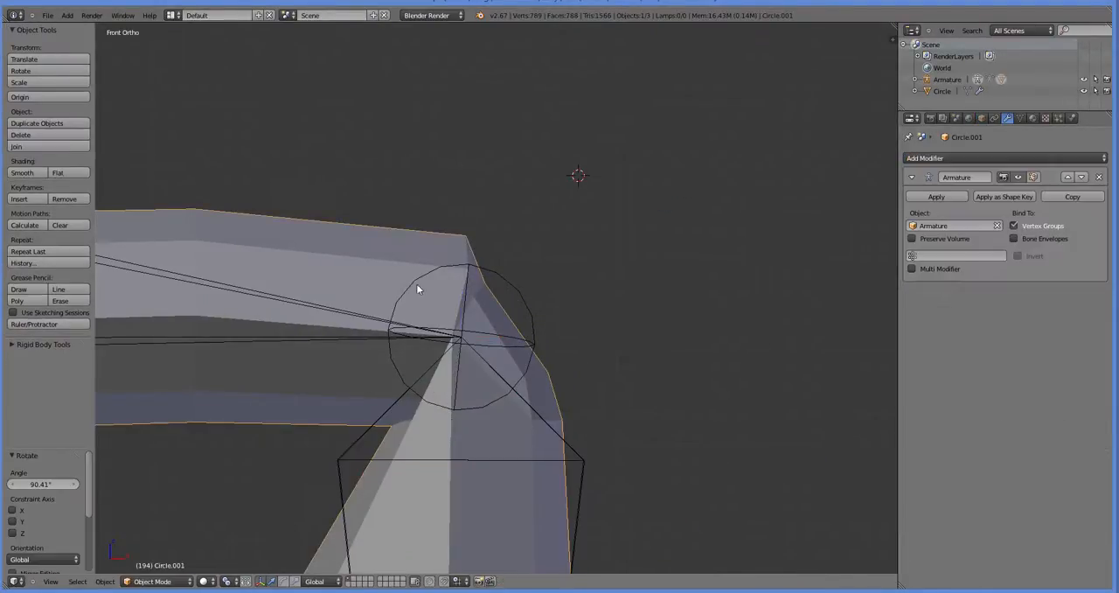
click(156, 580)
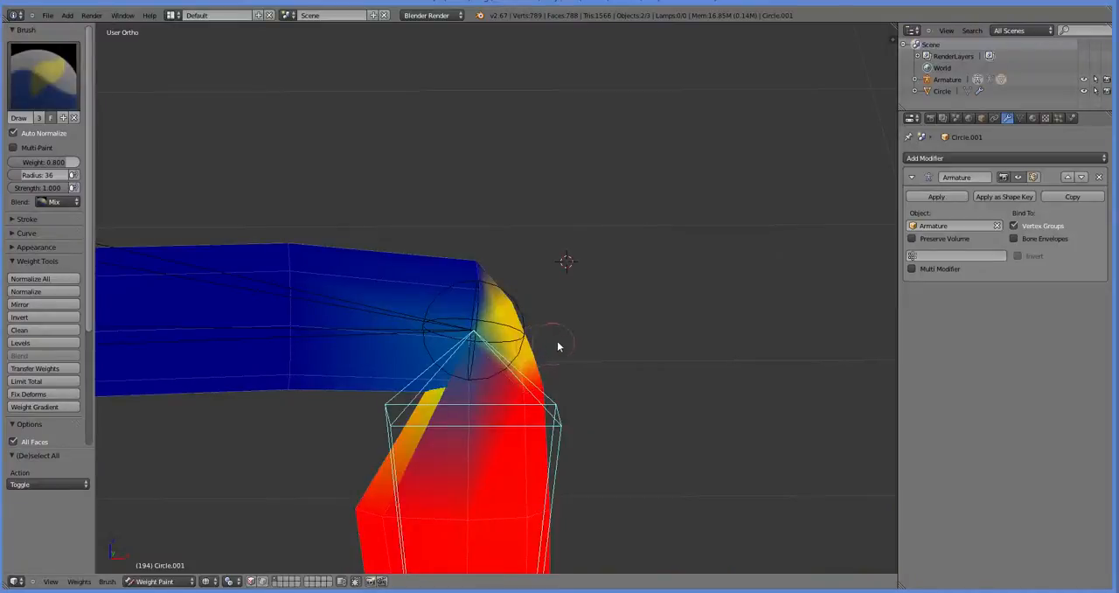
From front orthographic view, paint weight onto the corner of the bent joint
key(KP_1)
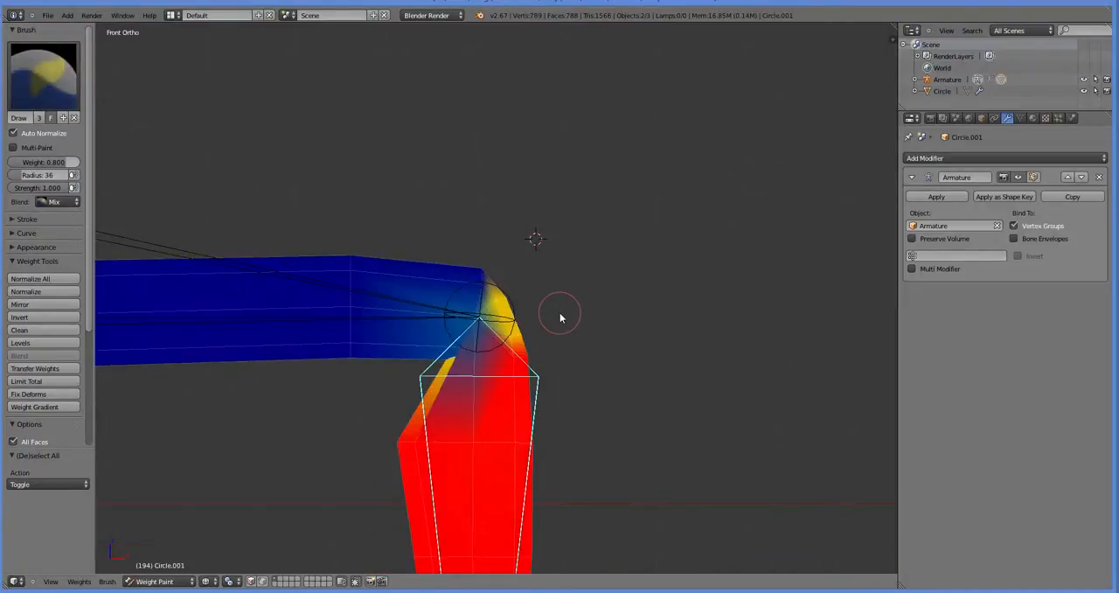
click(158, 580)
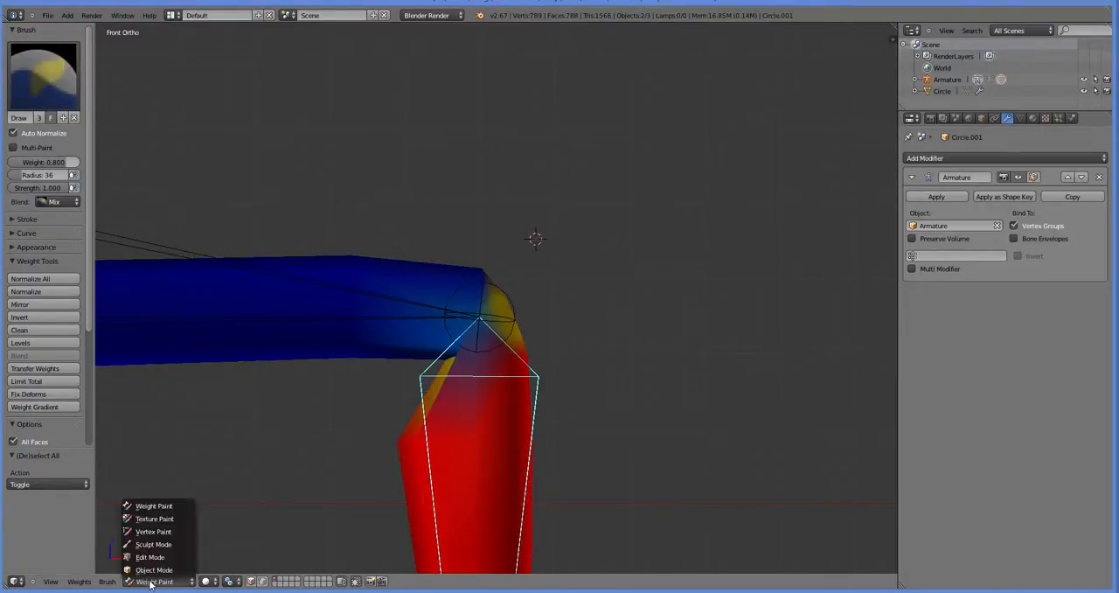
click(153, 570)
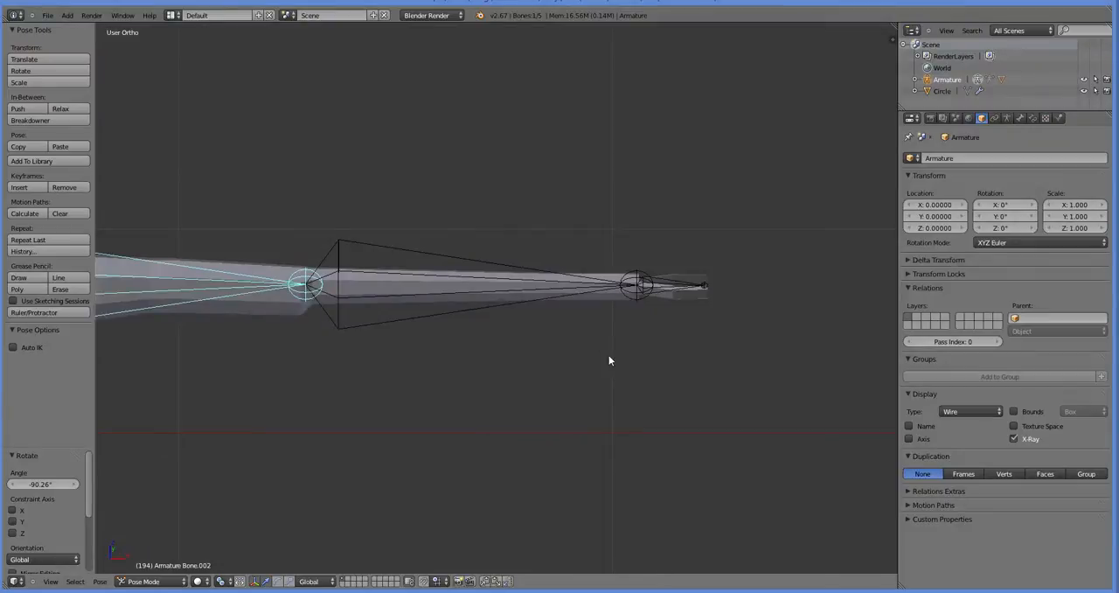
mouse_move(421, 266)
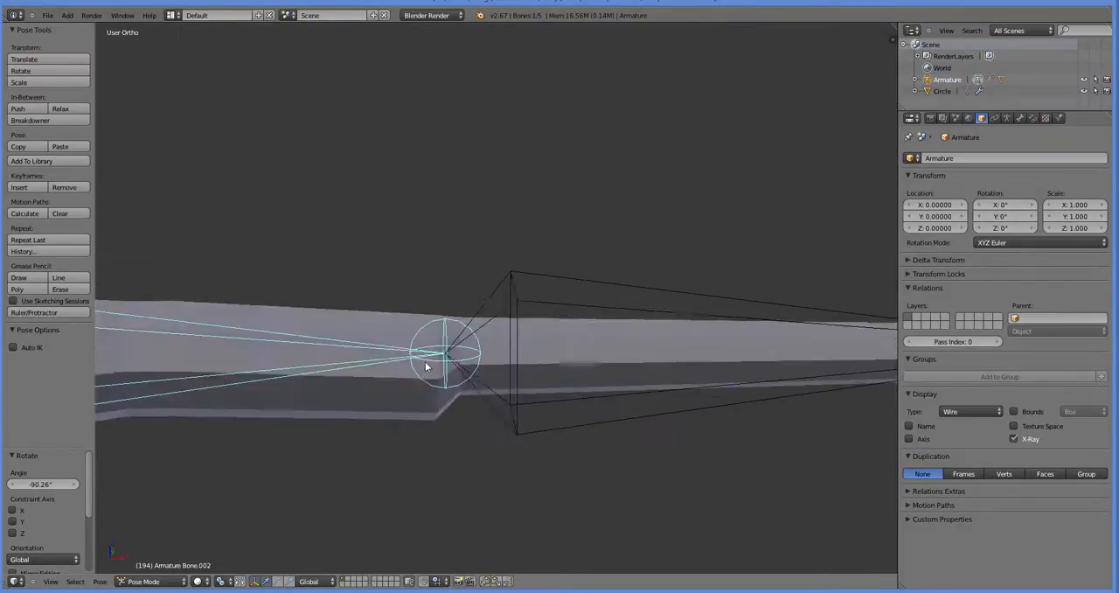
Rotate the lower bone about ninety degrees back so the leg lies straight
key(KP_1)
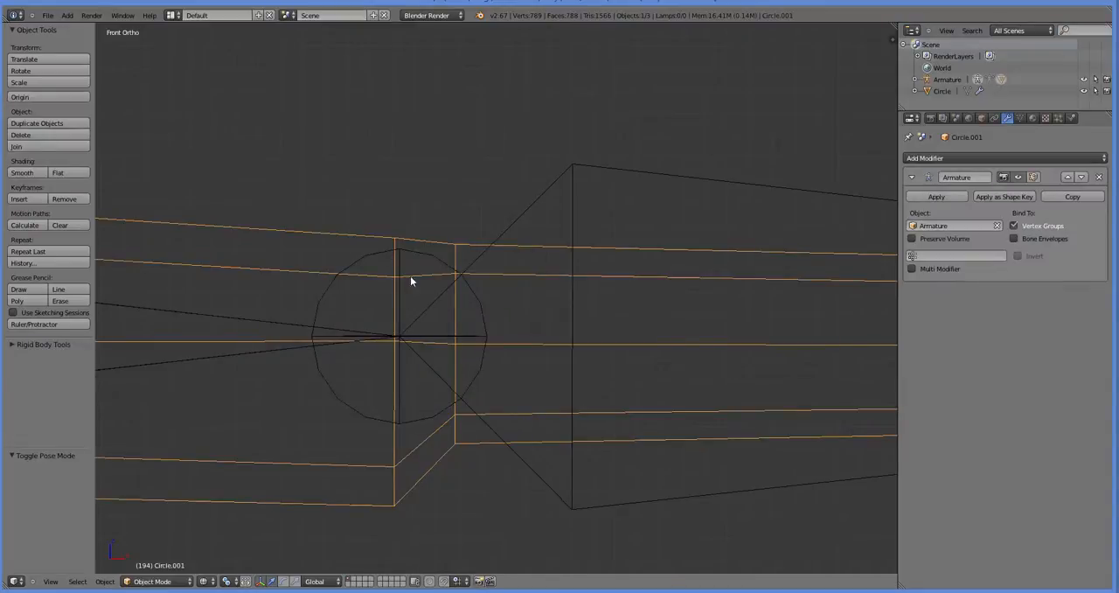
Enter mesh editing and merge the stray joint vertices At Center
key(Tab)
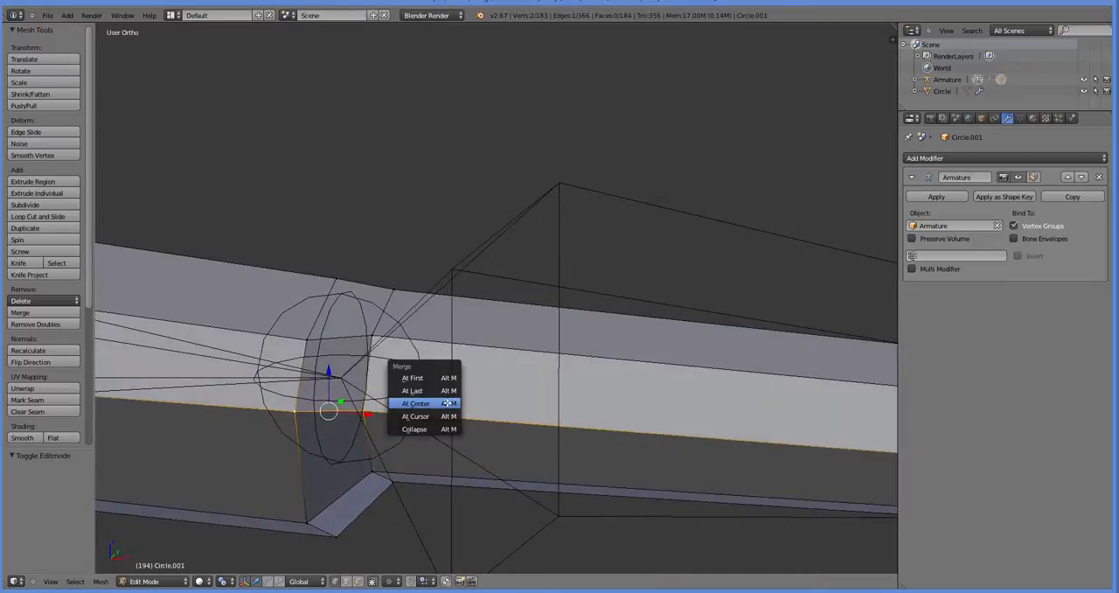
click(413, 392)
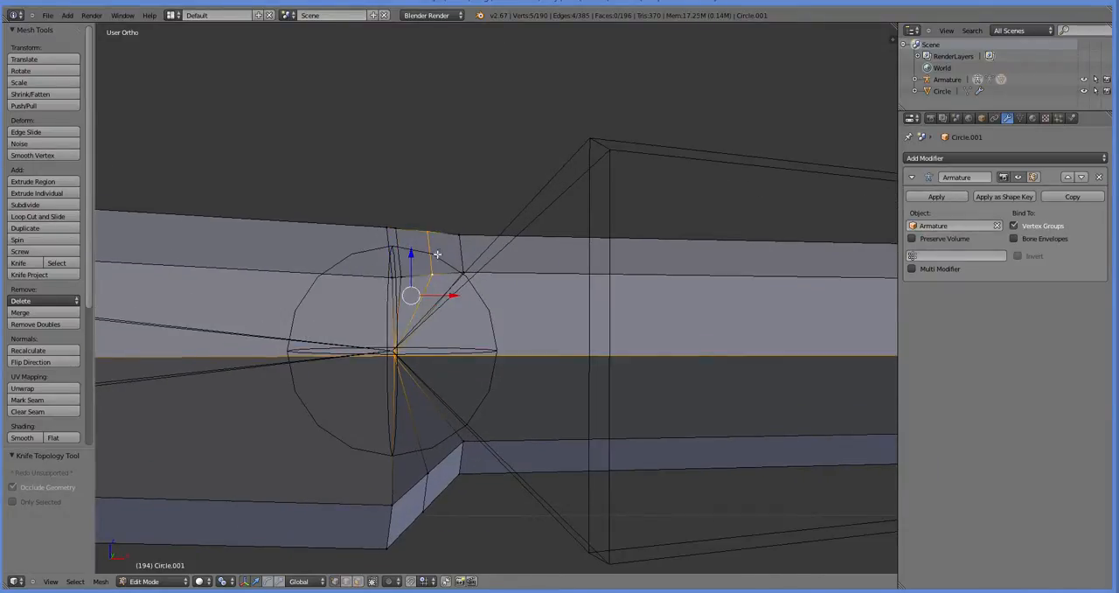
Grab-move the second-joint vertices into a clean notch at the bone pivot
drag(437, 254, 453, 304)
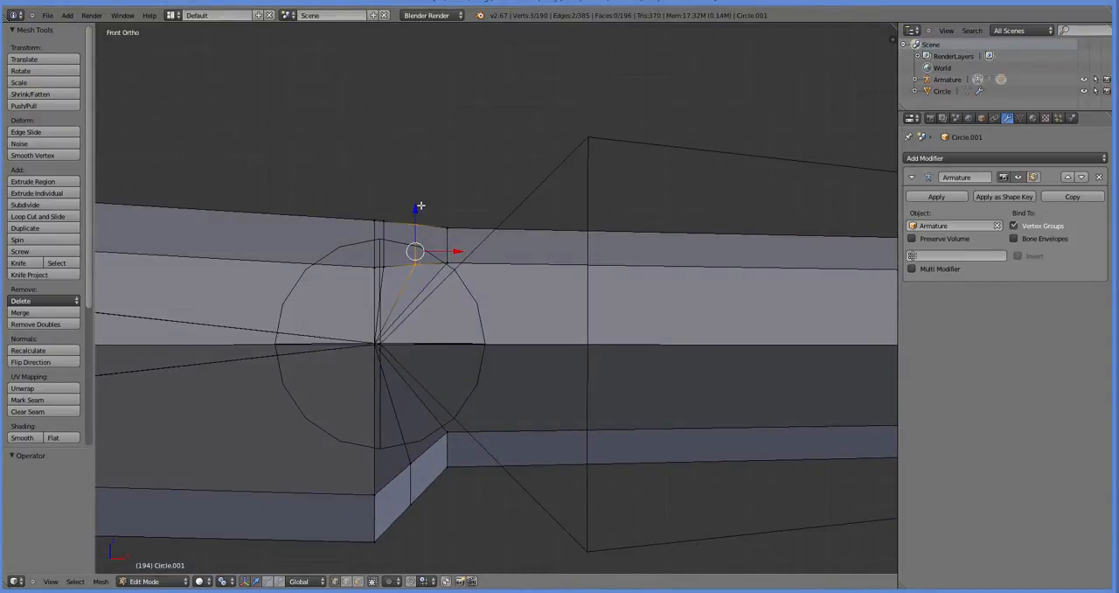
drag(416, 251, 423, 266)
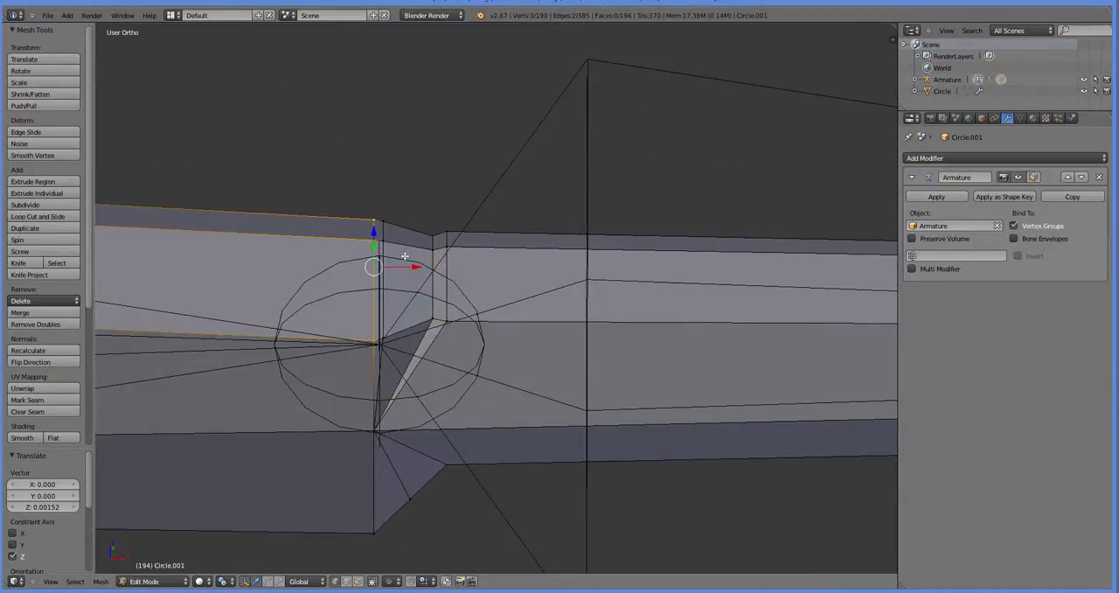
drag(374, 266, 273, 265)
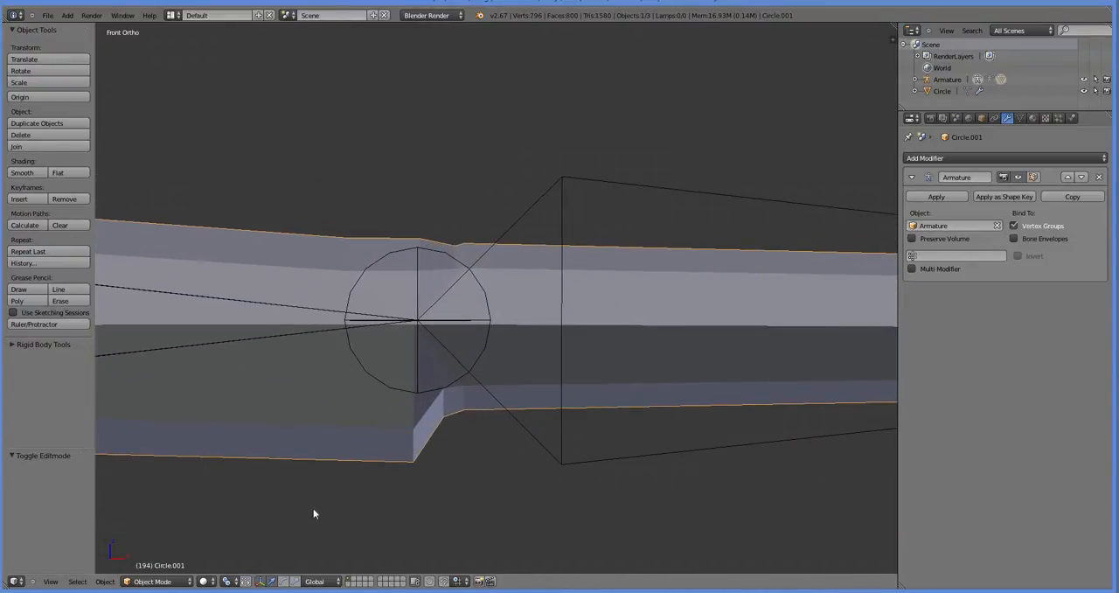
In Weight Paint mode, paint weight onto the leg section beside the joint
click(157, 580)
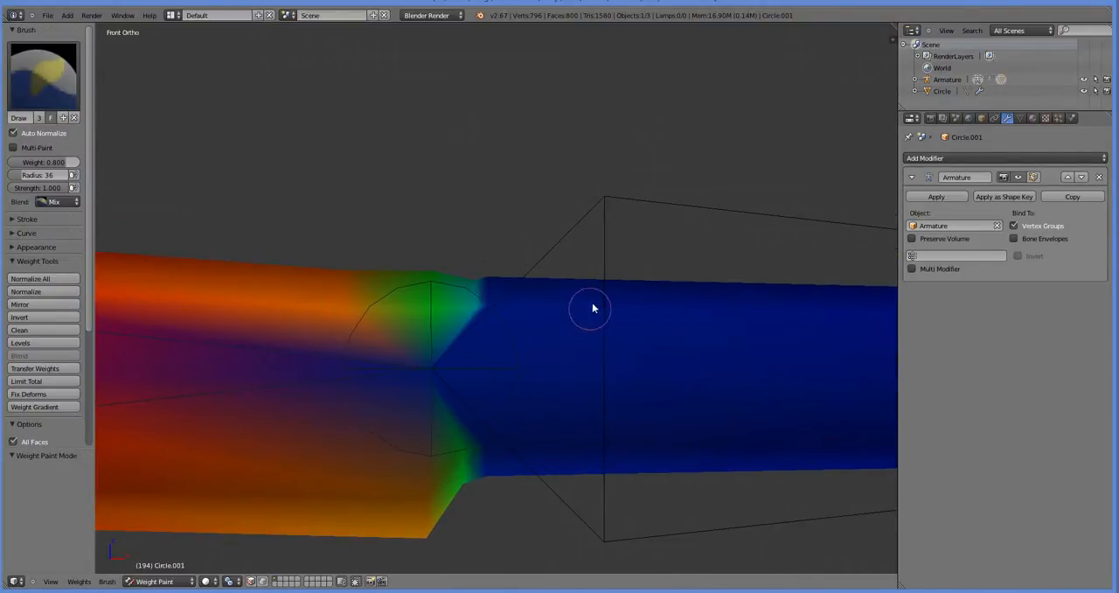
drag(592, 307, 503, 388)
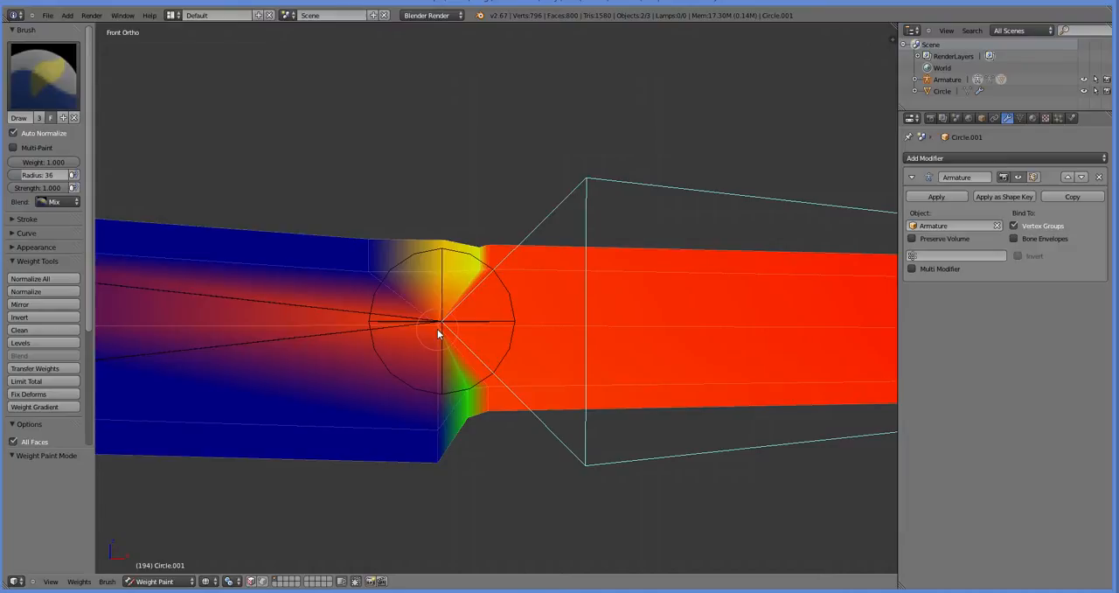
mouse_move(638, 318)
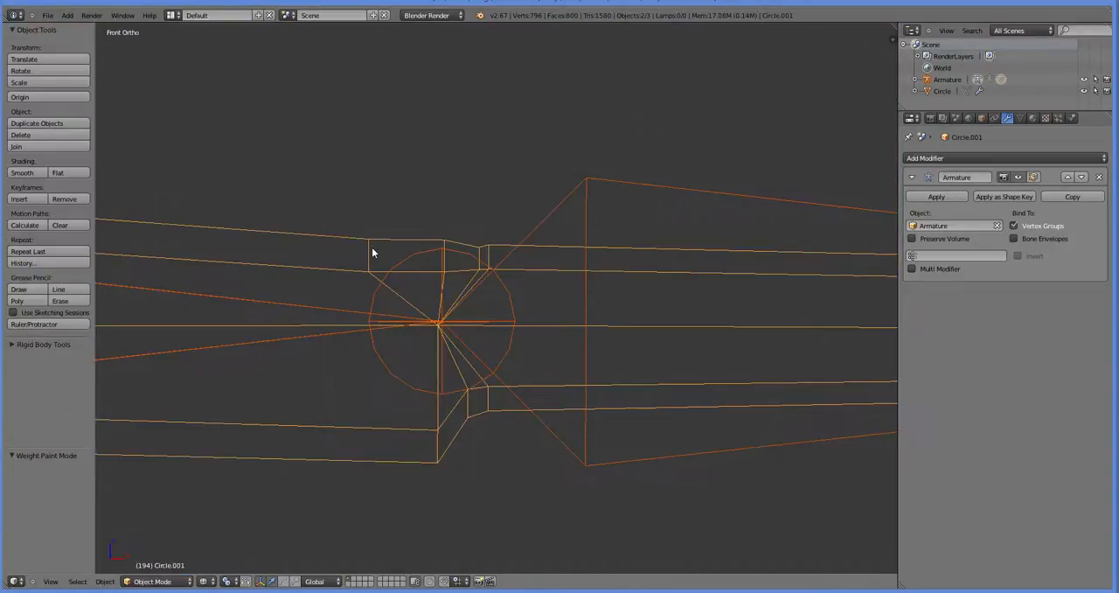
In Edit Mode, grab-move the top and underside vertices of the second joint
key(Tab)
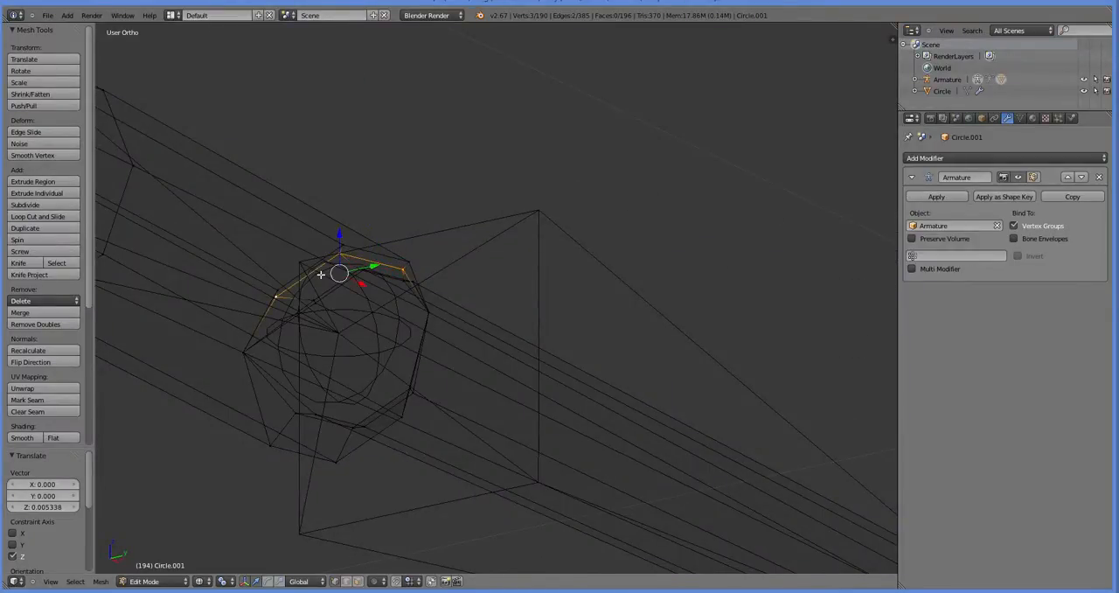
drag(336, 273, 420, 257)
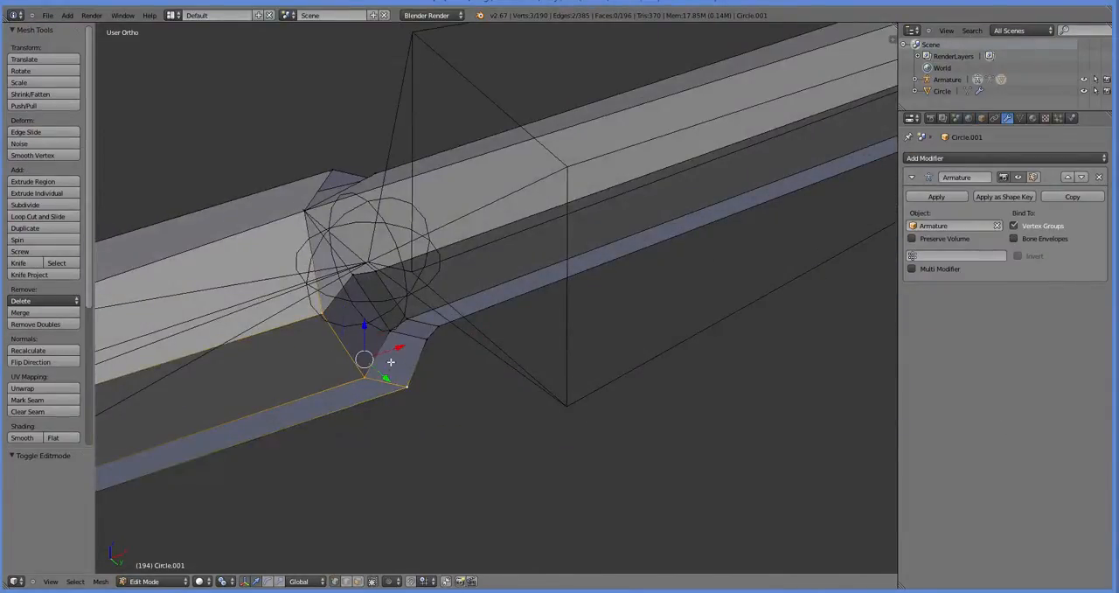
drag(363, 357, 400, 356)
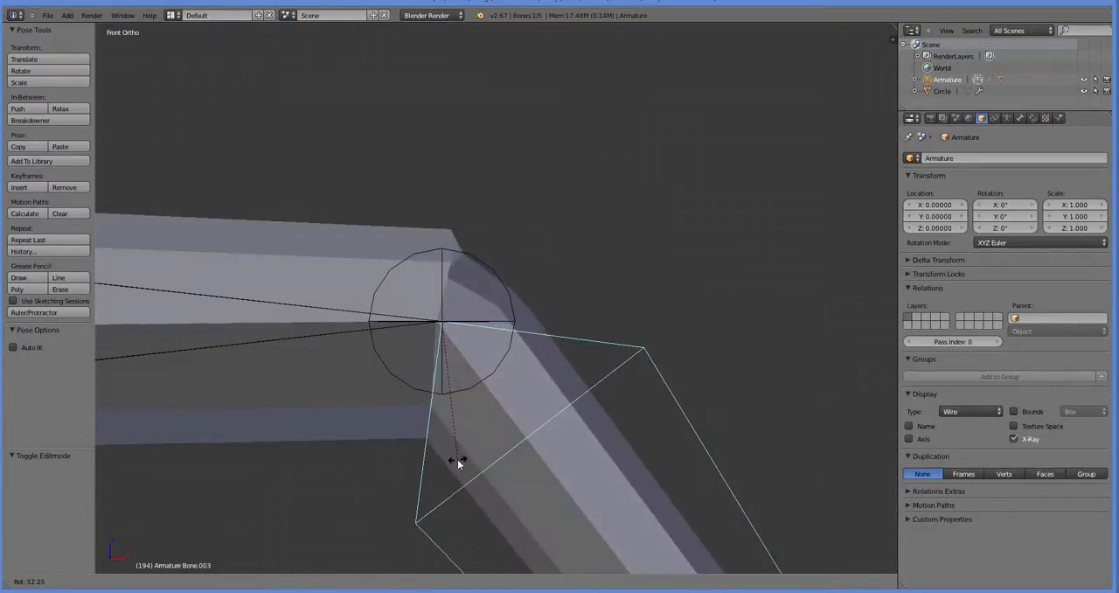
Pose the lower bone to bend the leg, check the mesh, then bend it downward again
drag(458, 461, 469, 461)
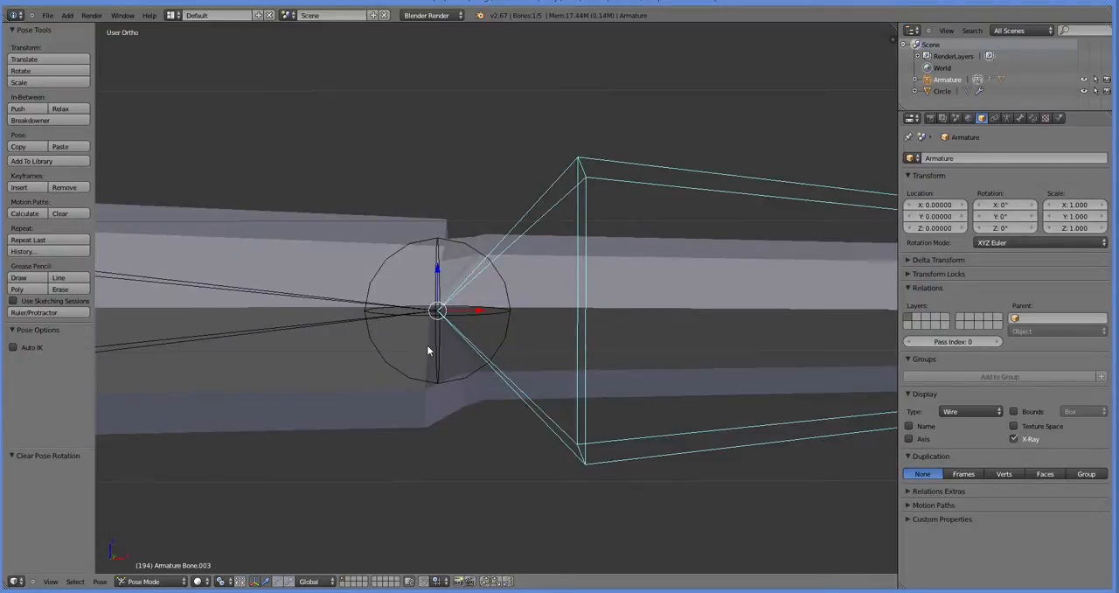
key(Tab)
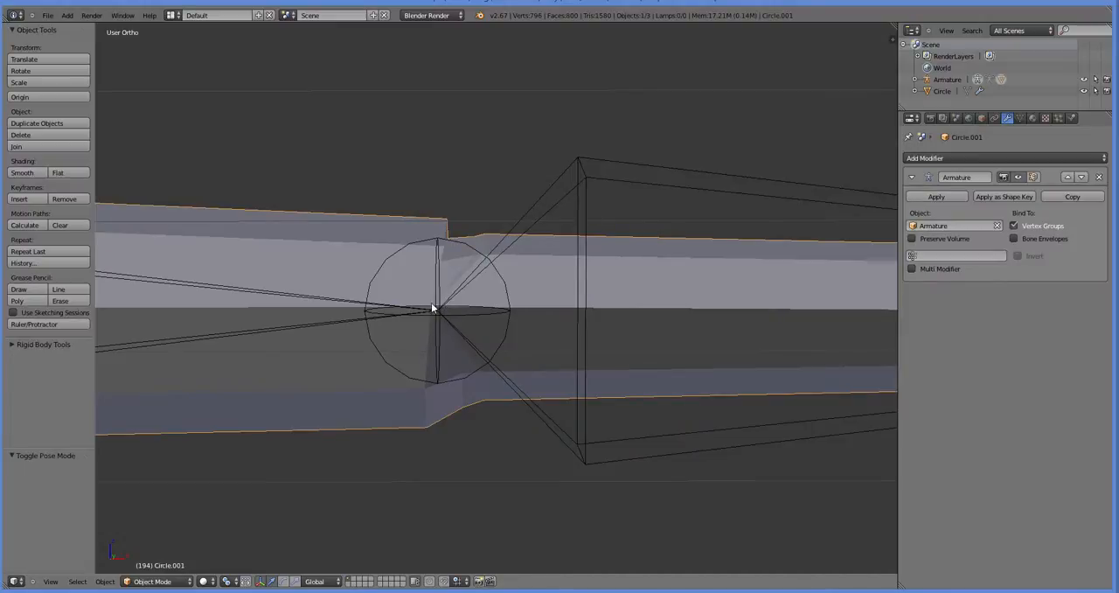
key(Tab)
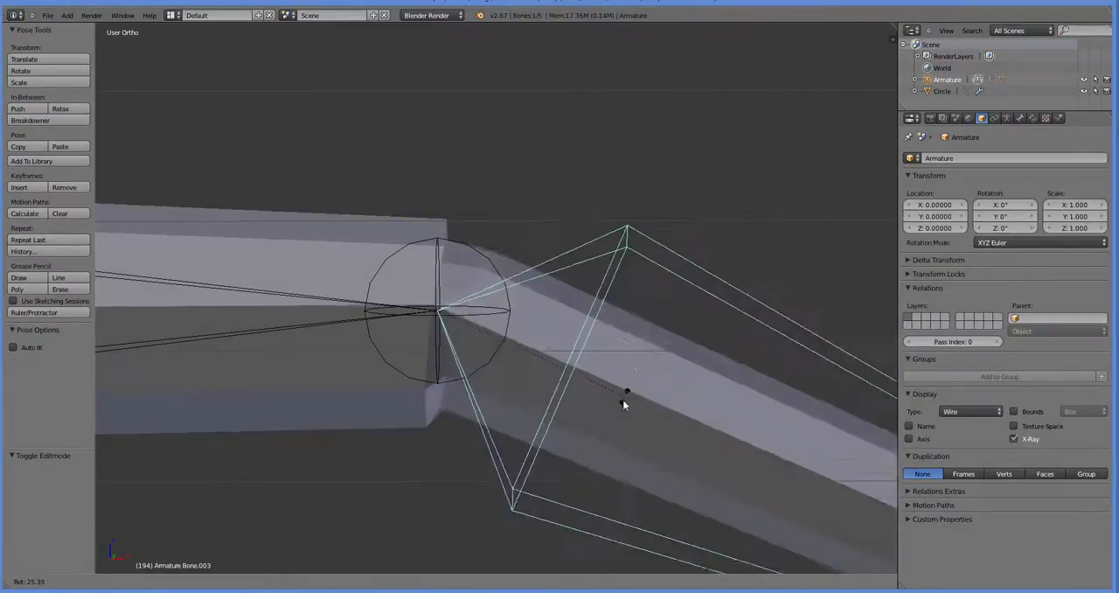
drag(625, 402, 446, 463)
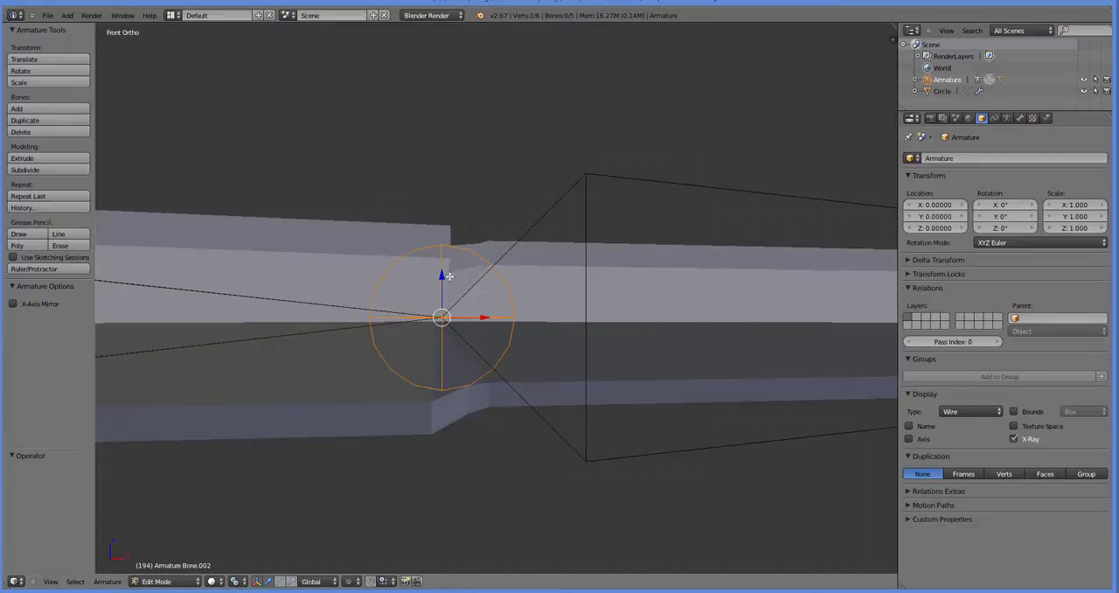
Move the bone head at the second segment and adjust the nearby mesh vertex
drag(440, 318, 444, 367)
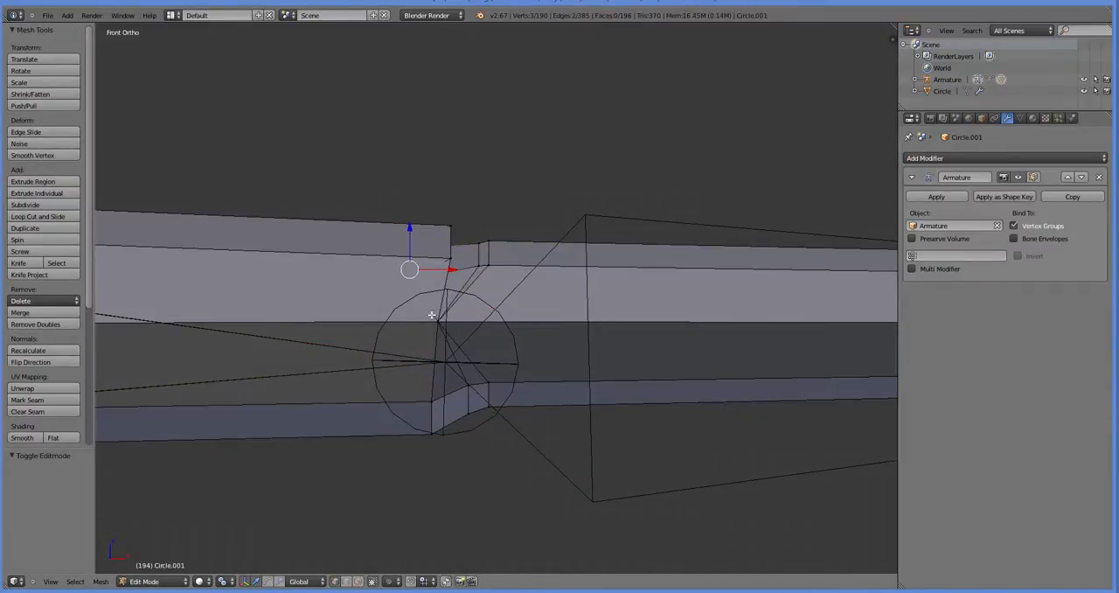
key(a)
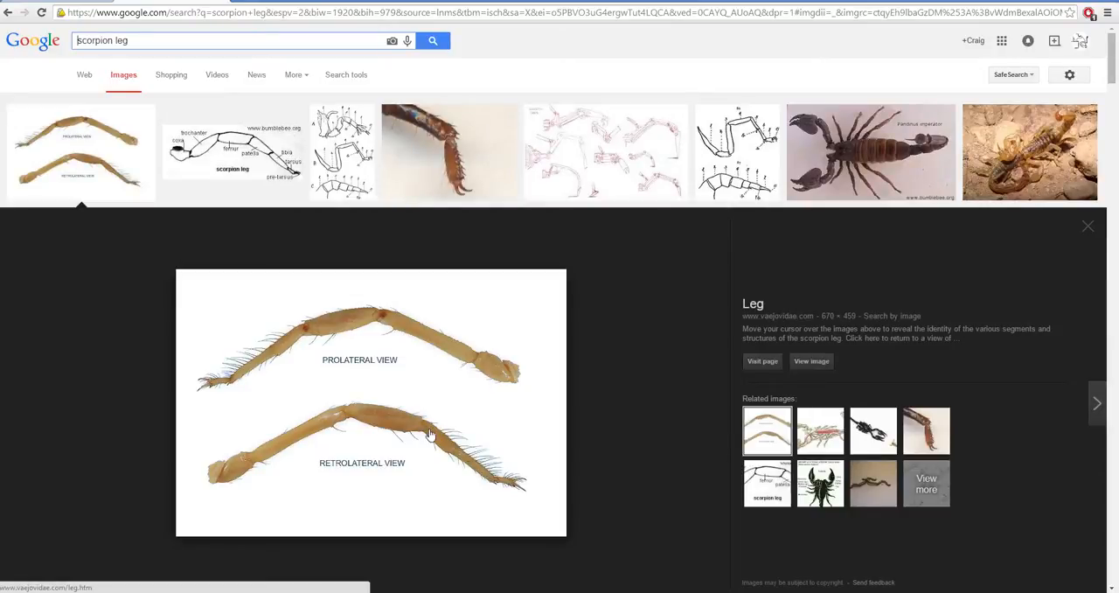
mouse_move(355, 377)
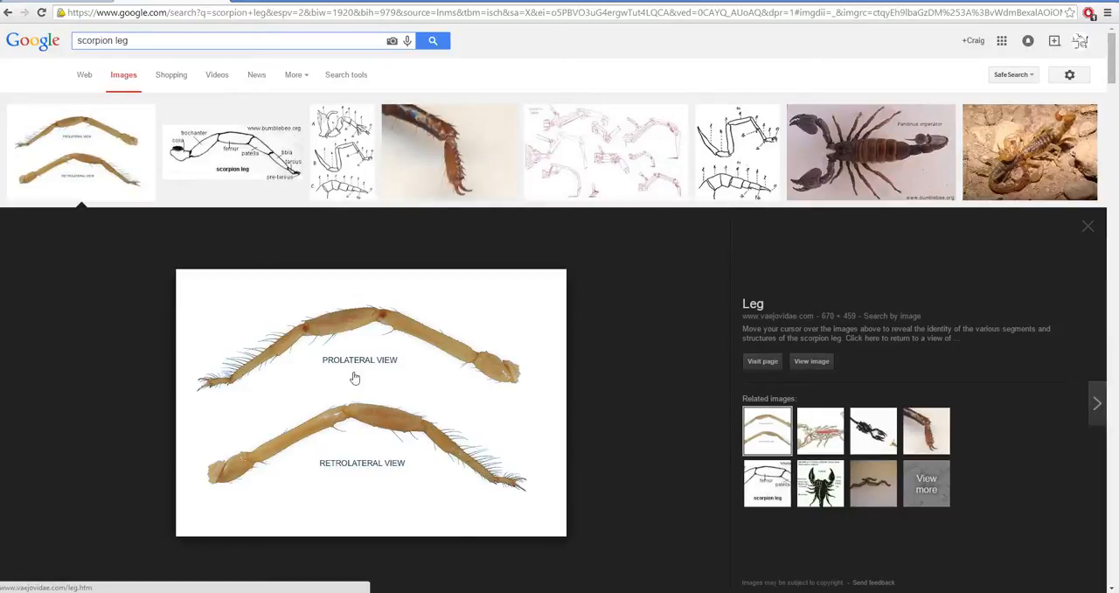
mouse_move(401, 573)
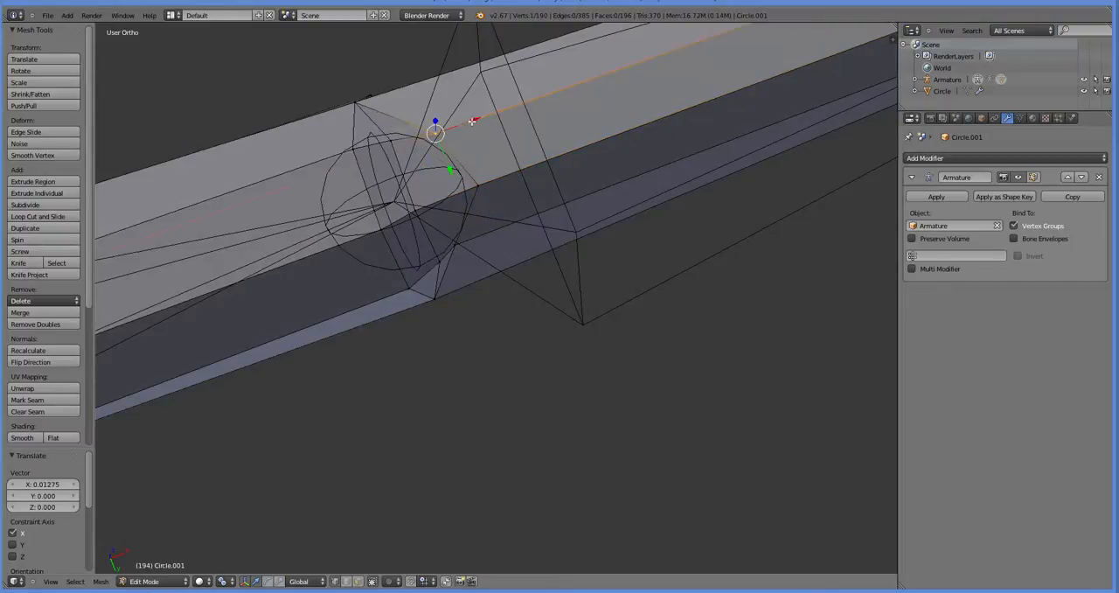
Nudge the second-joint vertex along the leg, then select the upper leg bone in Pose Mode
drag(437, 131, 472, 236)
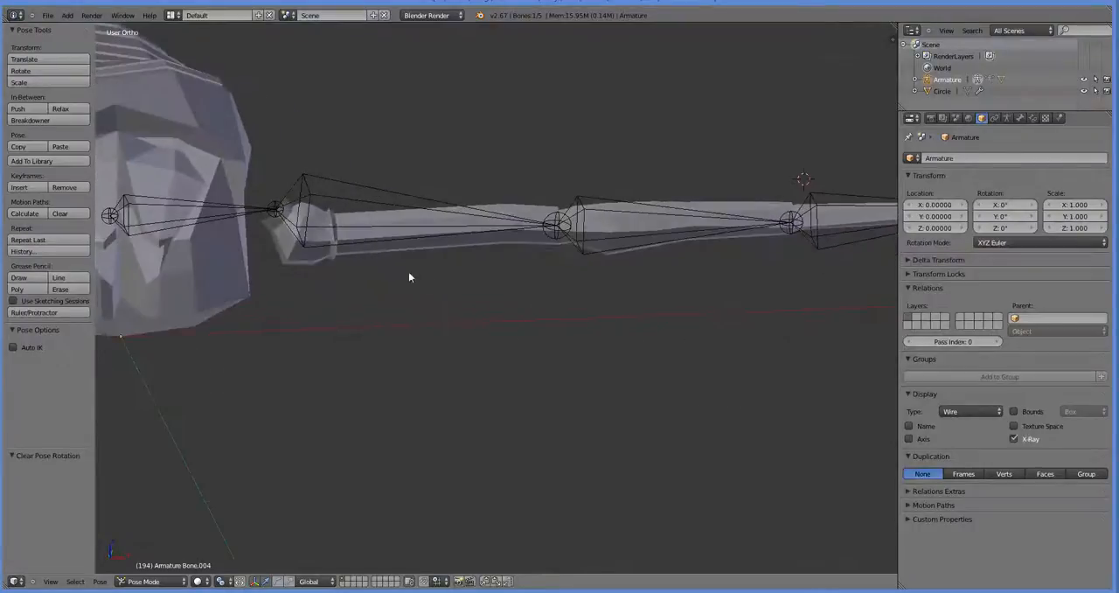
click(301, 210)
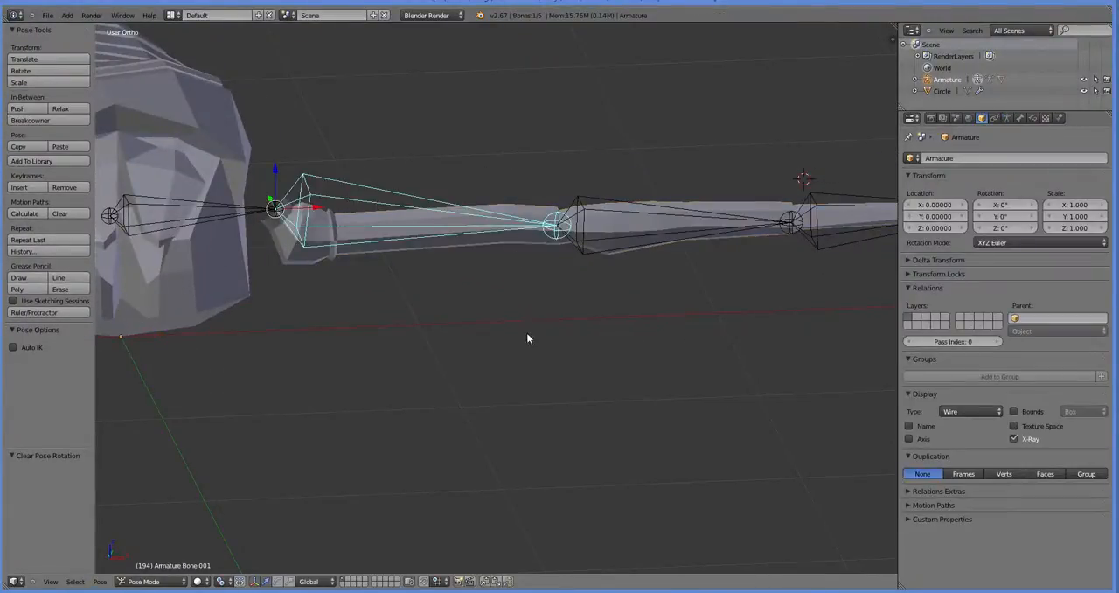